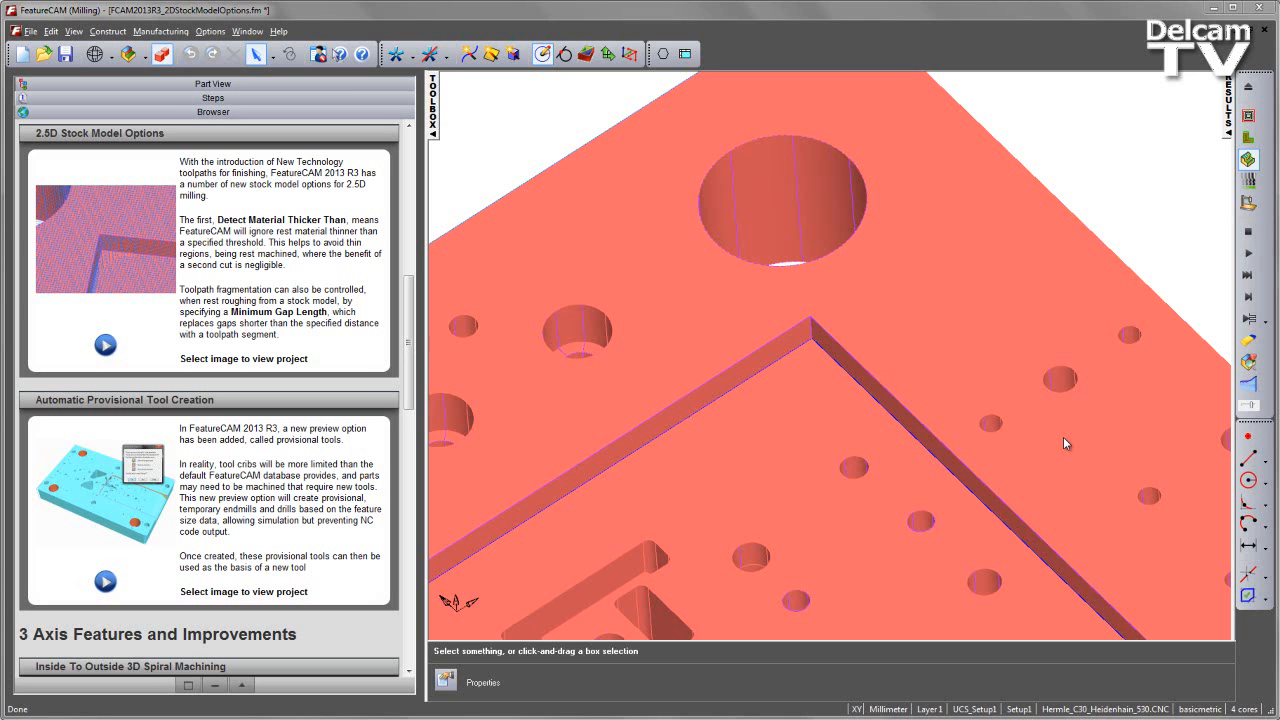
mouse_move(1010, 358)
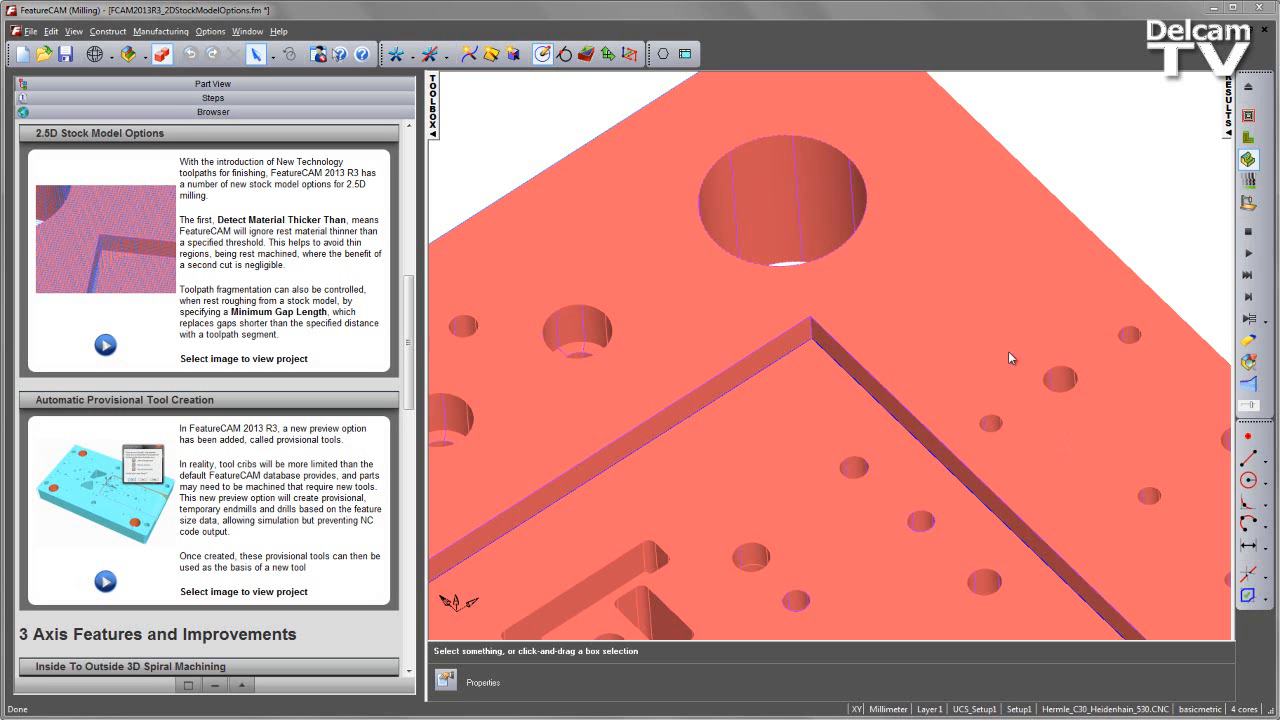
mouse_move(856, 342)
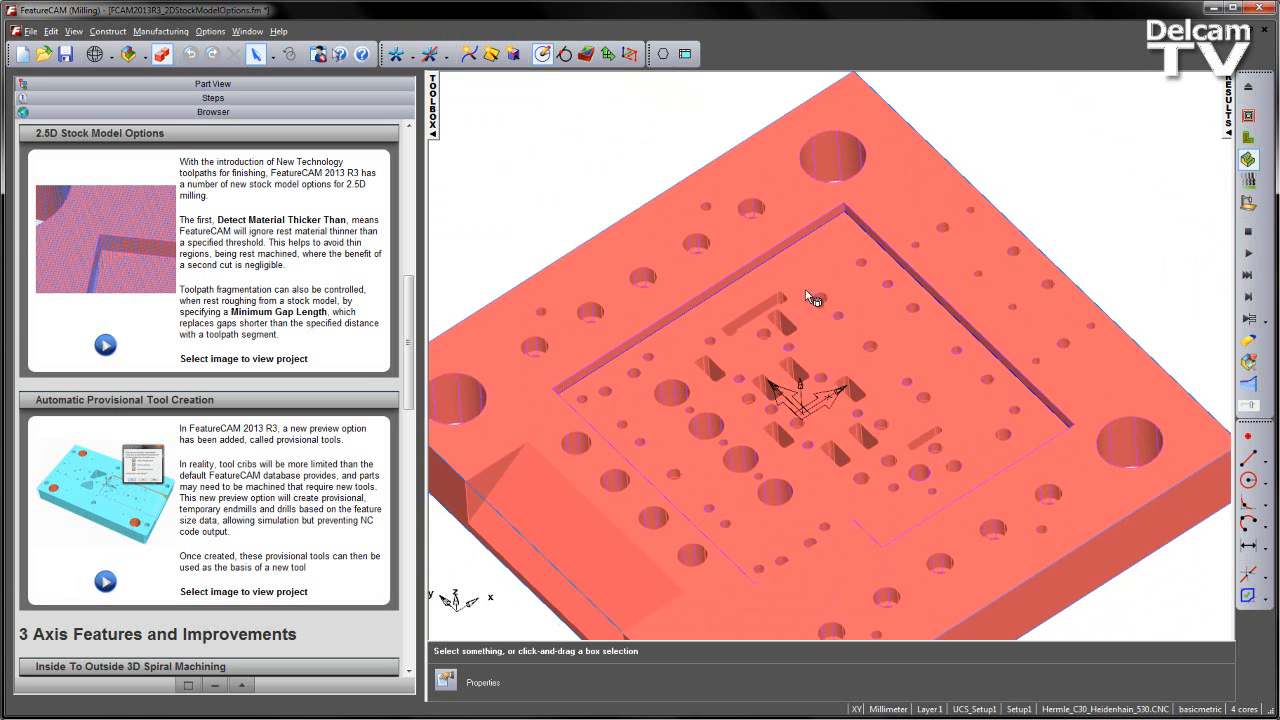
mouse_move(765, 448)
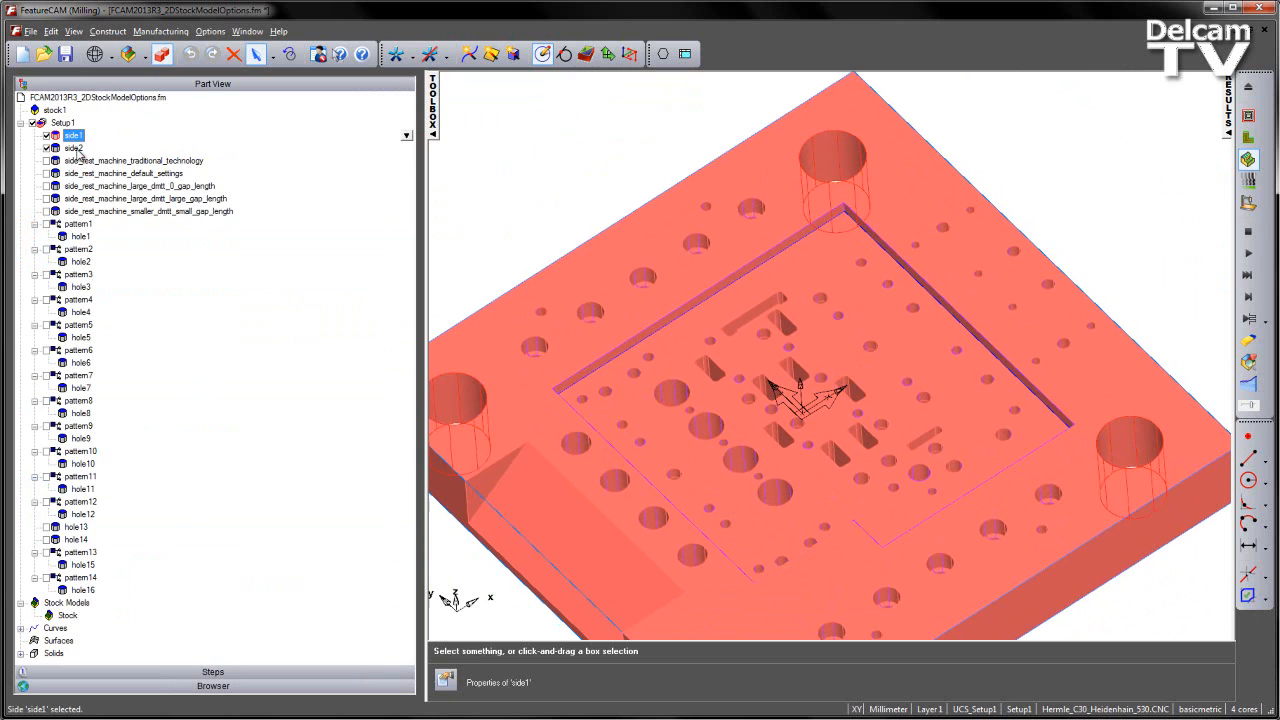
left_click(73, 147)
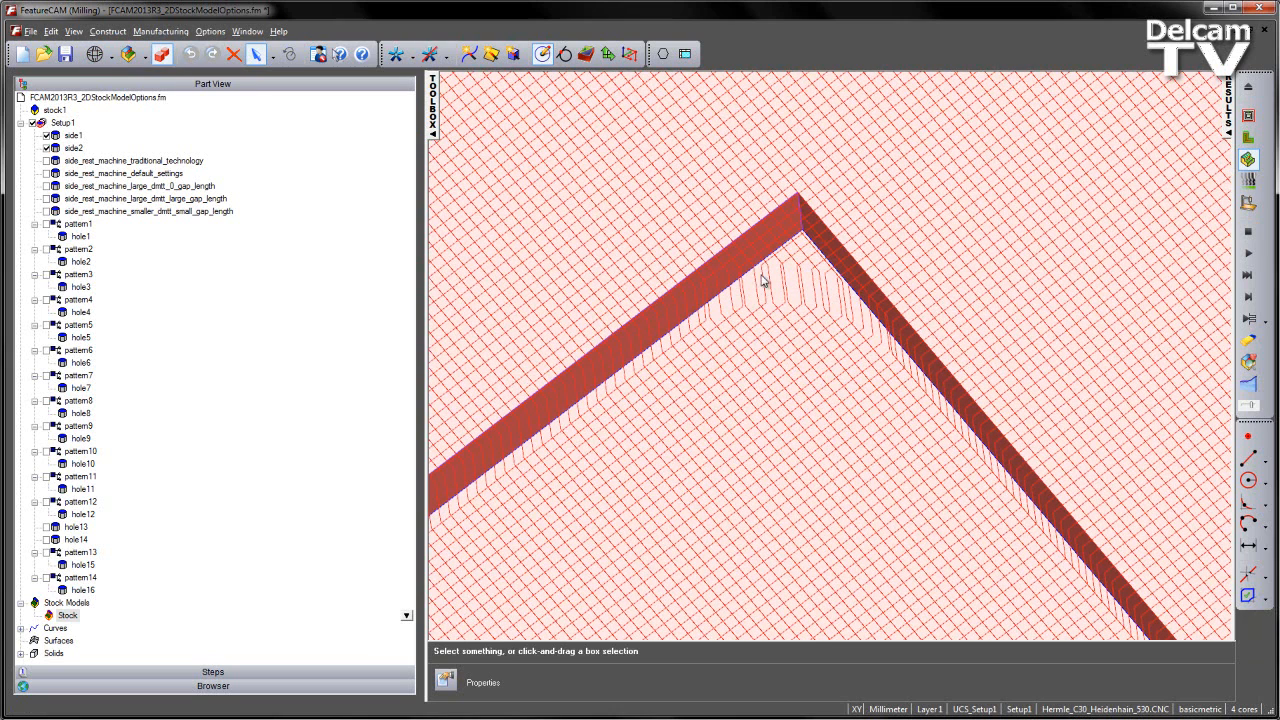
mouse_move(690, 287)
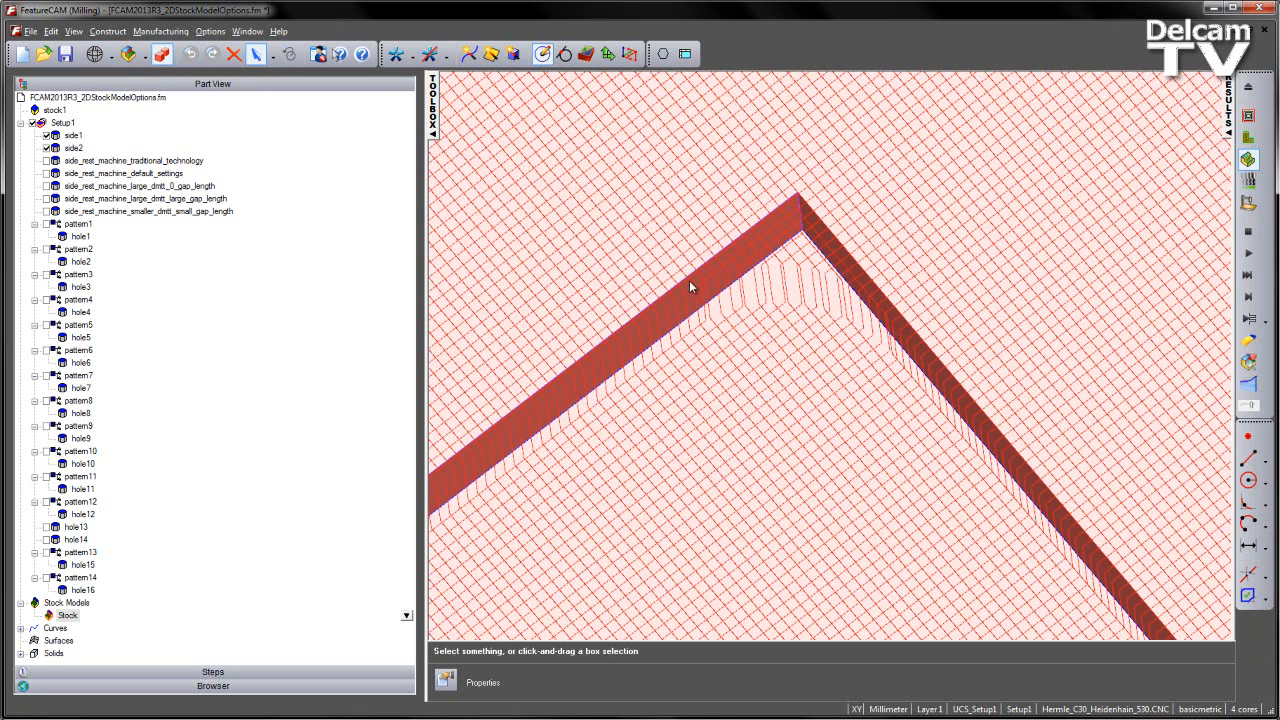
mouse_move(908, 374)
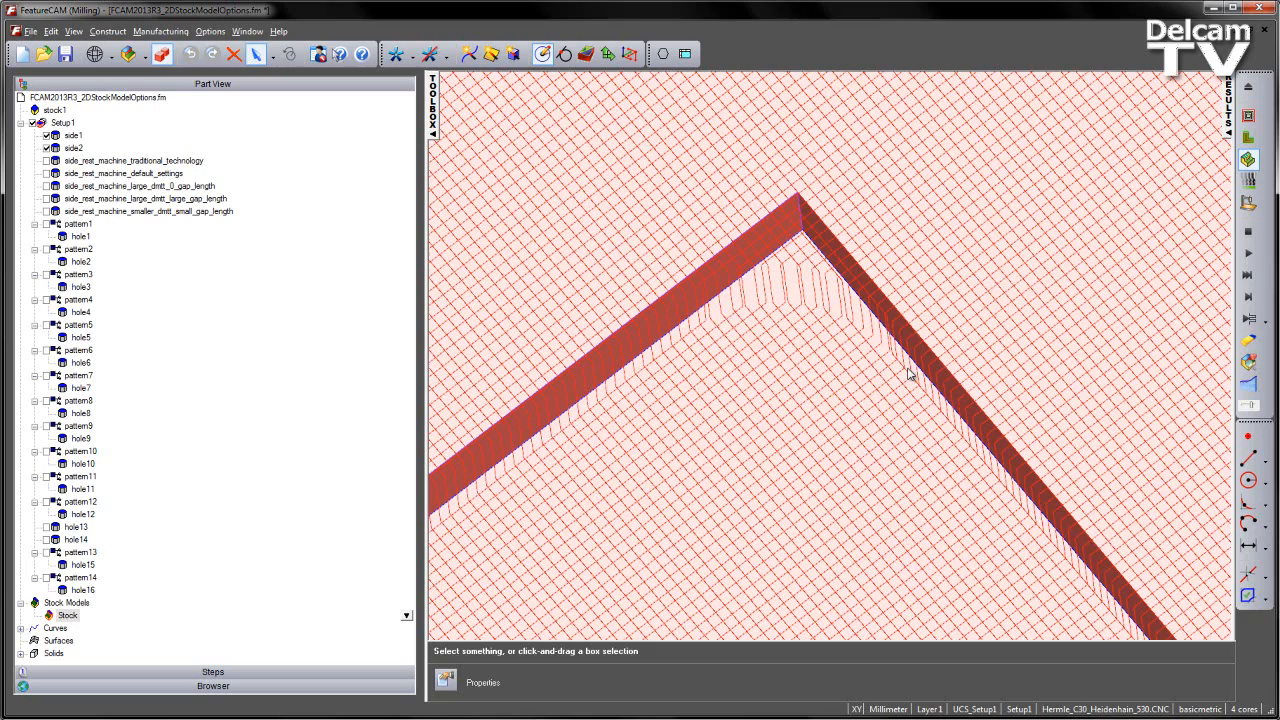
mouse_move(832, 371)
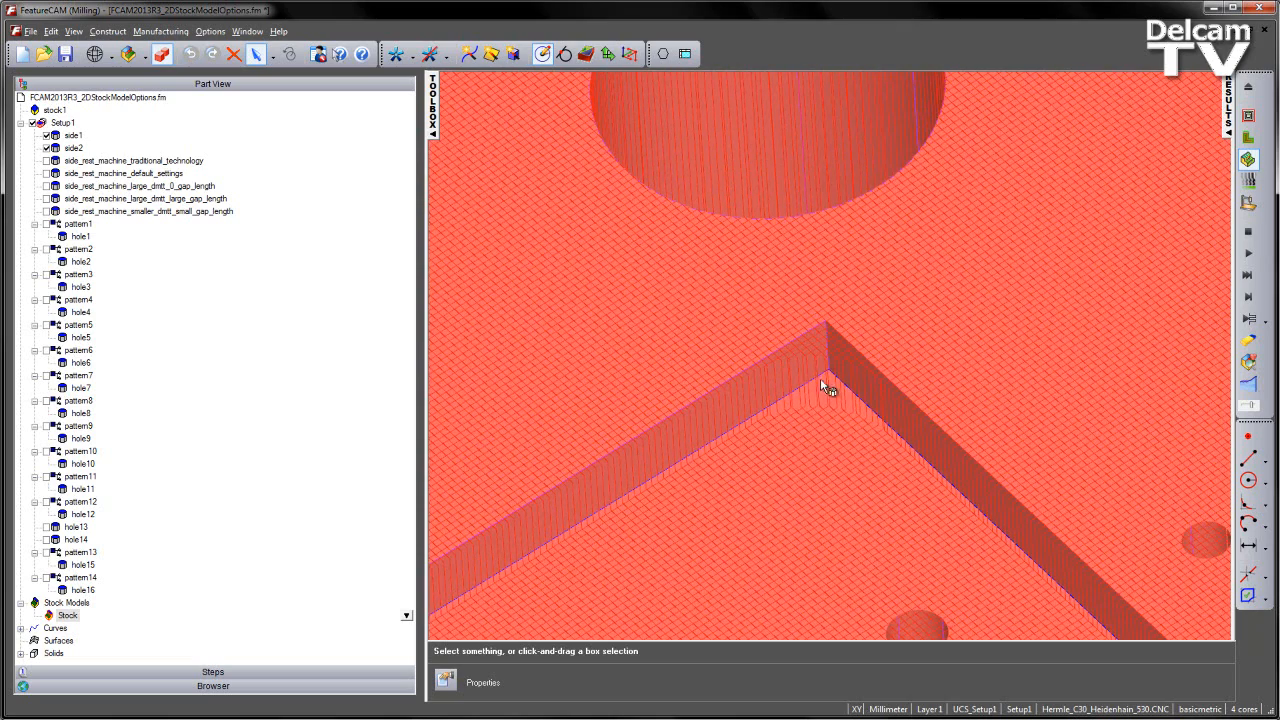
mouse_move(843, 360)
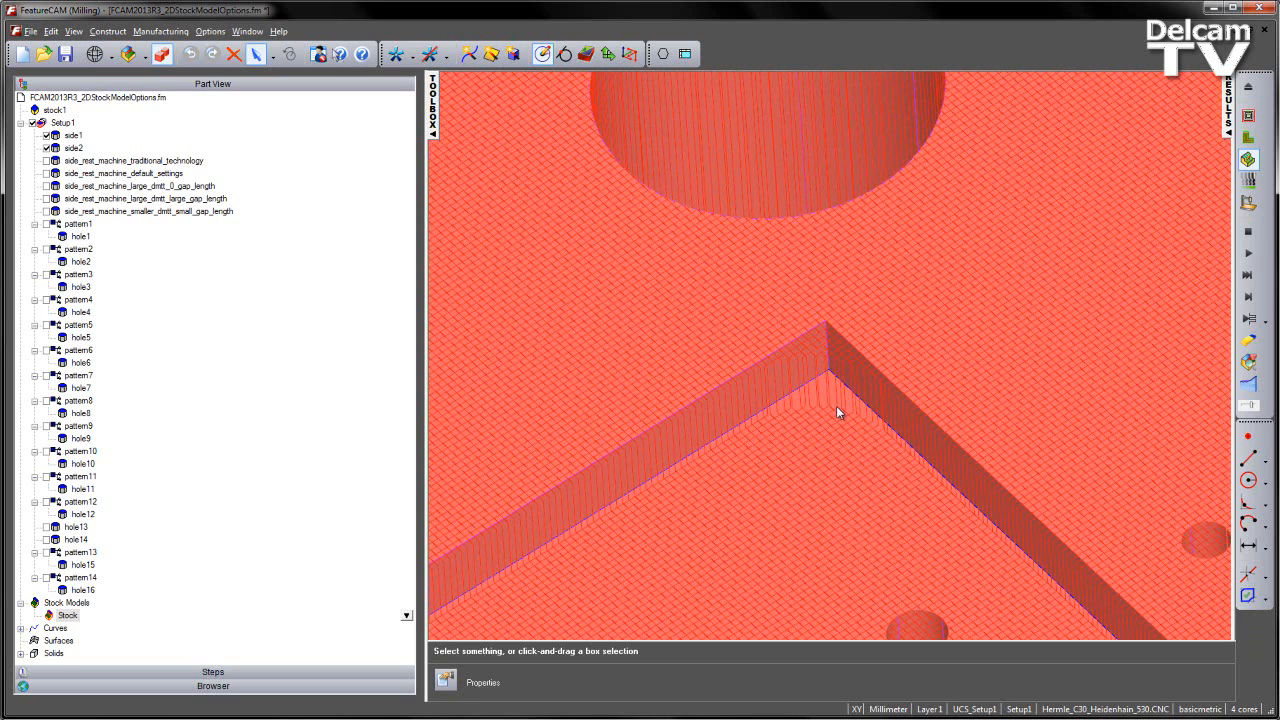
mouse_move(833, 401)
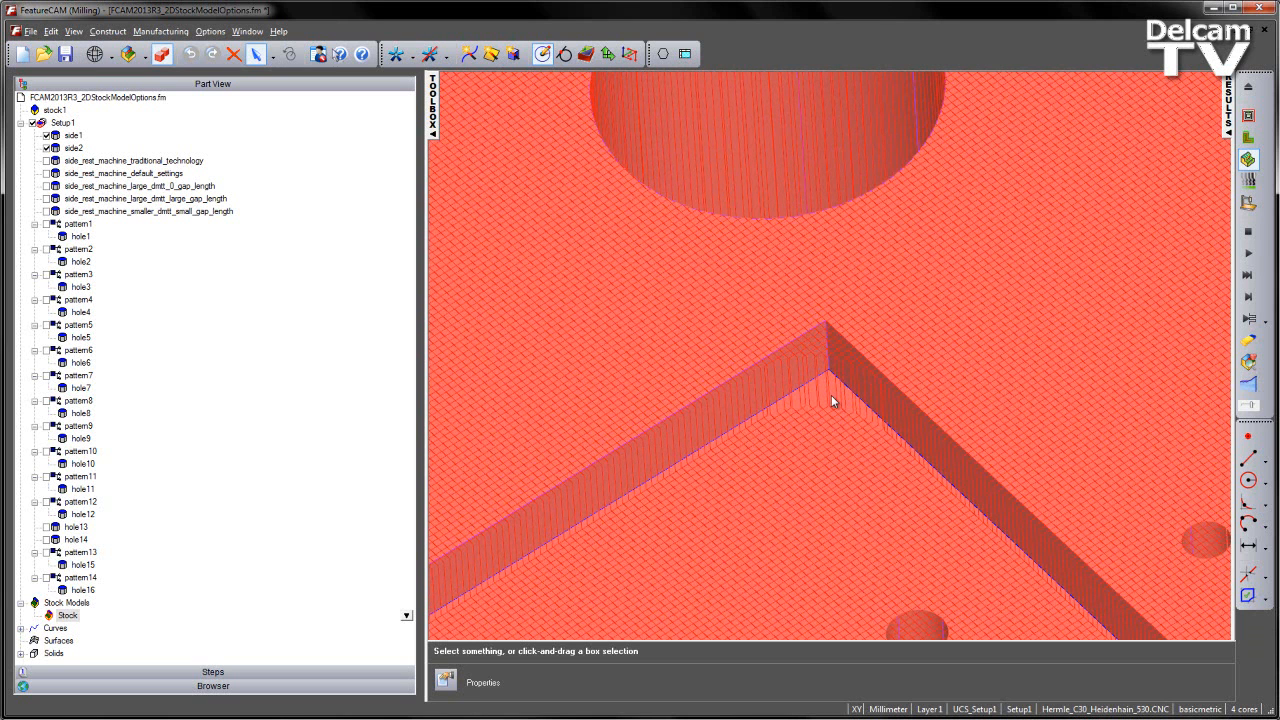
mouse_move(783, 410)
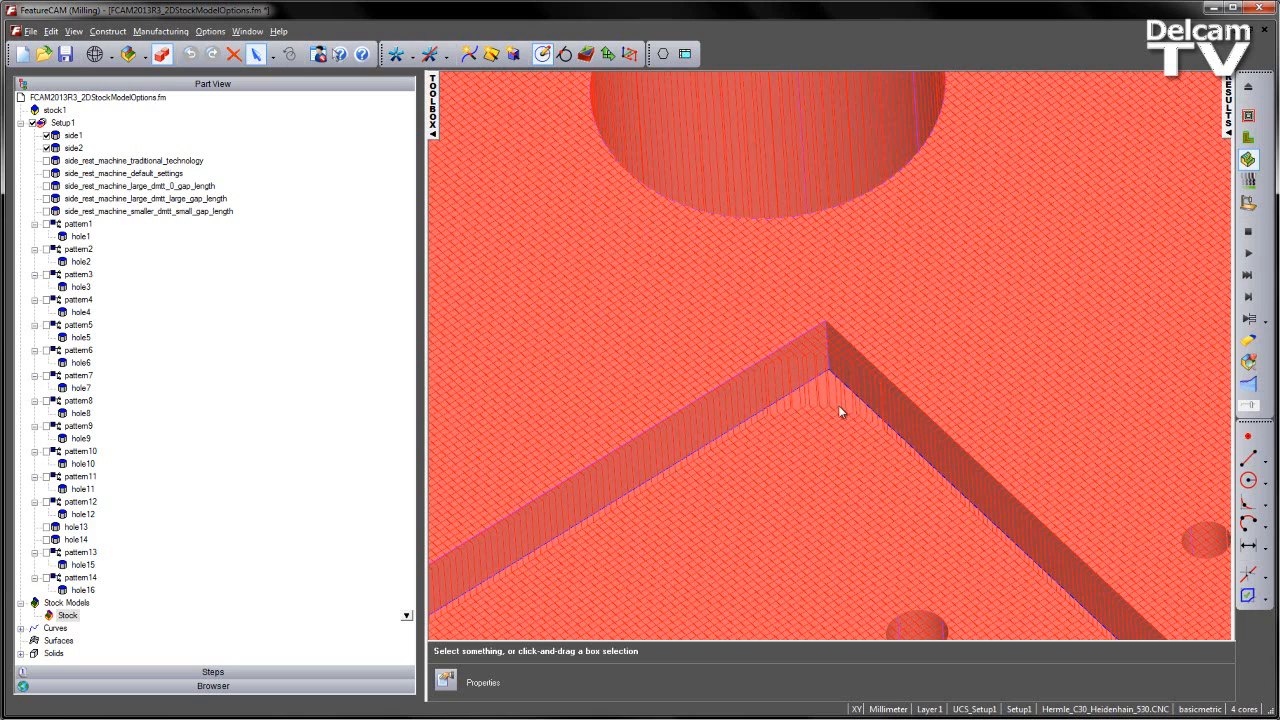
mouse_move(822, 361)
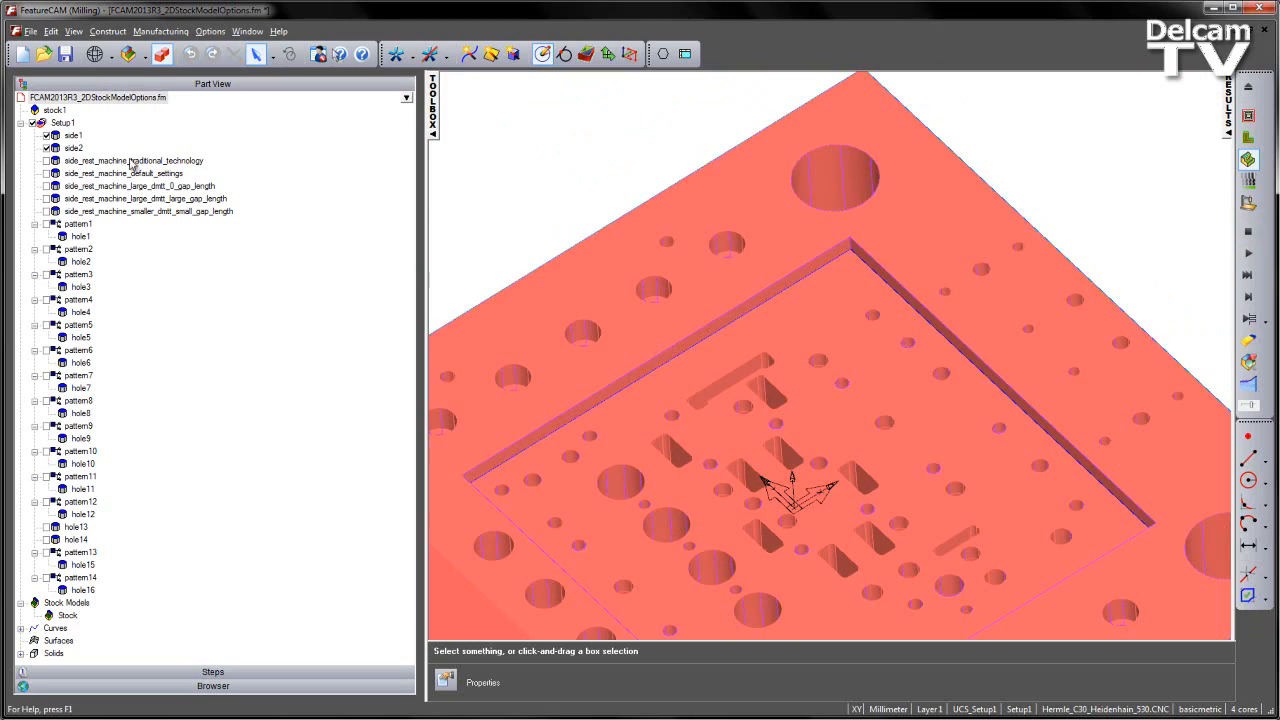
Enable side_rest_machine_traditional_technology, accept its tool settings, and preview its roughing toolpaths
left_click(133, 160)
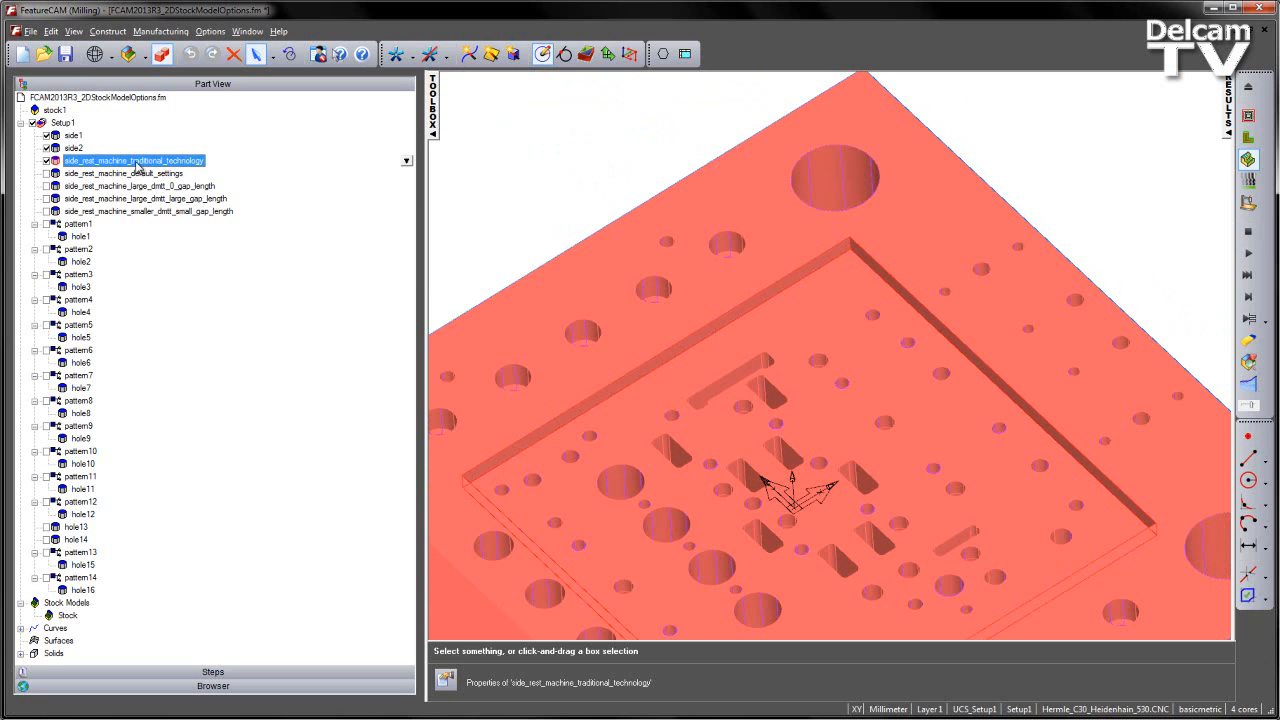
double_click(133, 160)
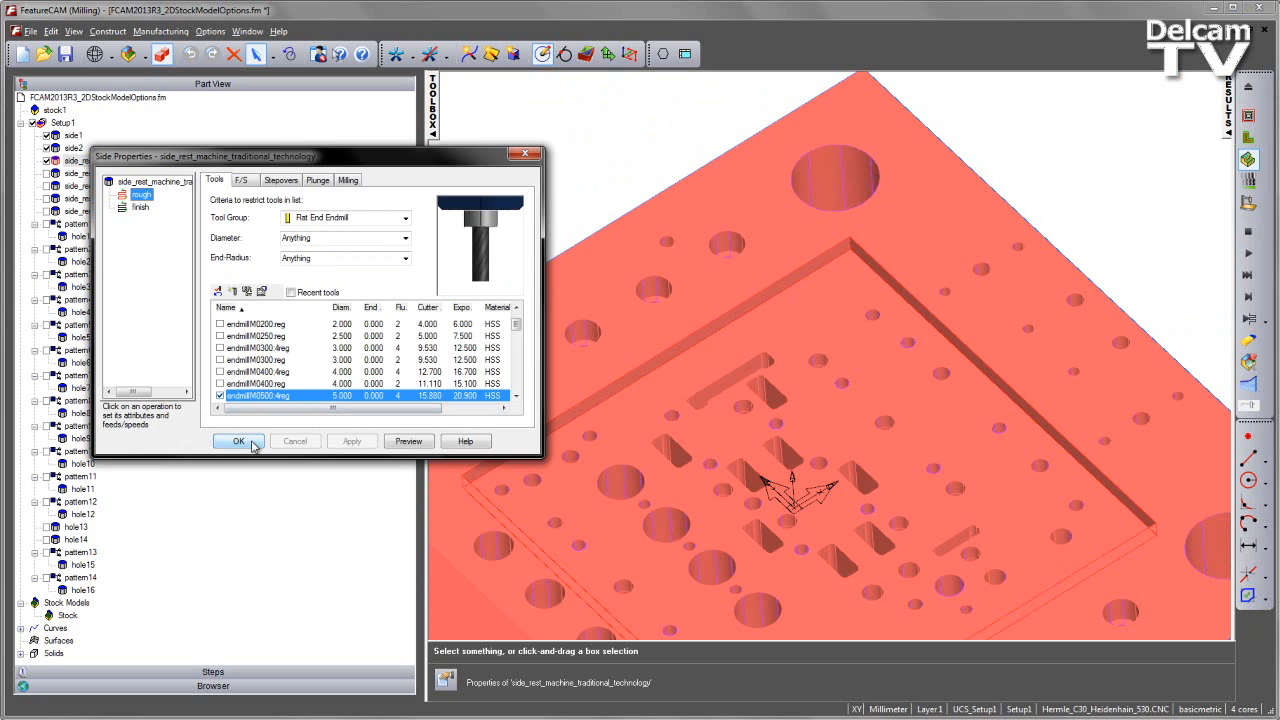
left_click(238, 441)
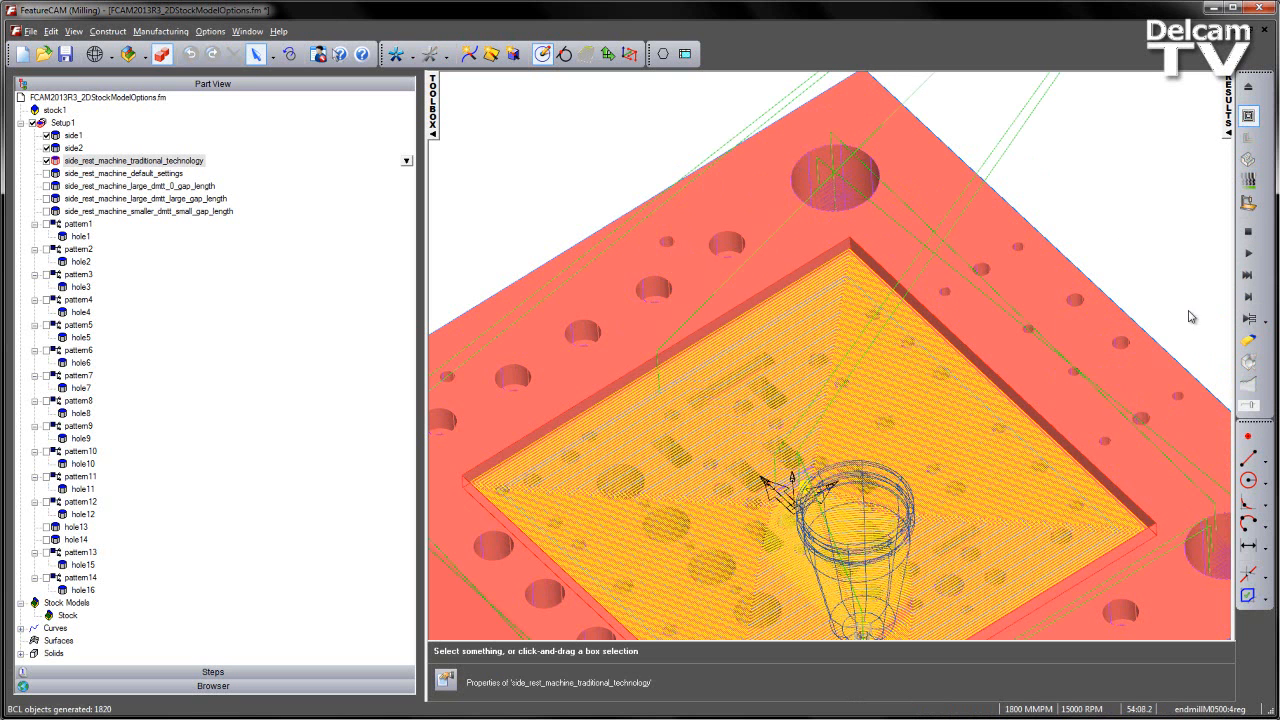
mouse_move(557, 501)
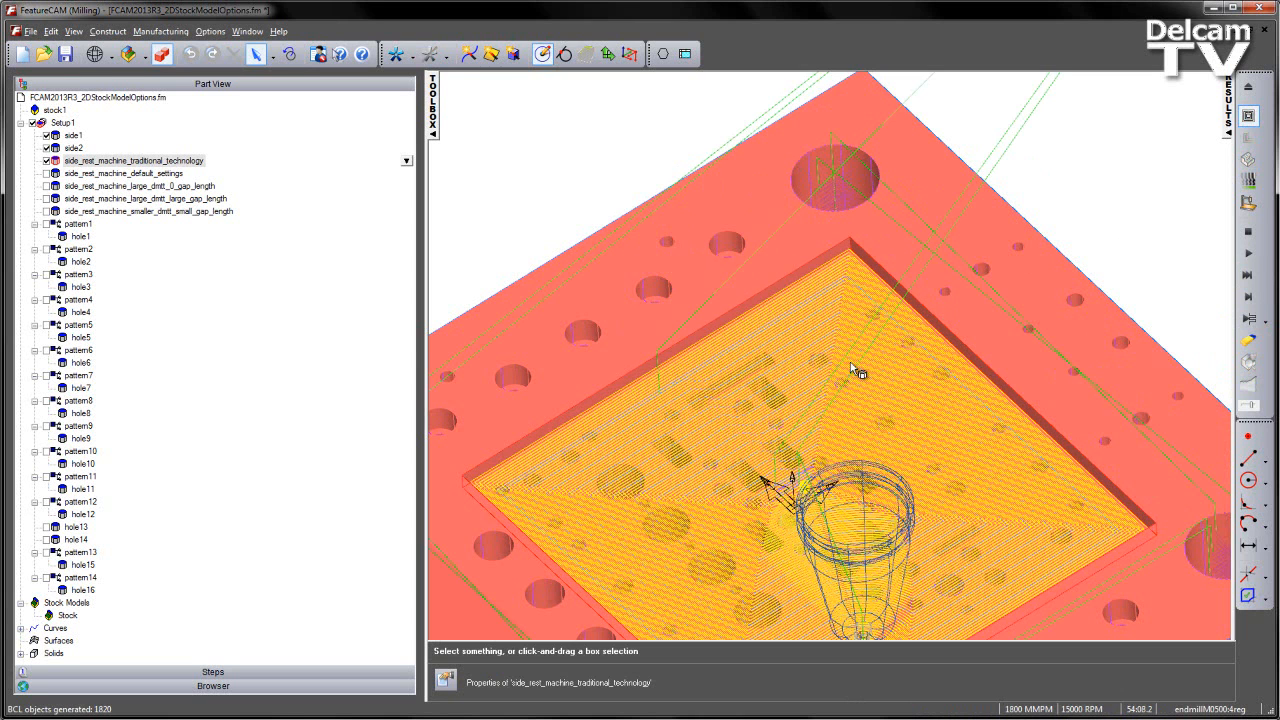
mouse_move(1065, 458)
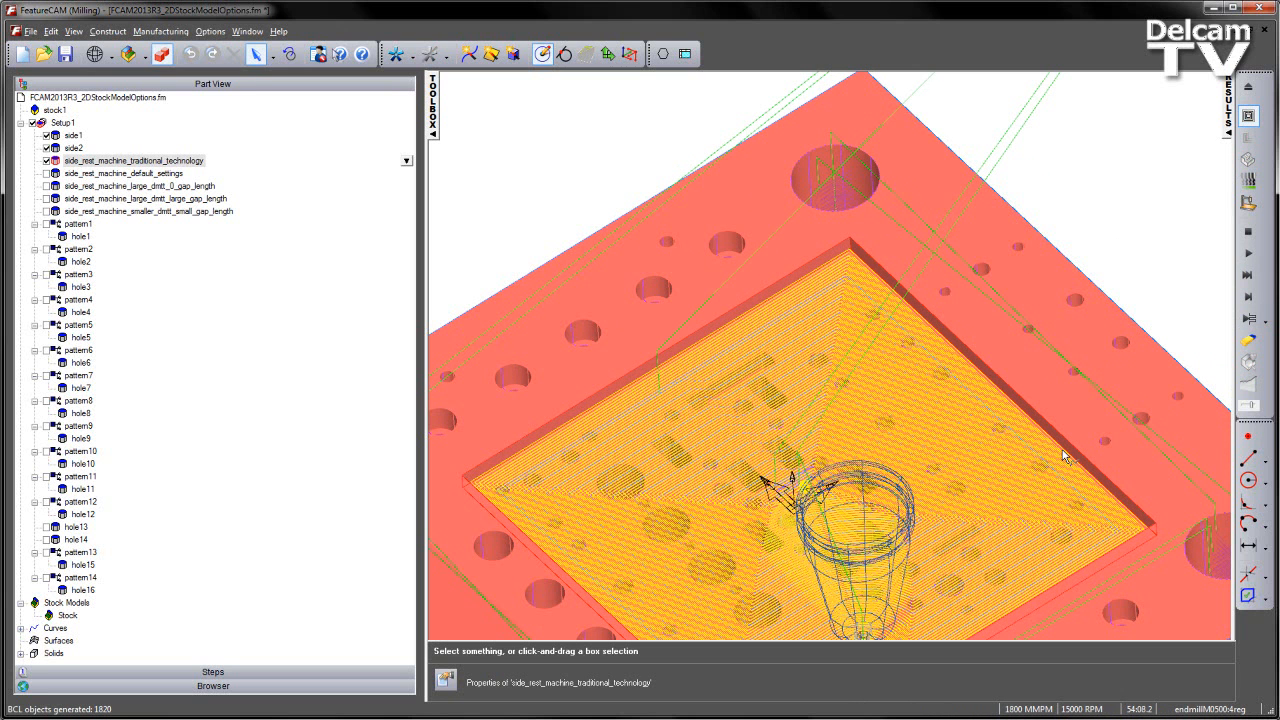
left_click(1248, 232)
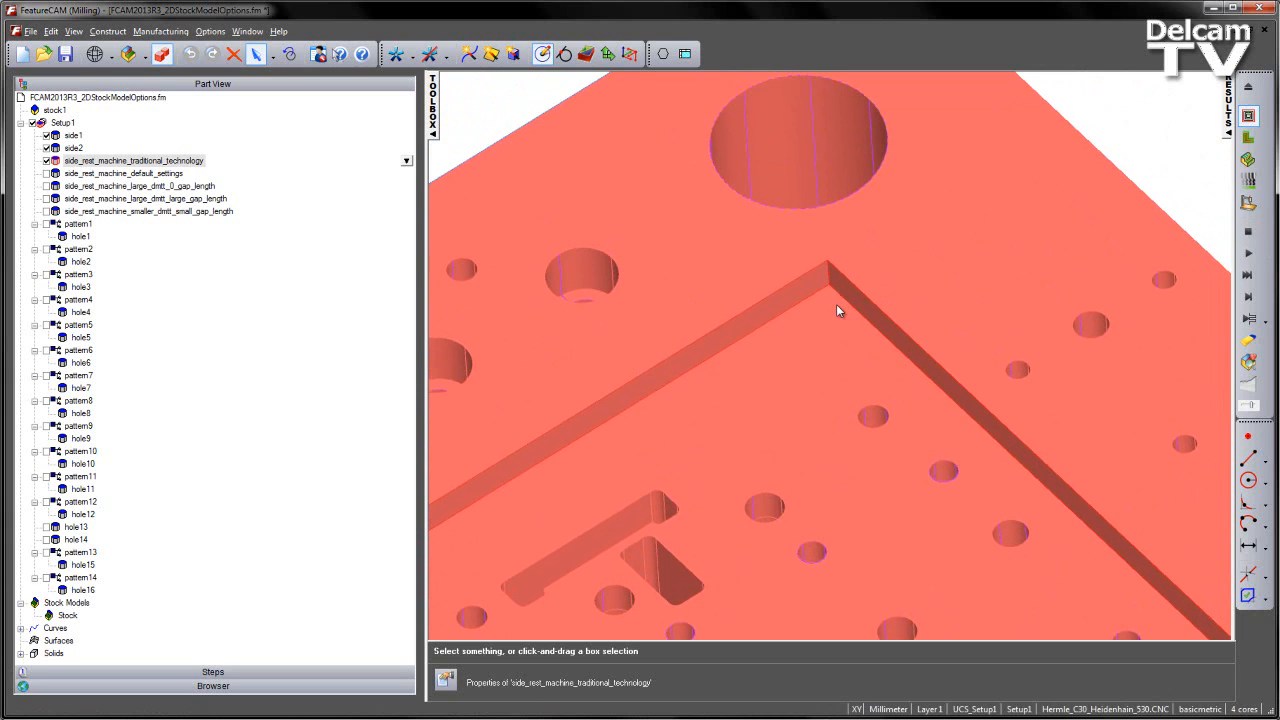
mouse_move(805, 305)
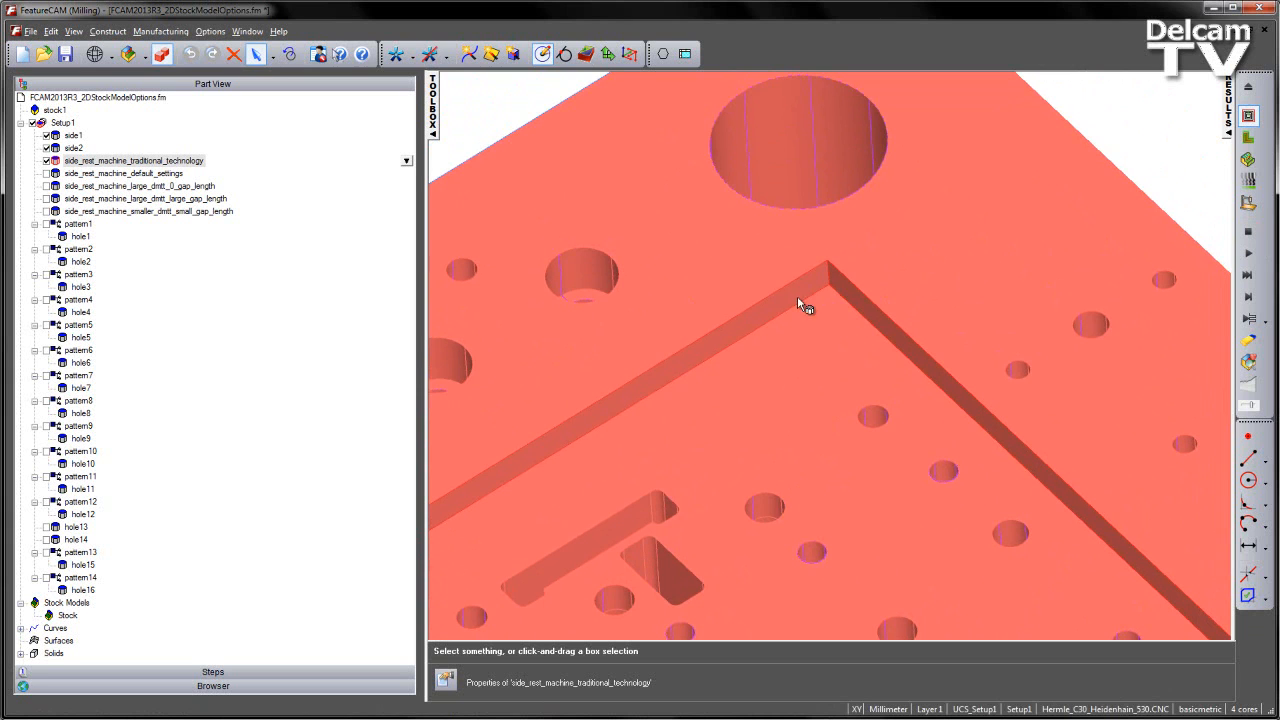
Swap to side_rest_machine_default_settings, taking stock boundary from the side2 finish stock model, and view Strategy
left_click(133, 160)
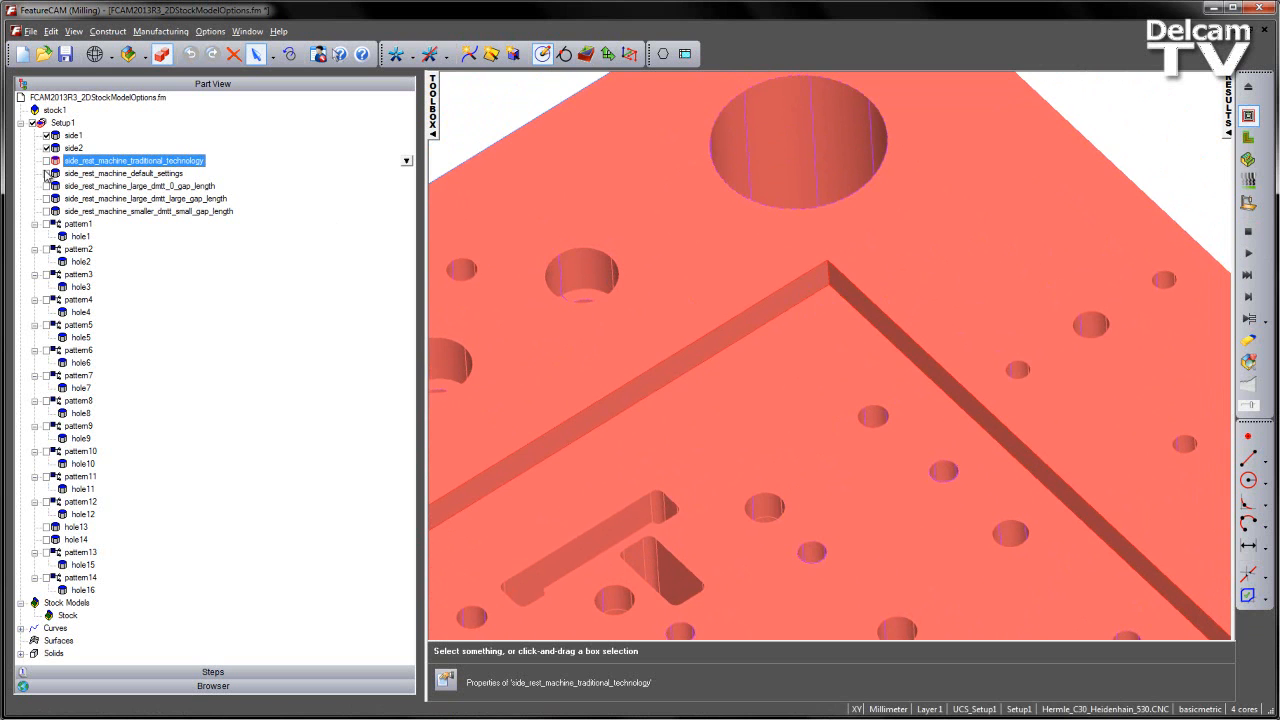
left_click(124, 173)
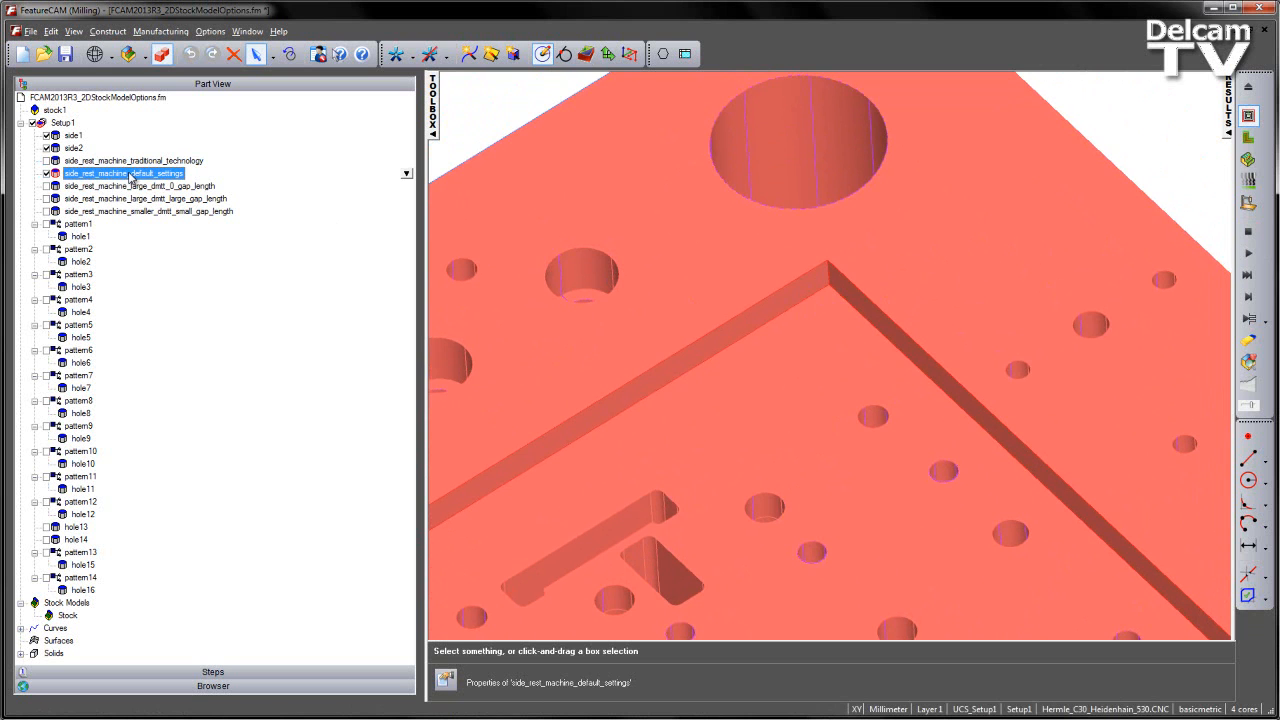
double_click(123, 173)
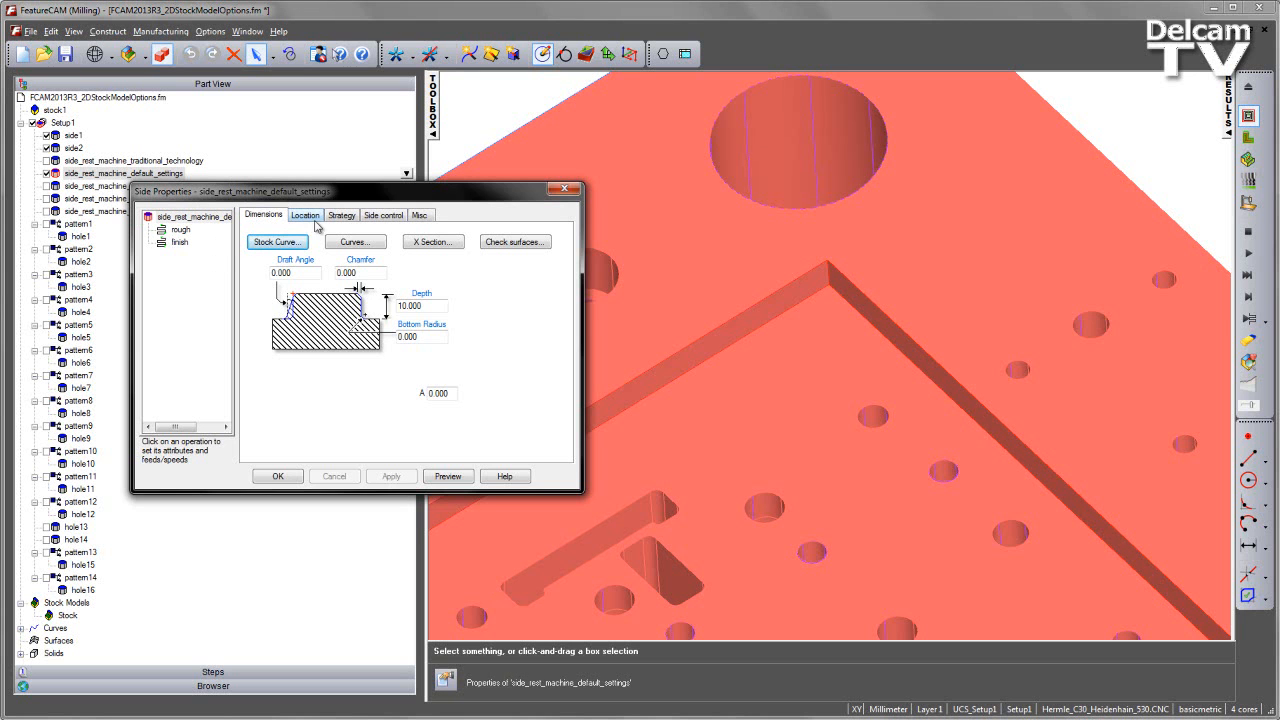
left_click(277, 242)
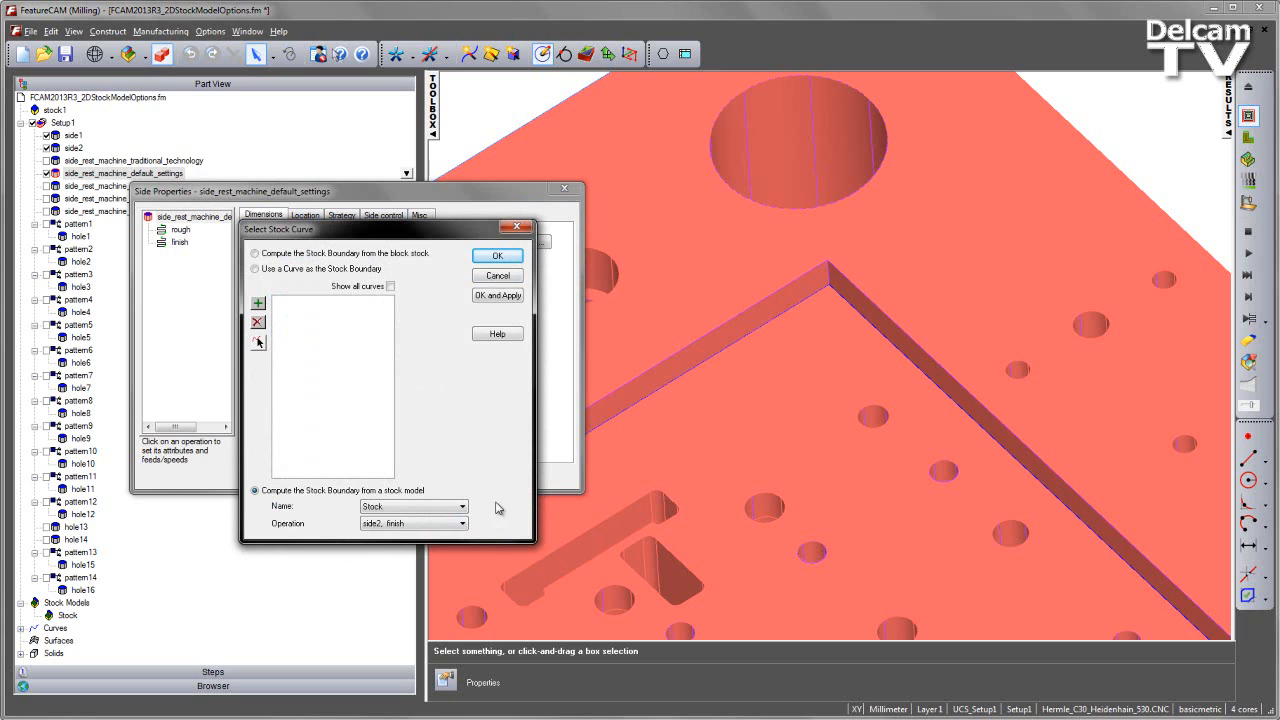
mouse_move(498, 510)
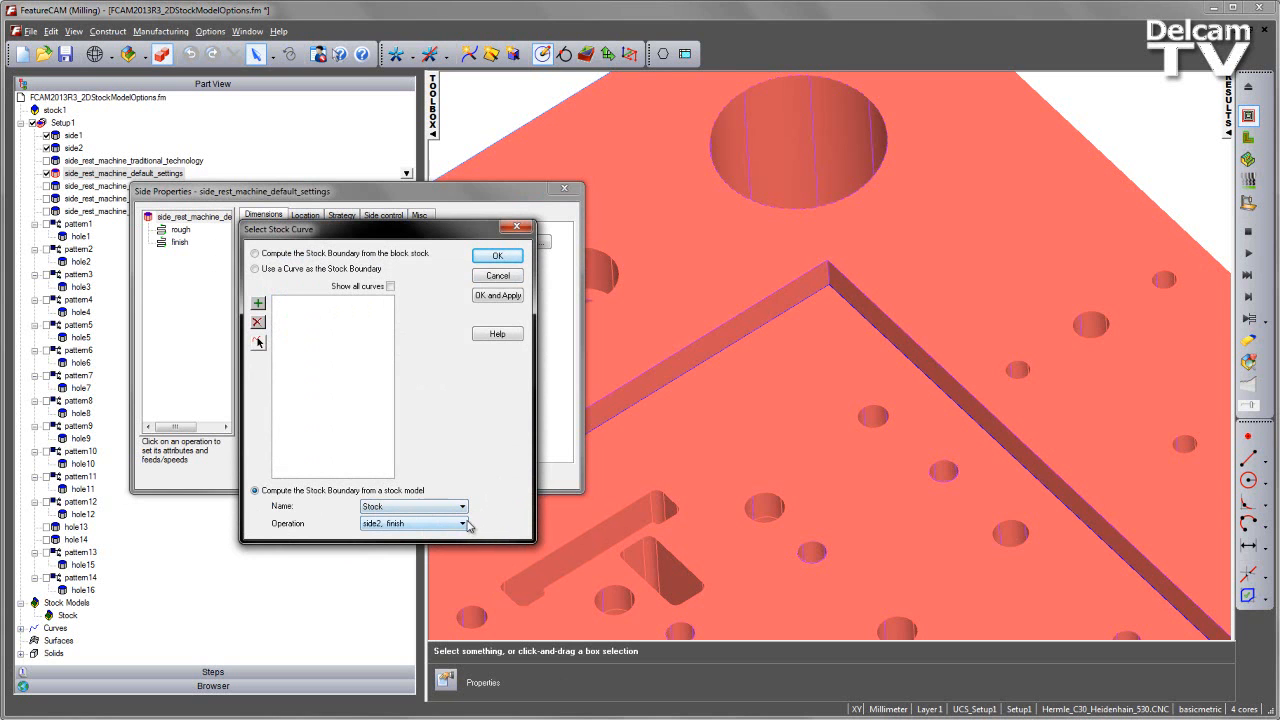
left_click(461, 523)
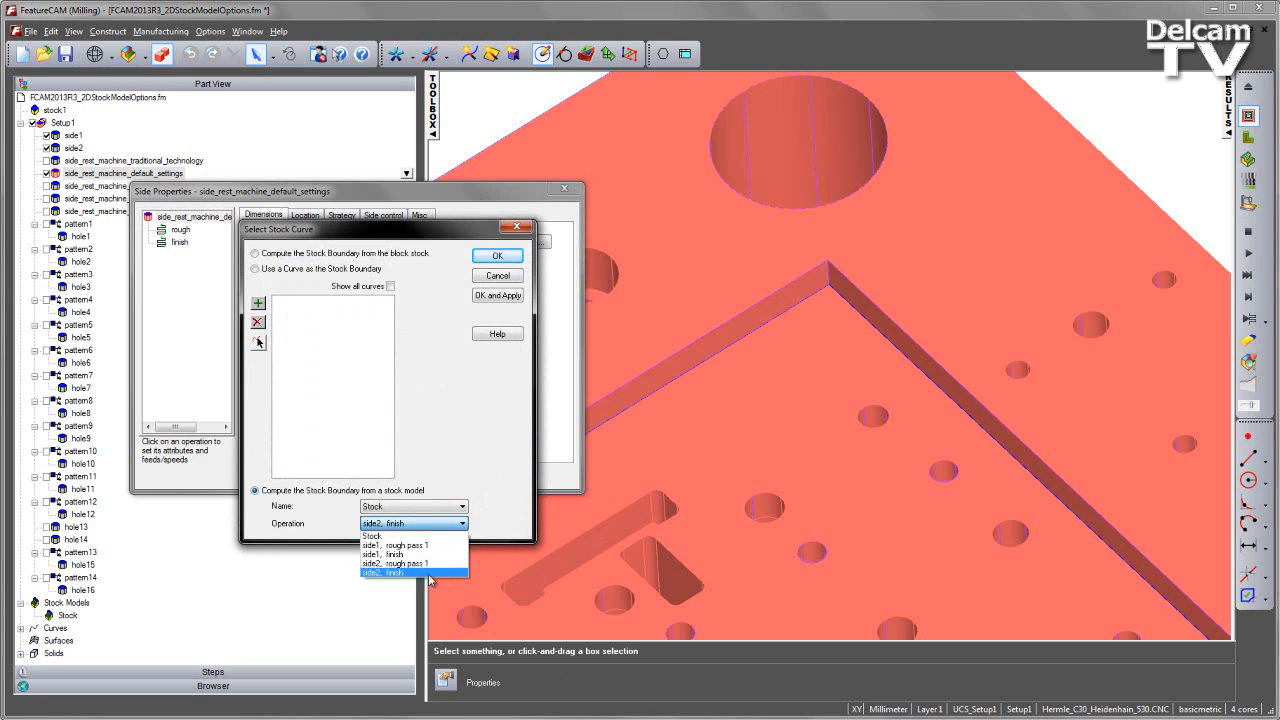
mouse_move(507, 434)
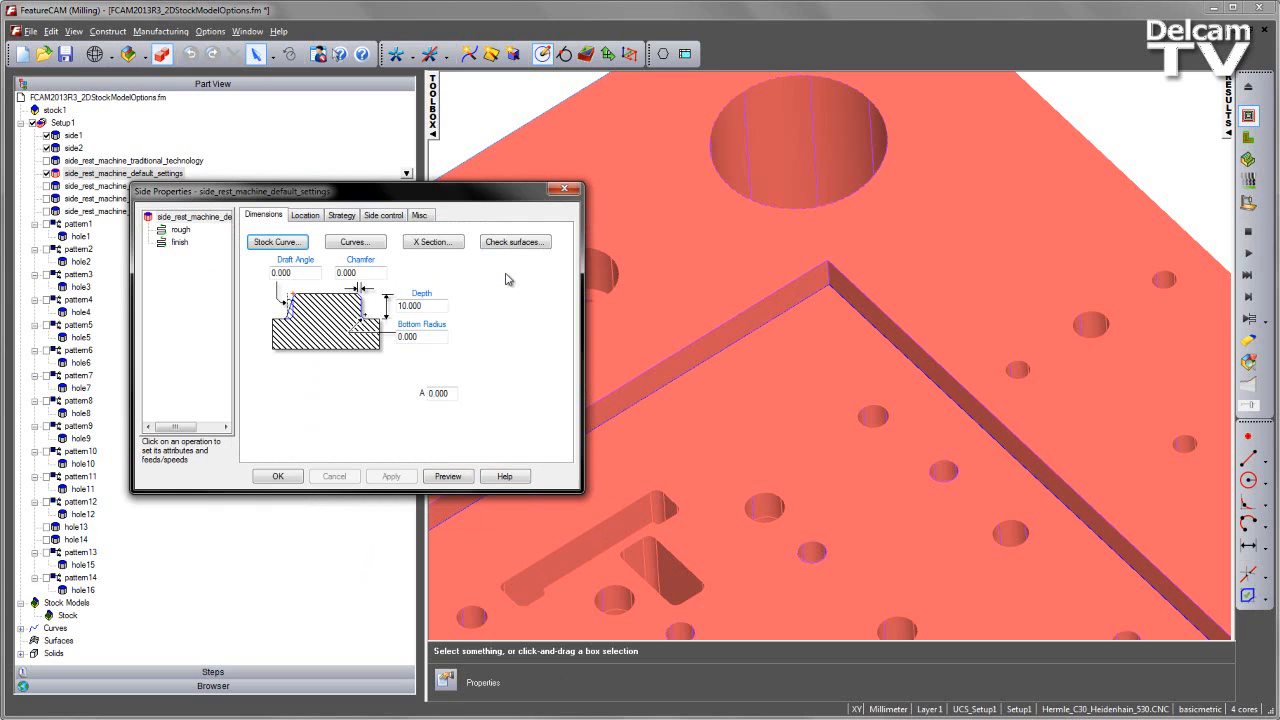
left_click(341, 215)
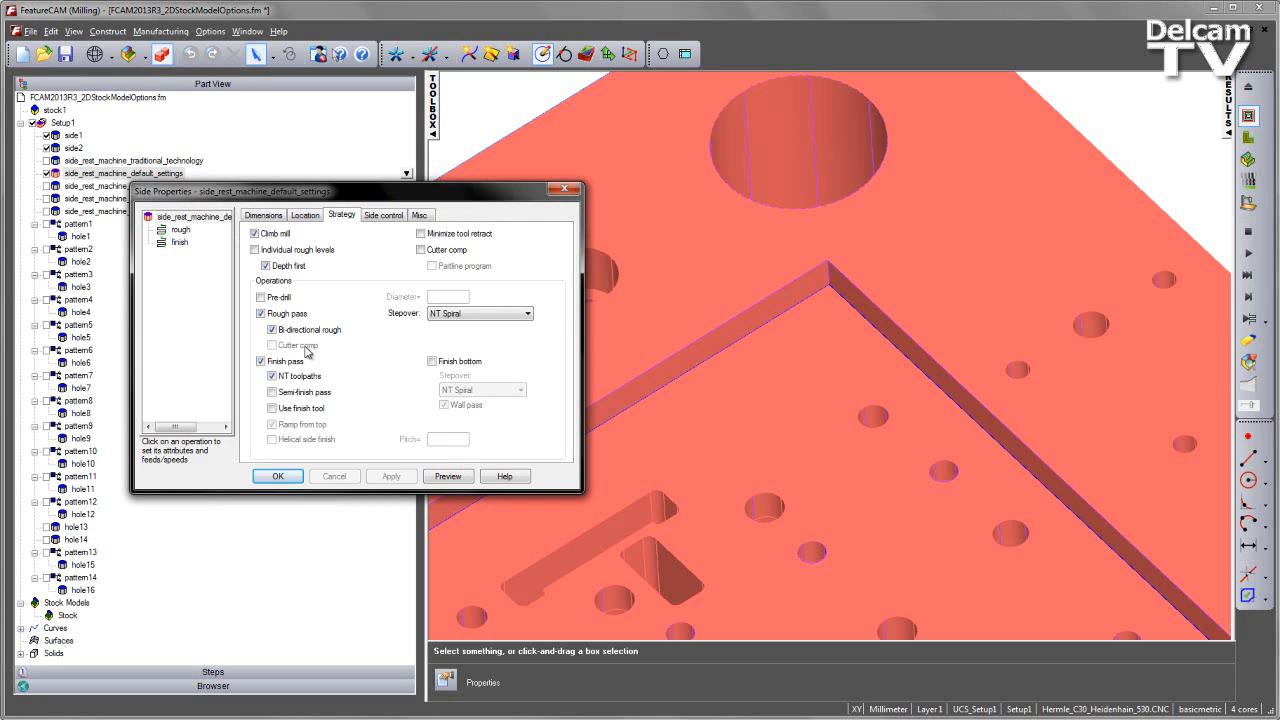
mouse_move(350, 408)
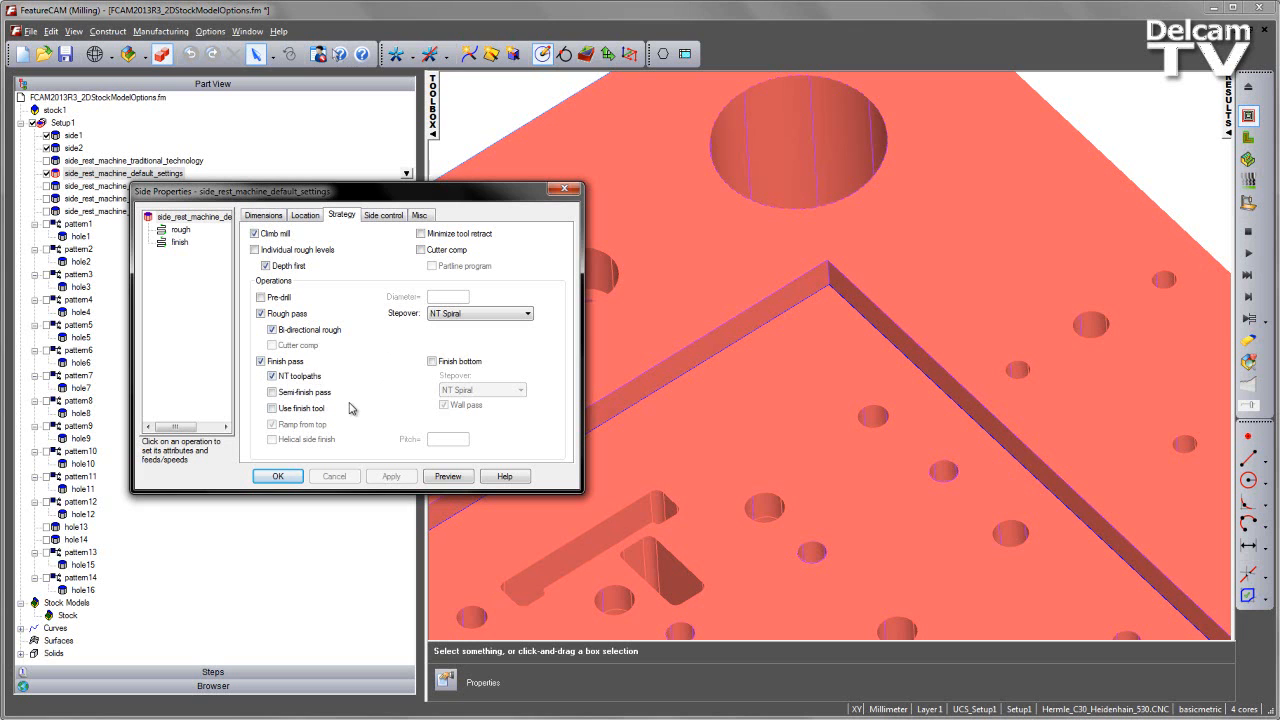
mouse_move(365, 407)
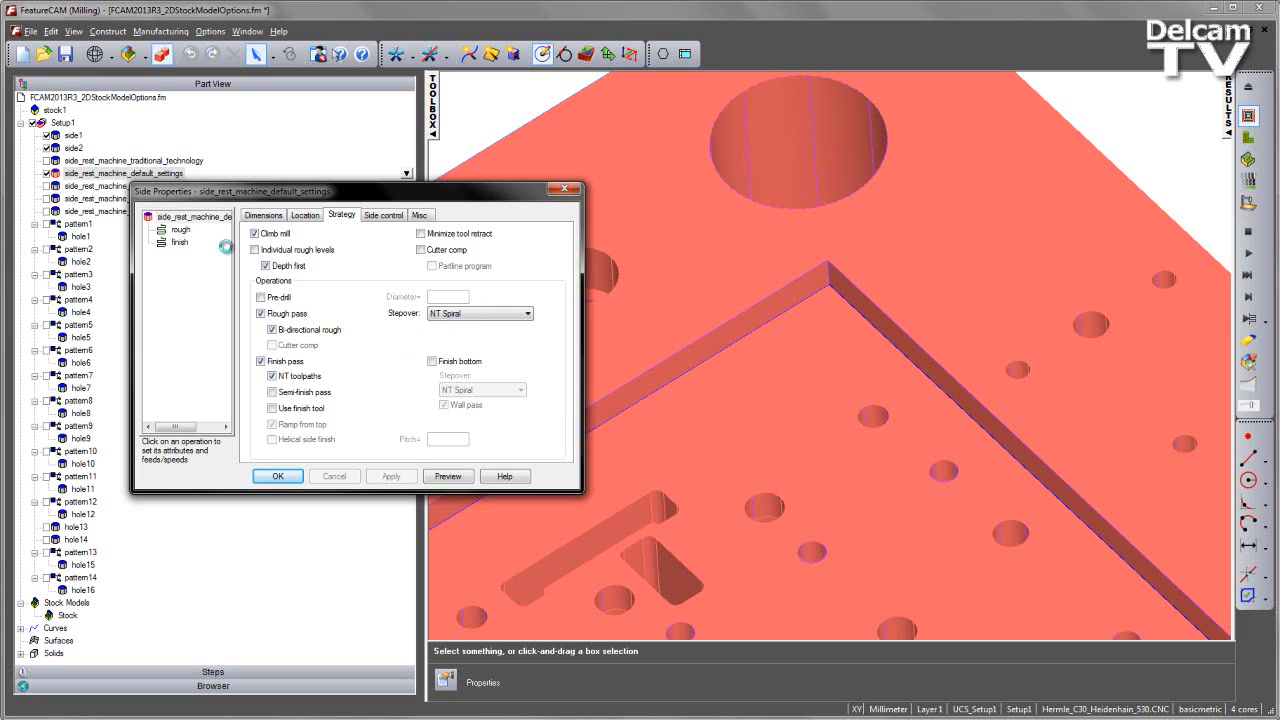
Review rough's stock model options: zero expansion, 0.000 thickness detection, 7.854 minimum gap length
left_click(387, 215)
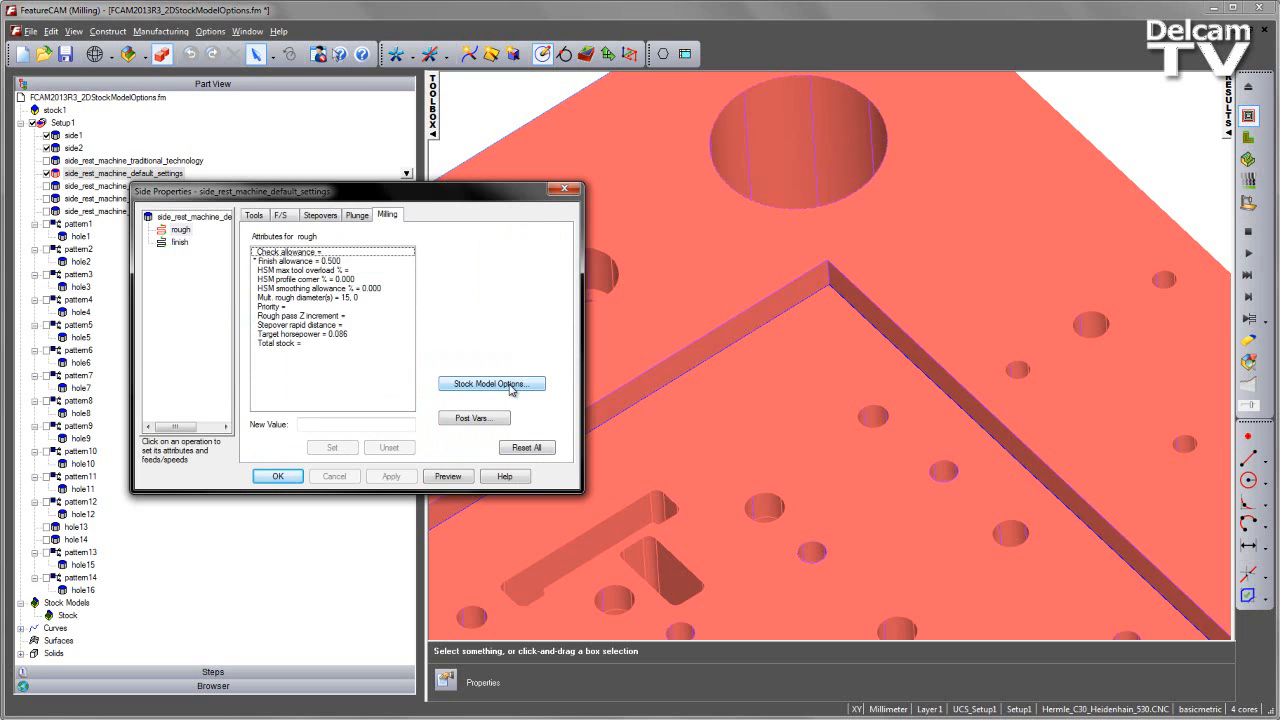
left_click(491, 383)
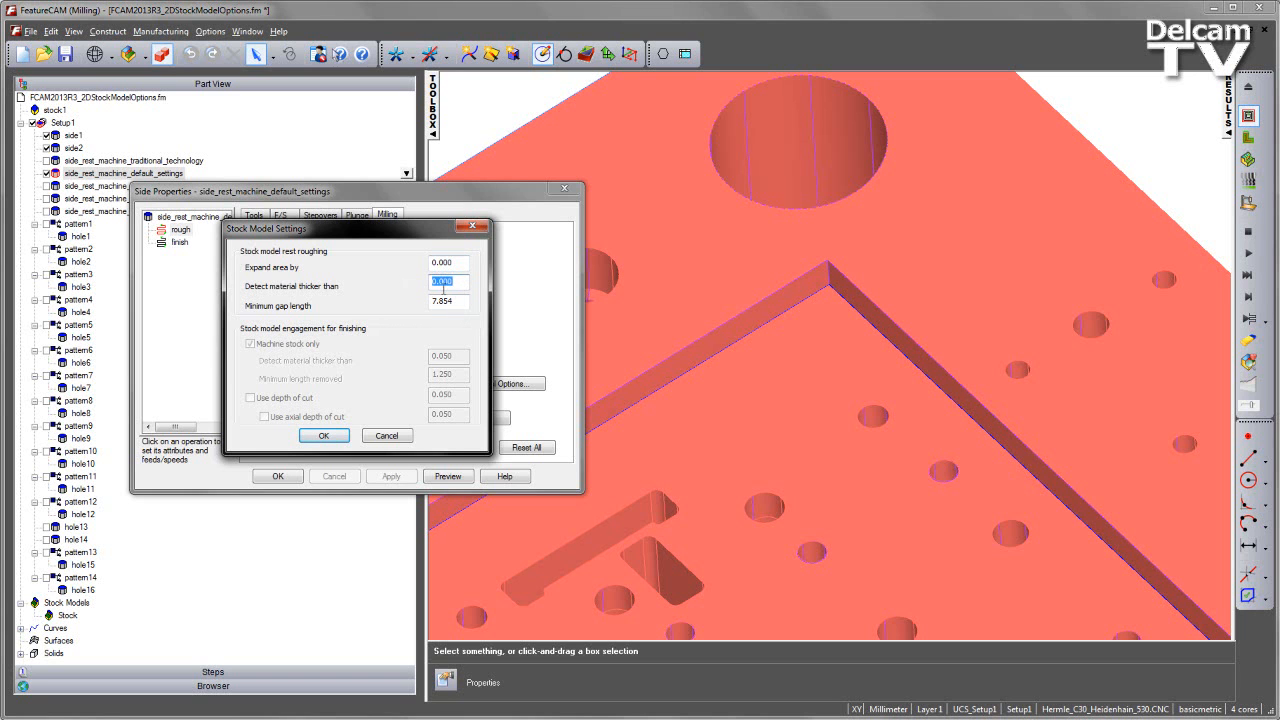
left_click(448, 281)
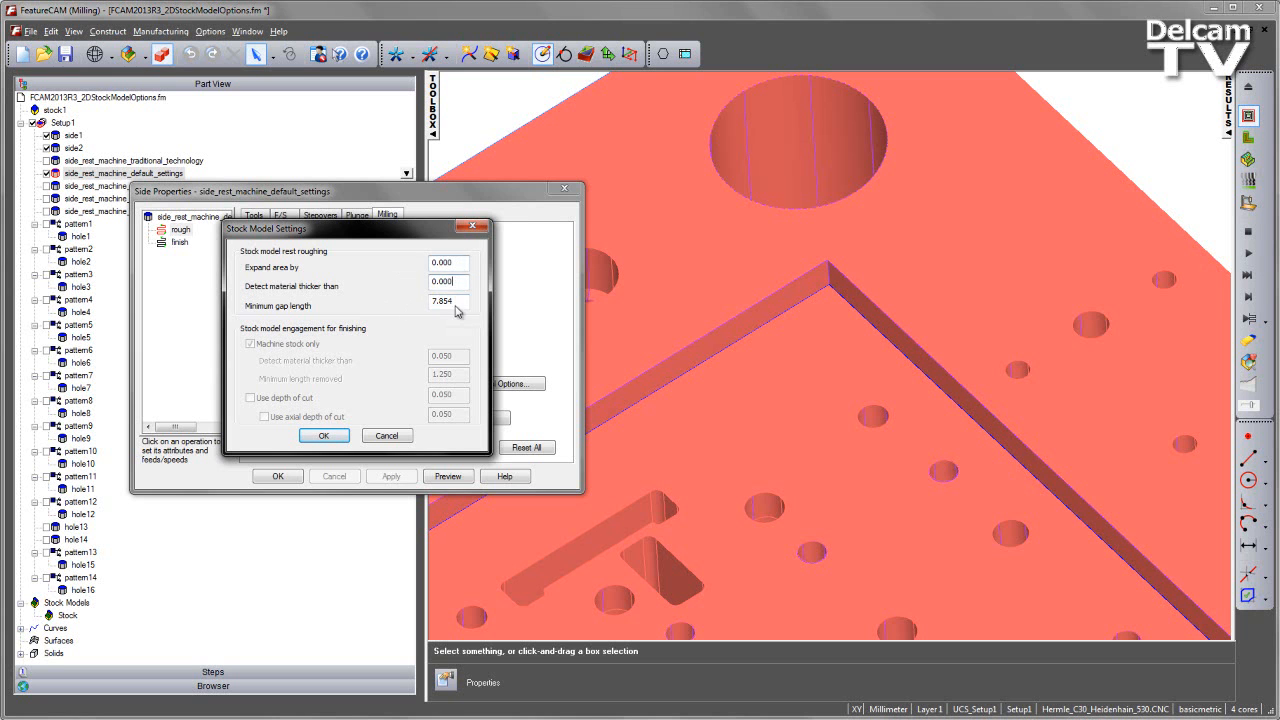
left_click(324, 435)
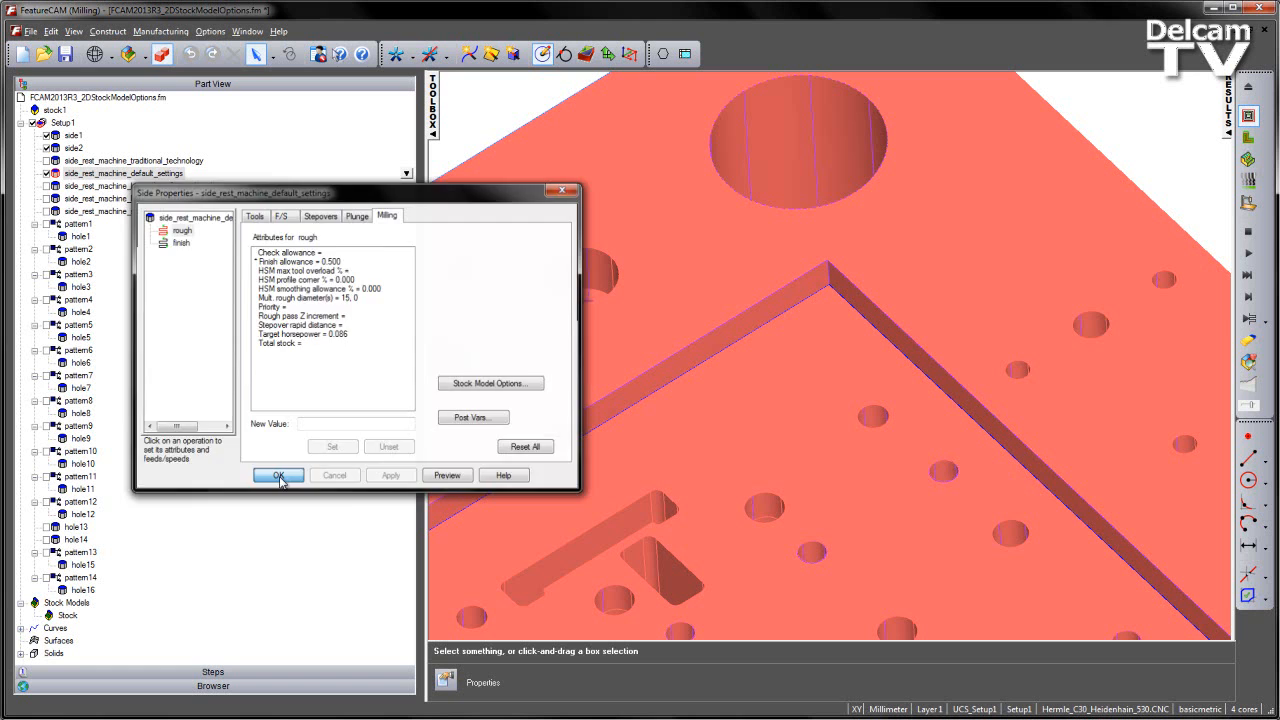
Accept the default-settings Side Properties and start the simulation, playing to the next operation
left_click(278, 475)
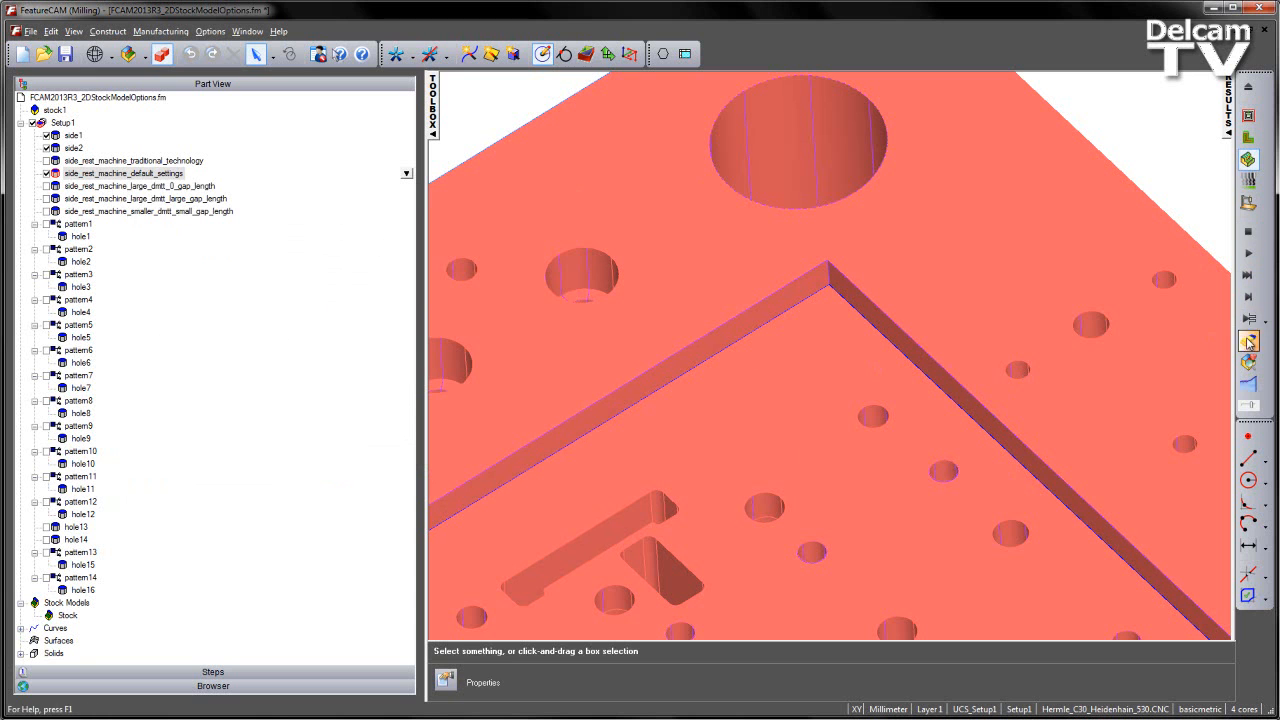
left_click(1248, 320)
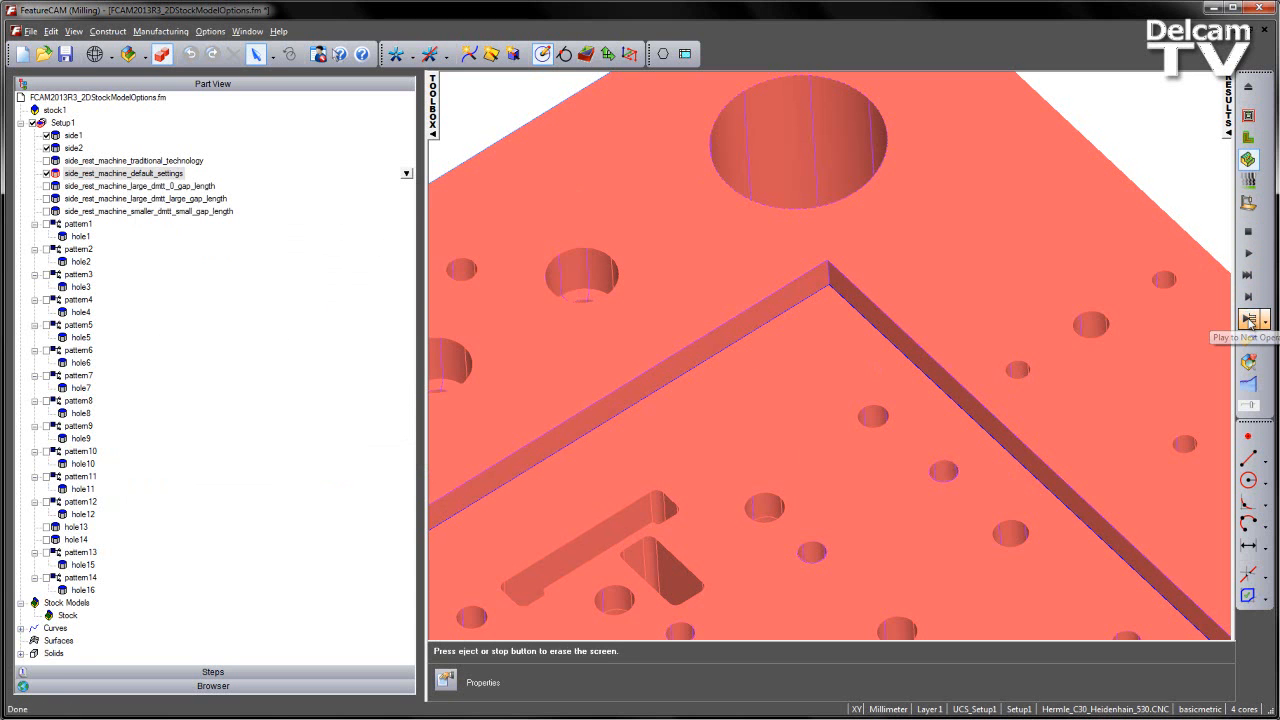
left_click(1248, 319)
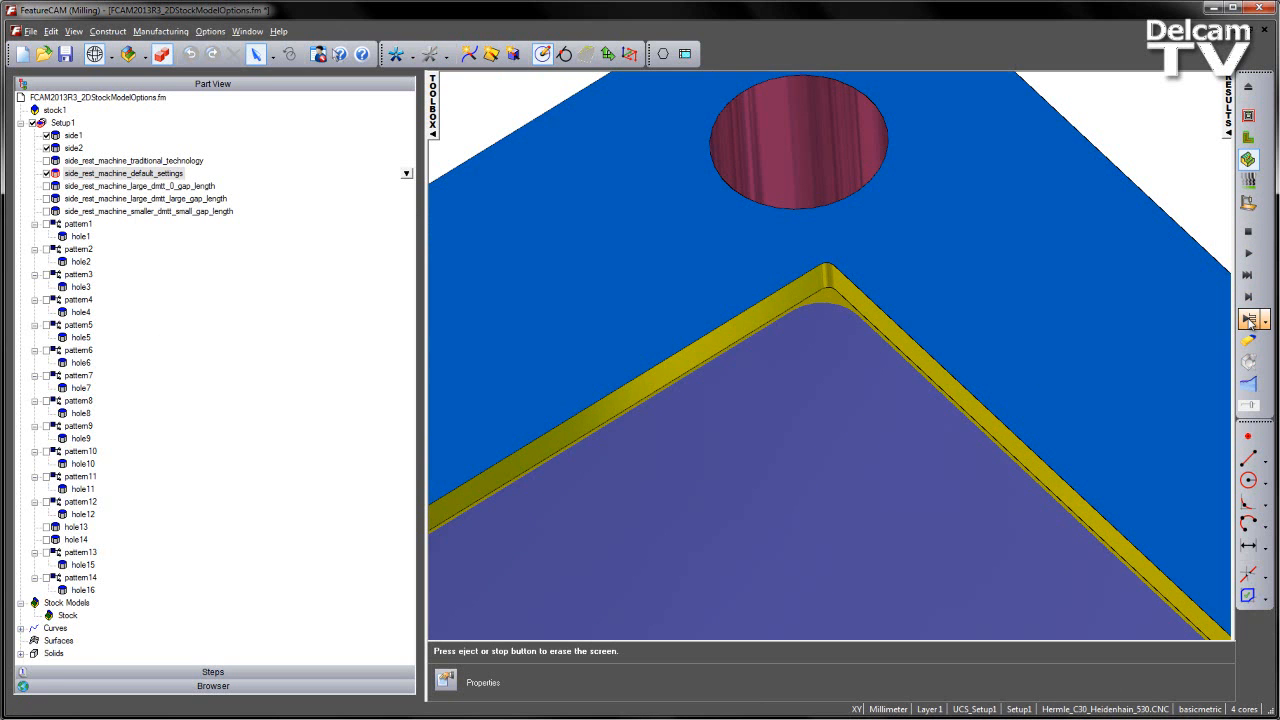
left_click(1248, 320)
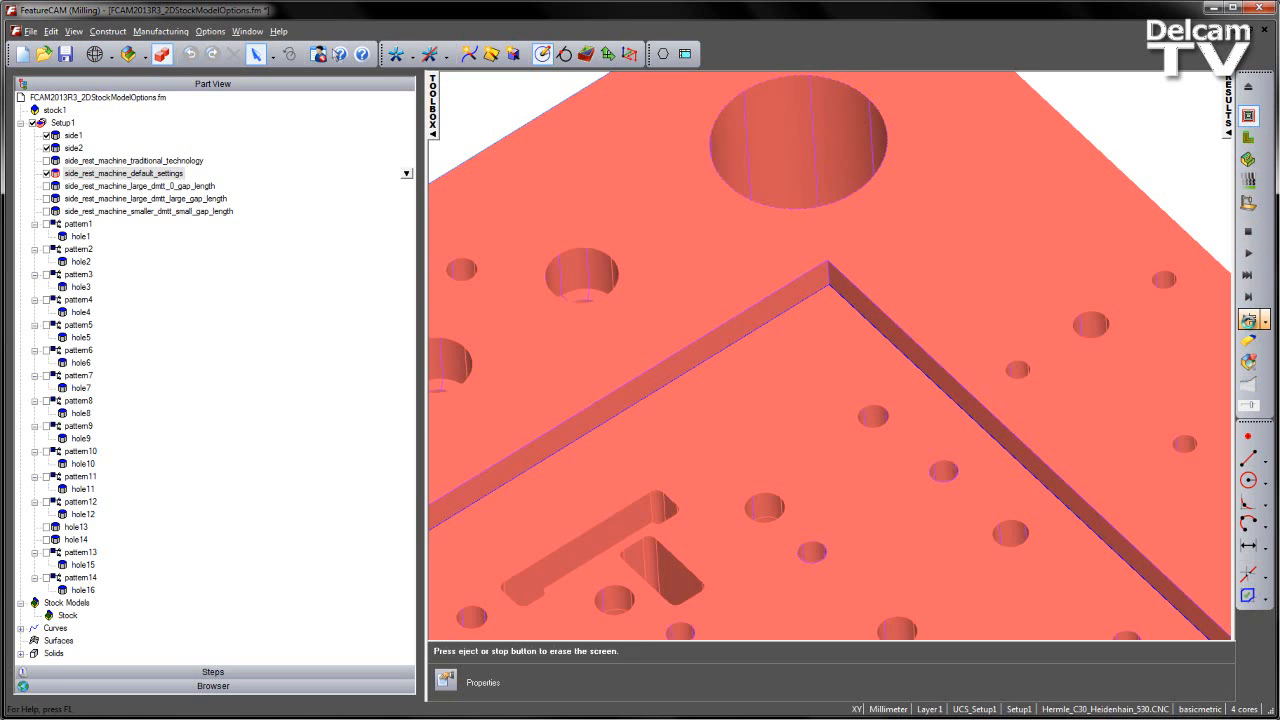
left_click(1253, 320)
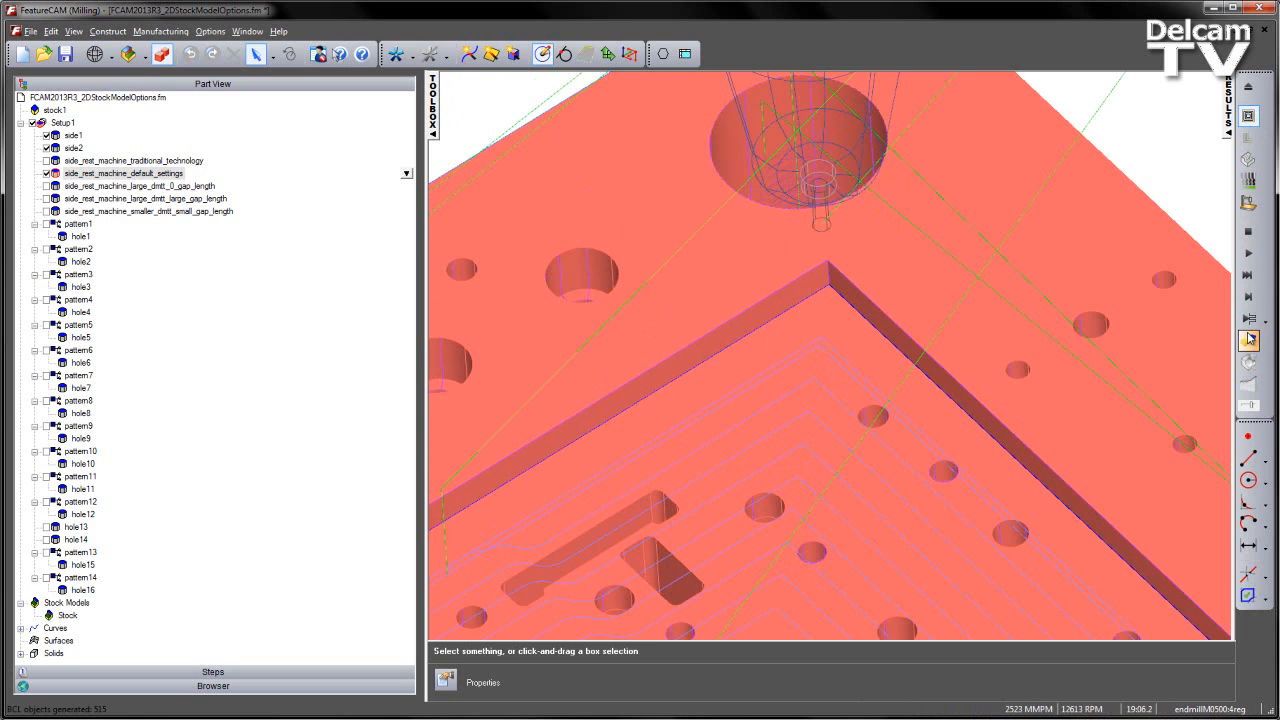
Play the default-settings rest roughing operation to inspect its toolpaths in the pocket corners
left_click(1249, 320)
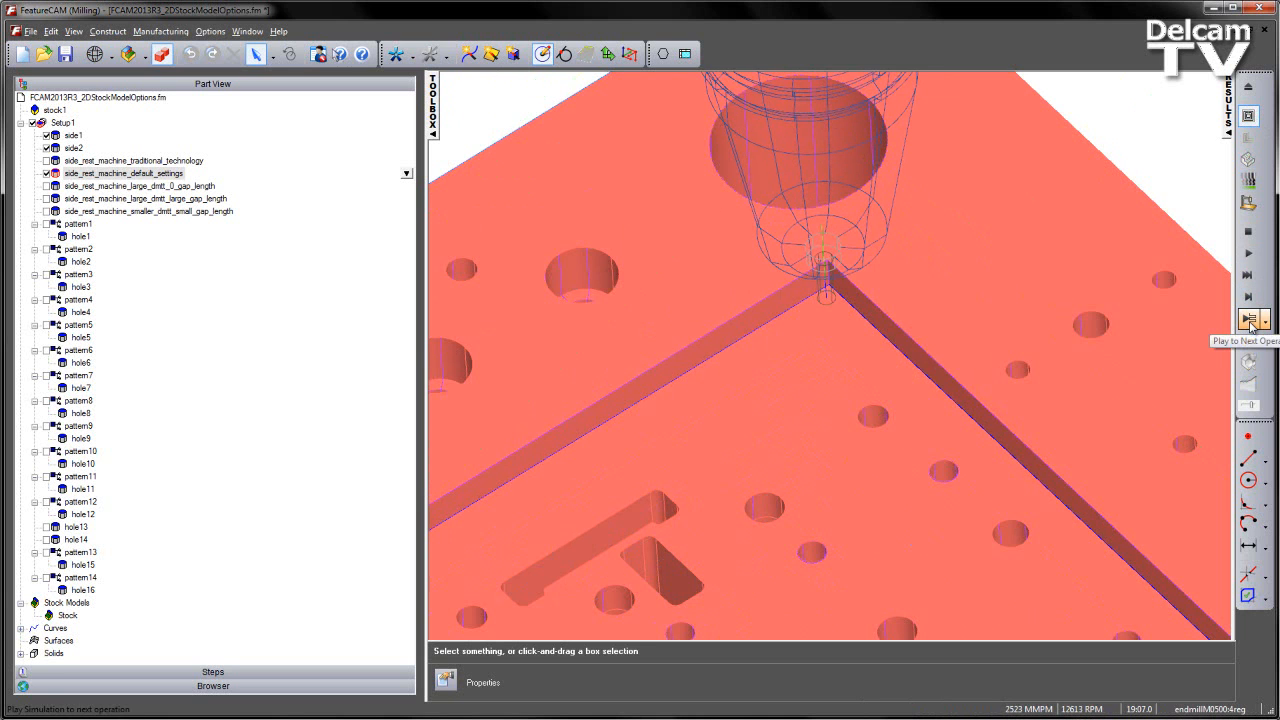
left_click(1254, 320)
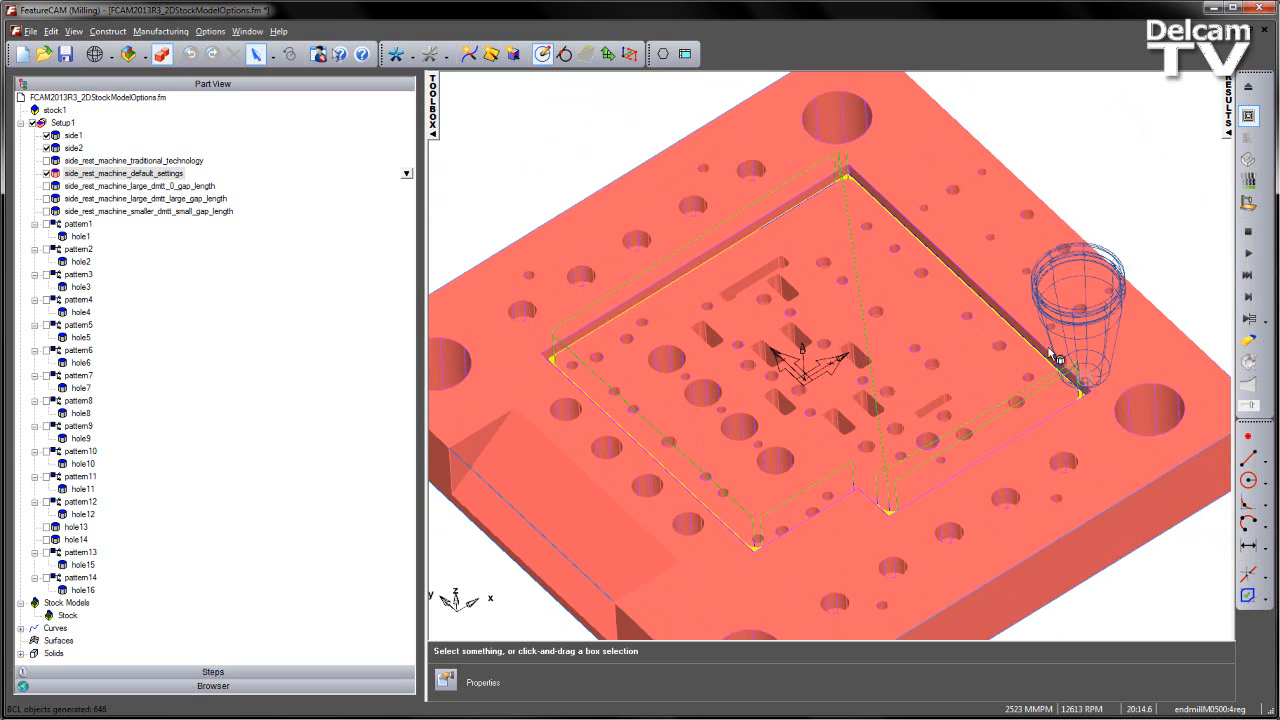
mouse_move(1035, 450)
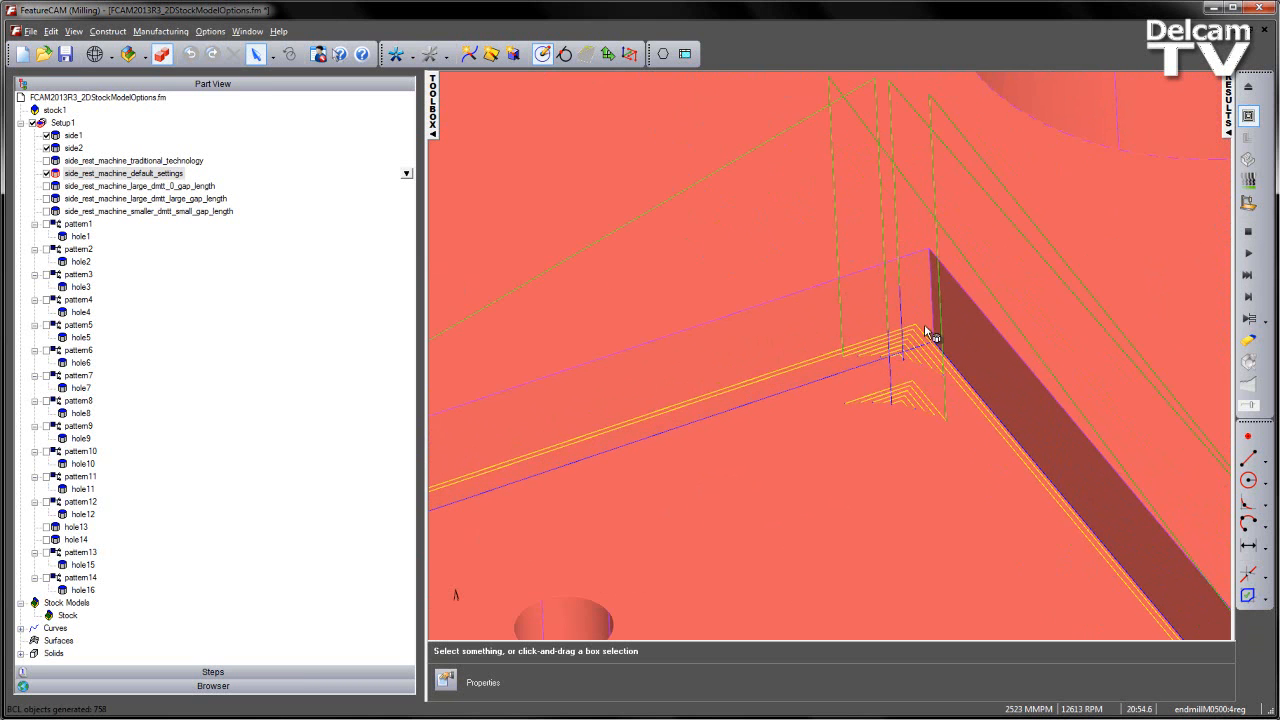
mouse_move(868, 423)
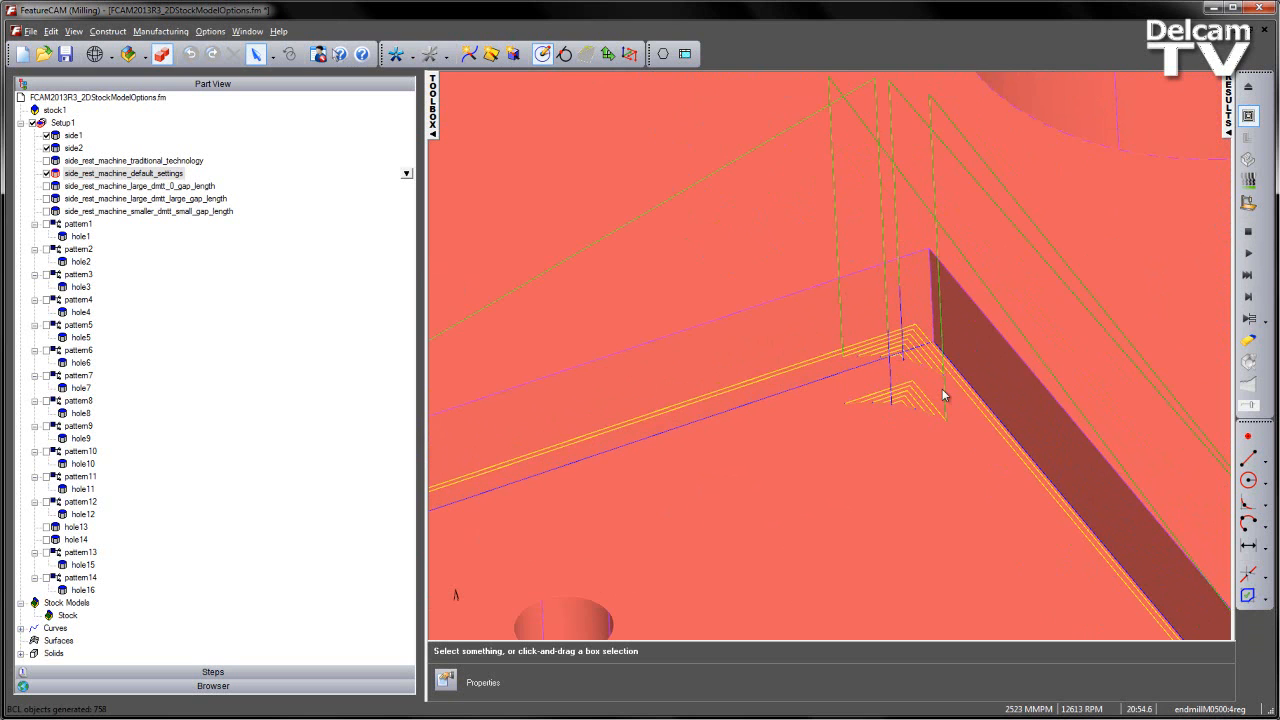
mouse_move(1035, 472)
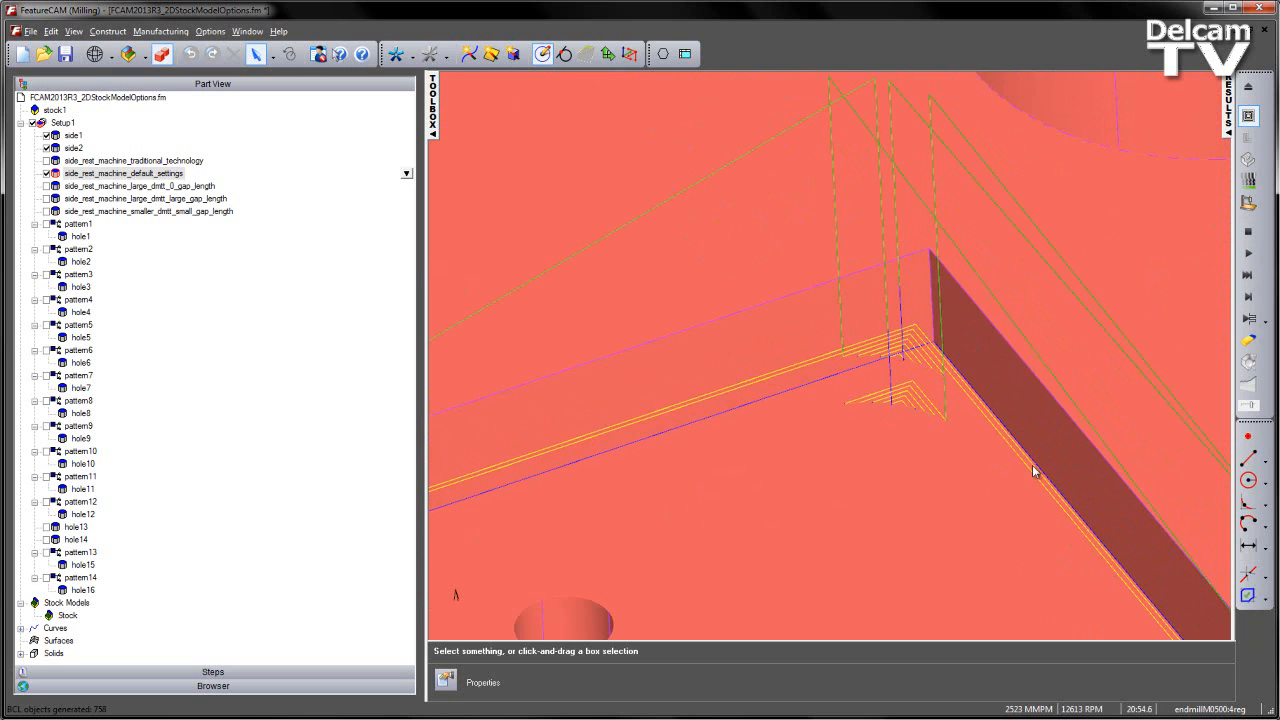
mouse_move(955, 367)
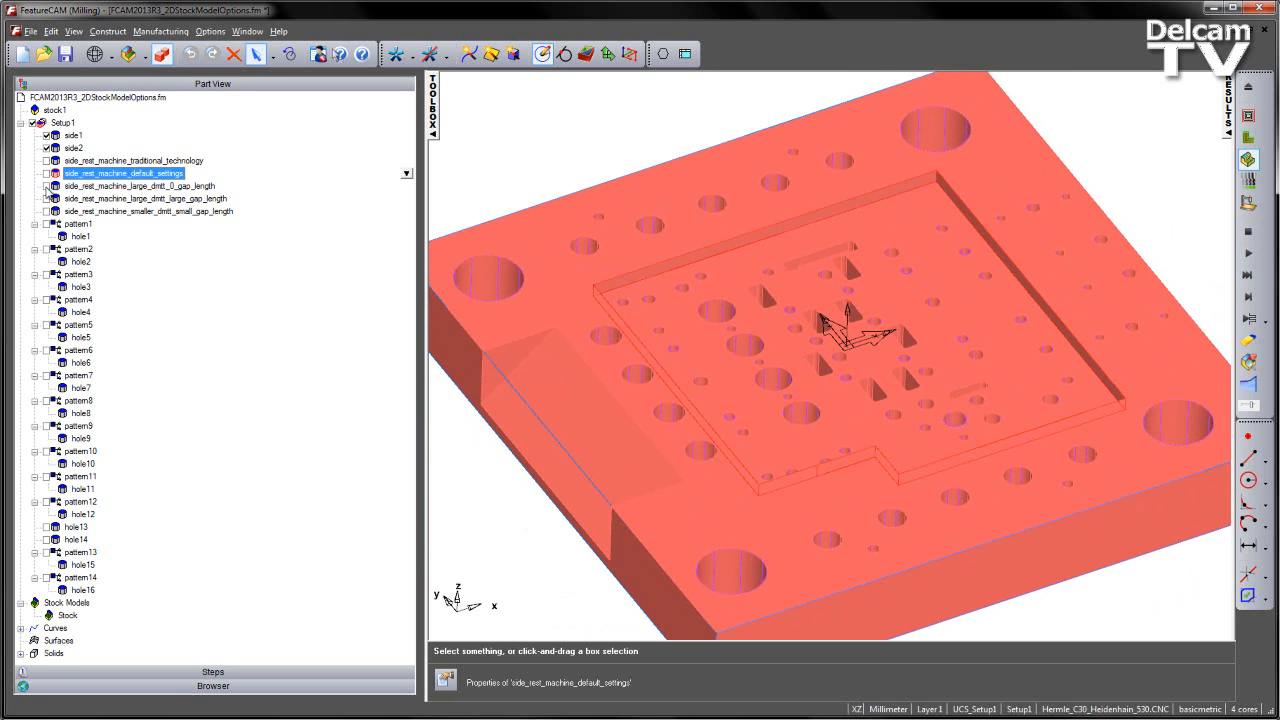
Enable side_rest_machine_large_dmtt_0_gap_length and review its 1.000 thickness, 0.000 gap stock values
left_click(140, 185)
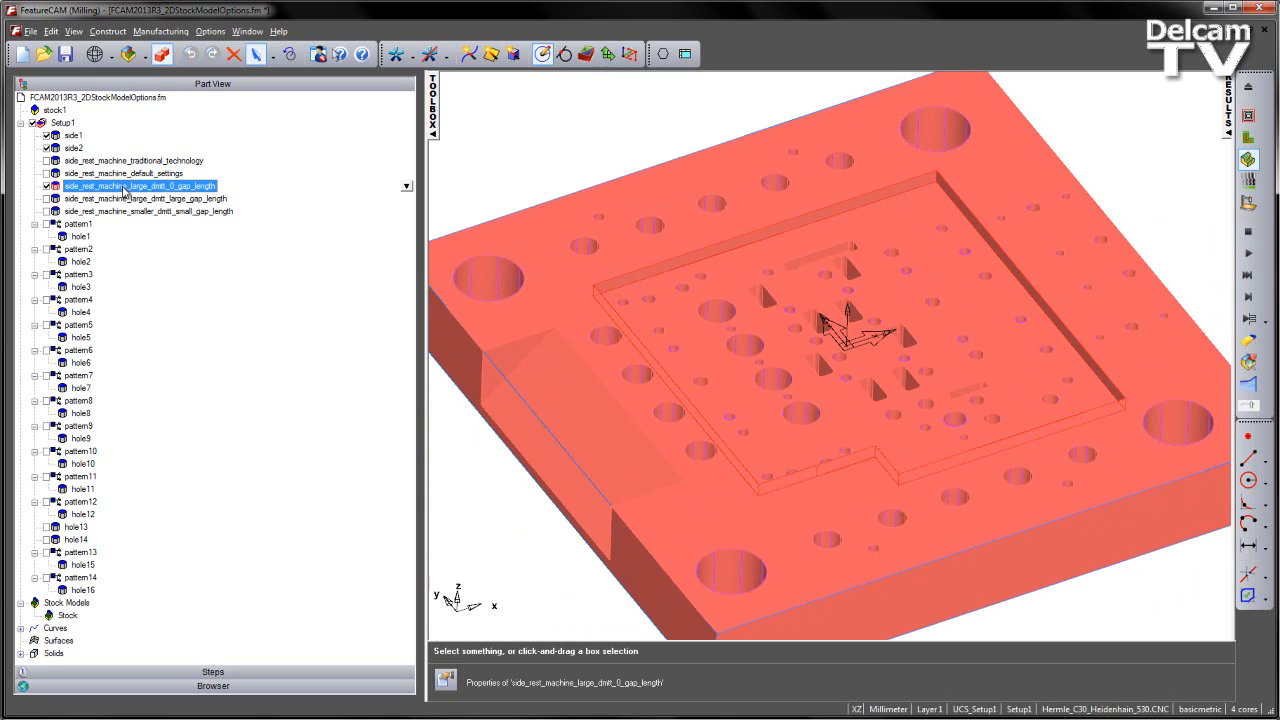
double_click(140, 186)
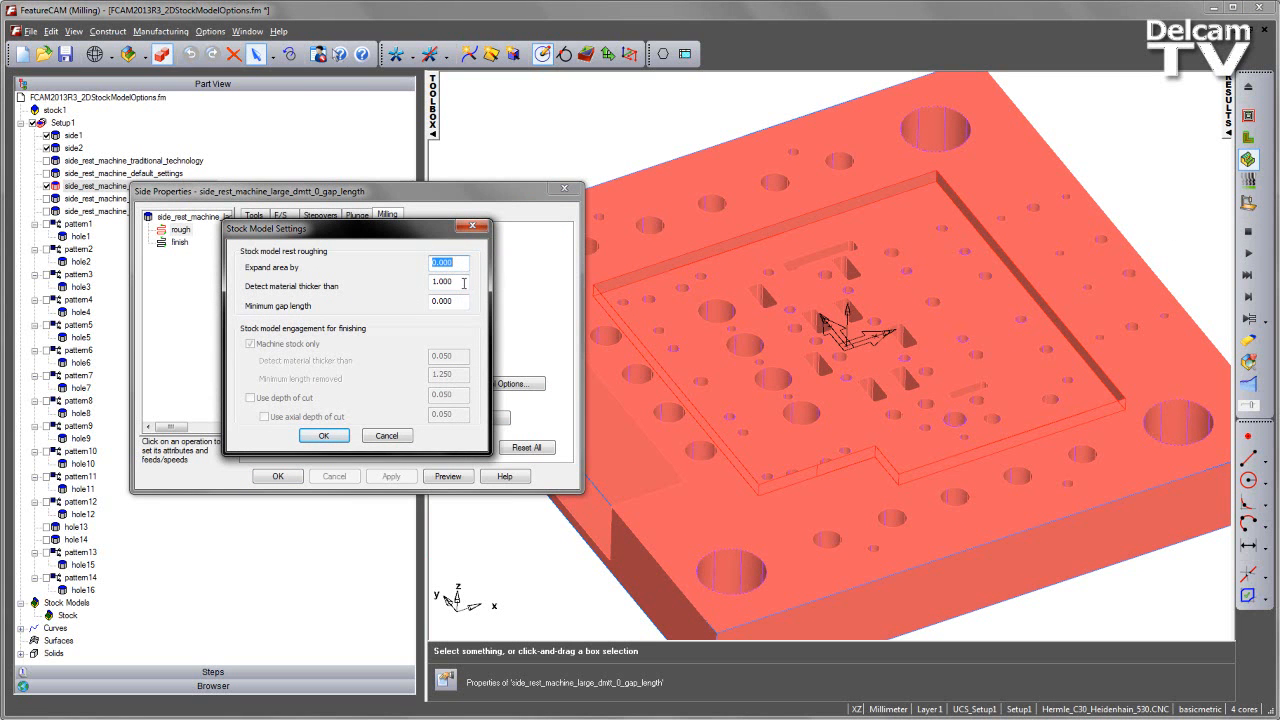
left_click(448, 281)
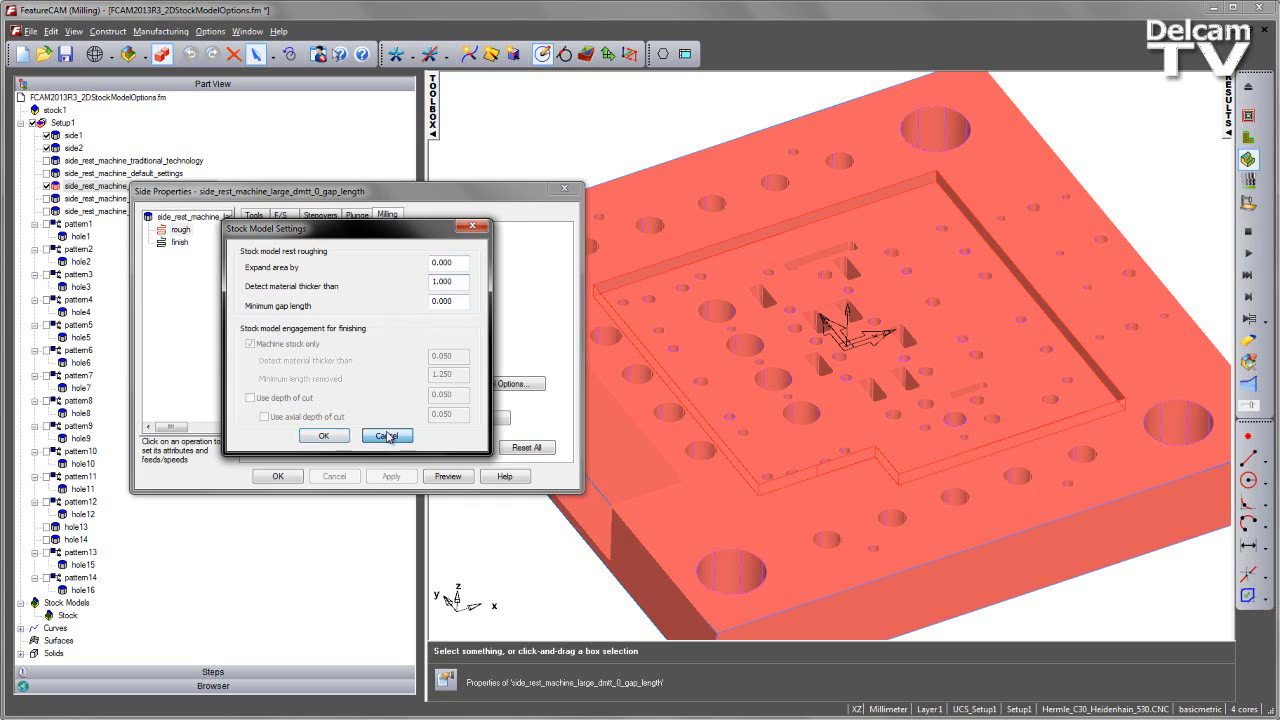
left_click(386, 435)
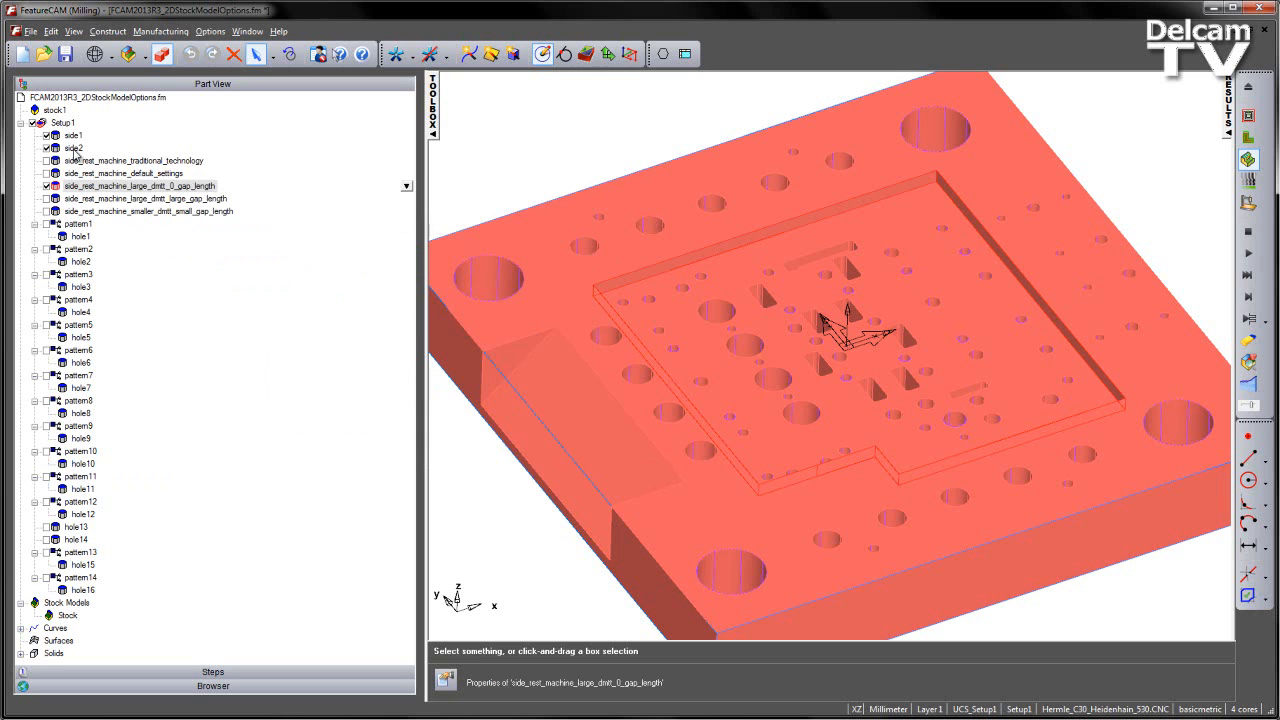
double_click(74, 147)
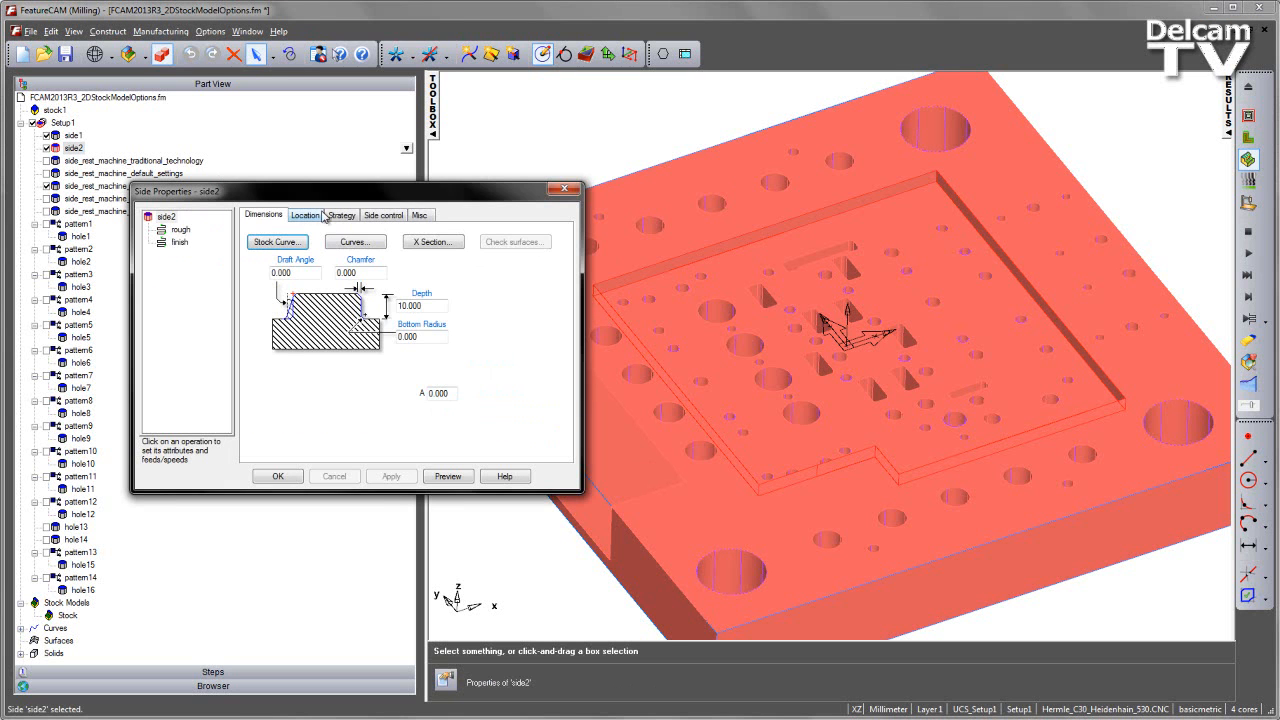
left_click(181, 229)
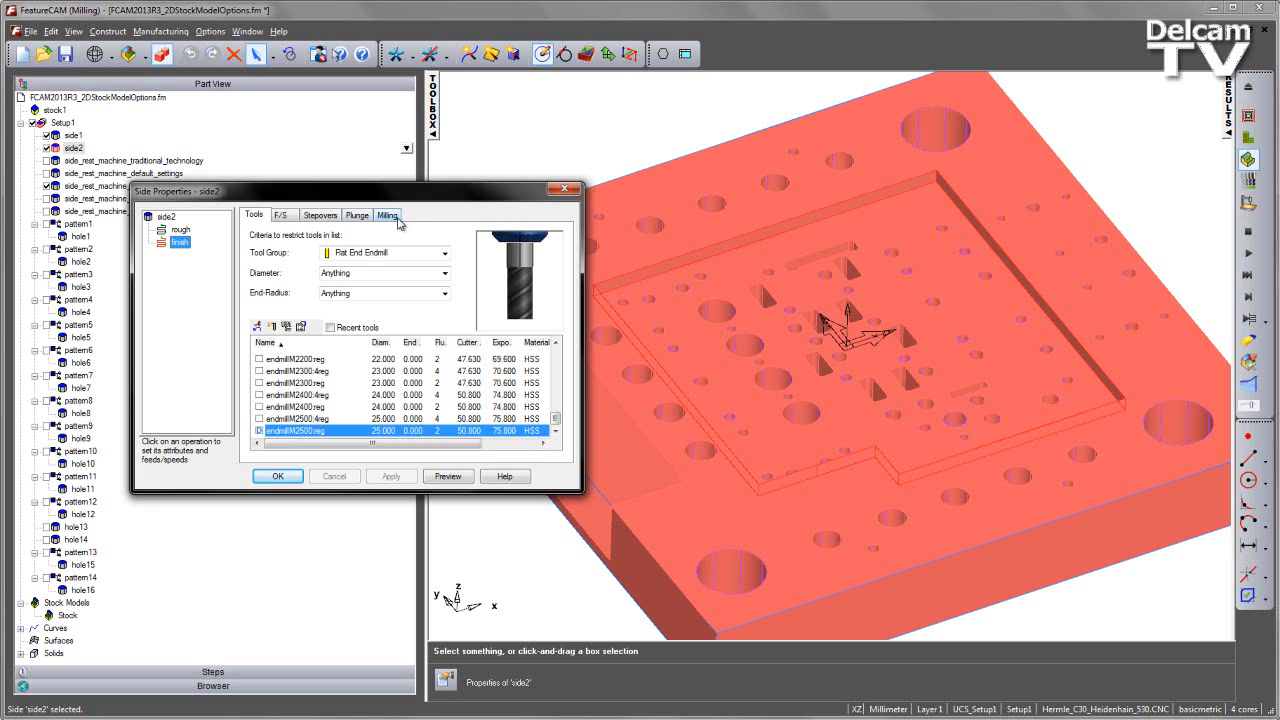
left_click(387, 214)
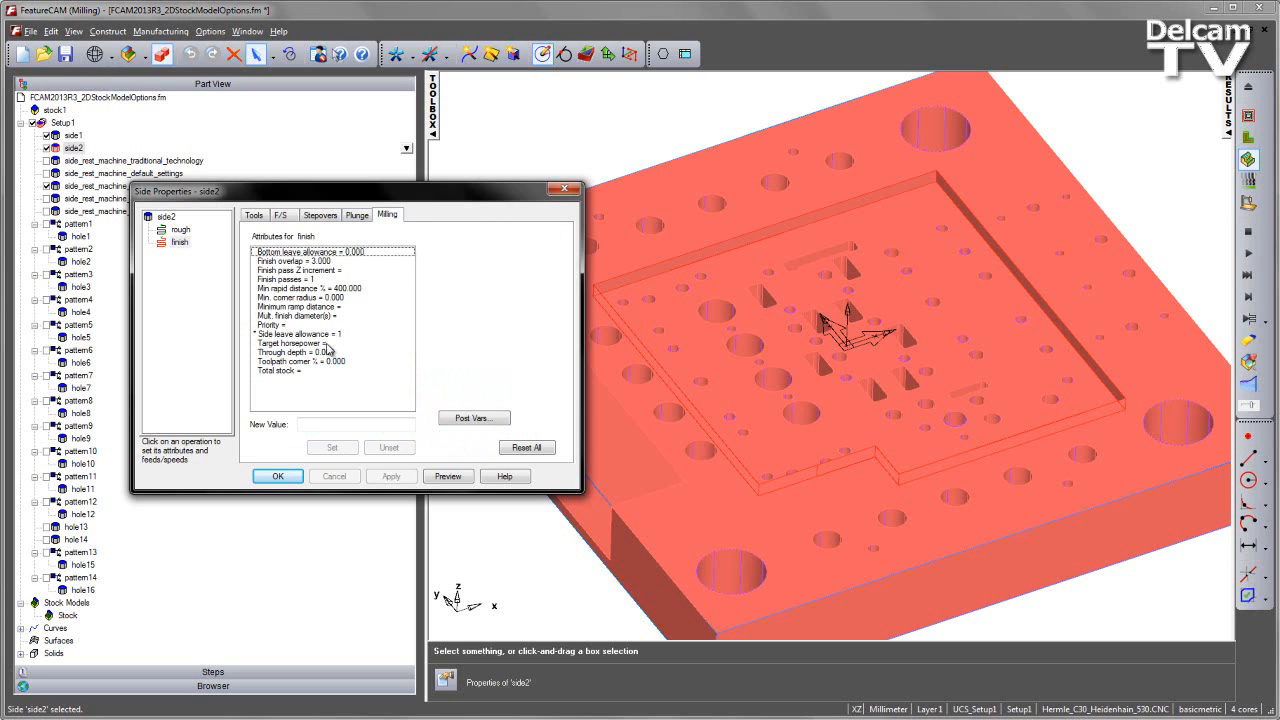
left_click(298, 333)
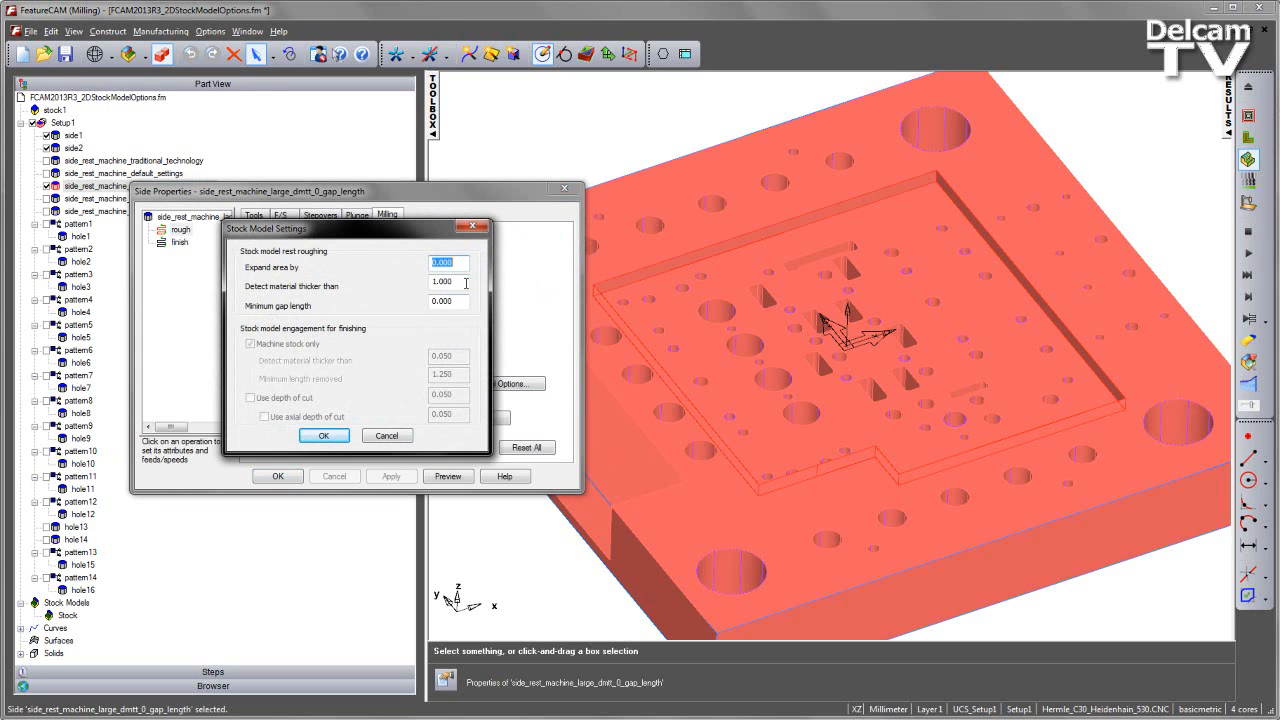
left_click(448, 280)
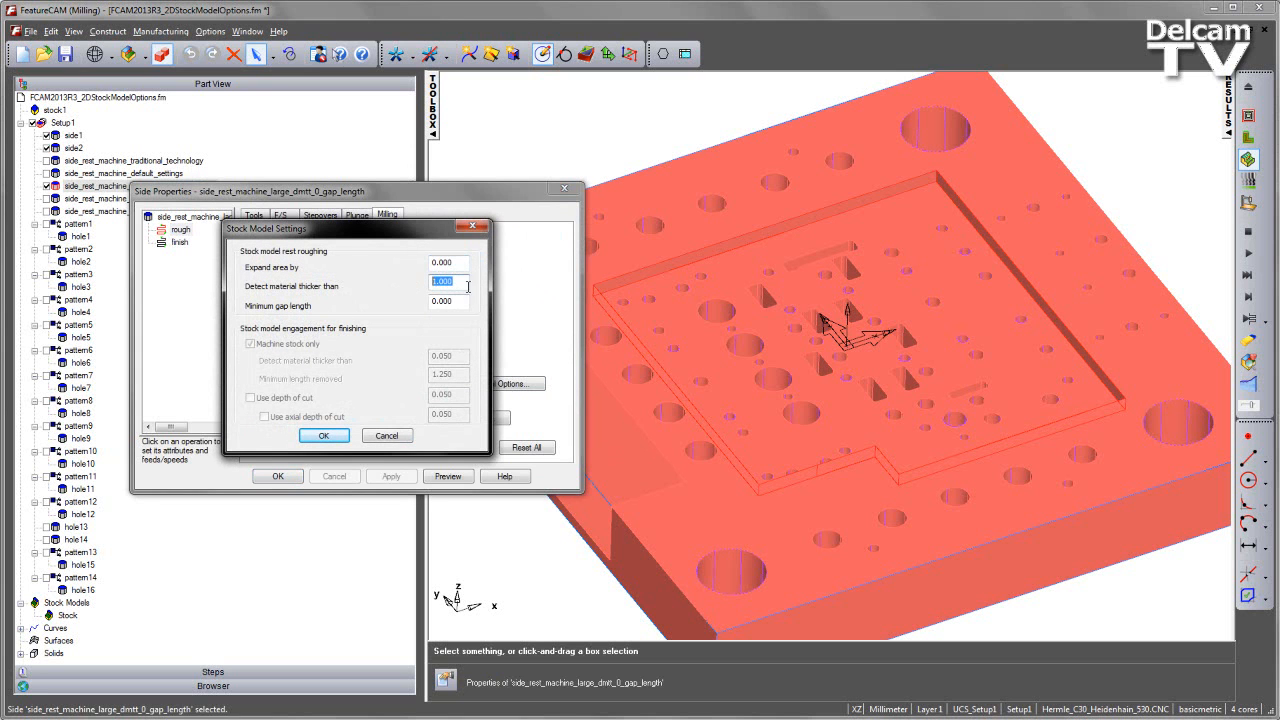
left_click(323, 435)
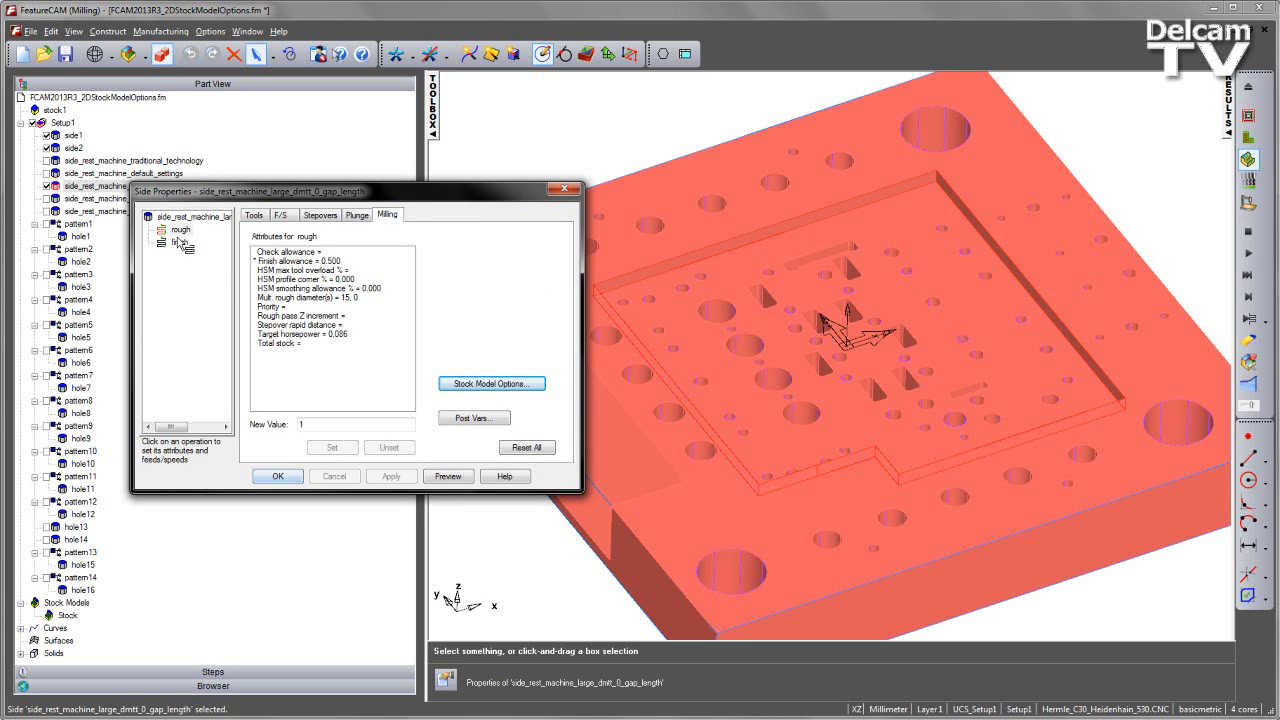
left_click(491, 383)
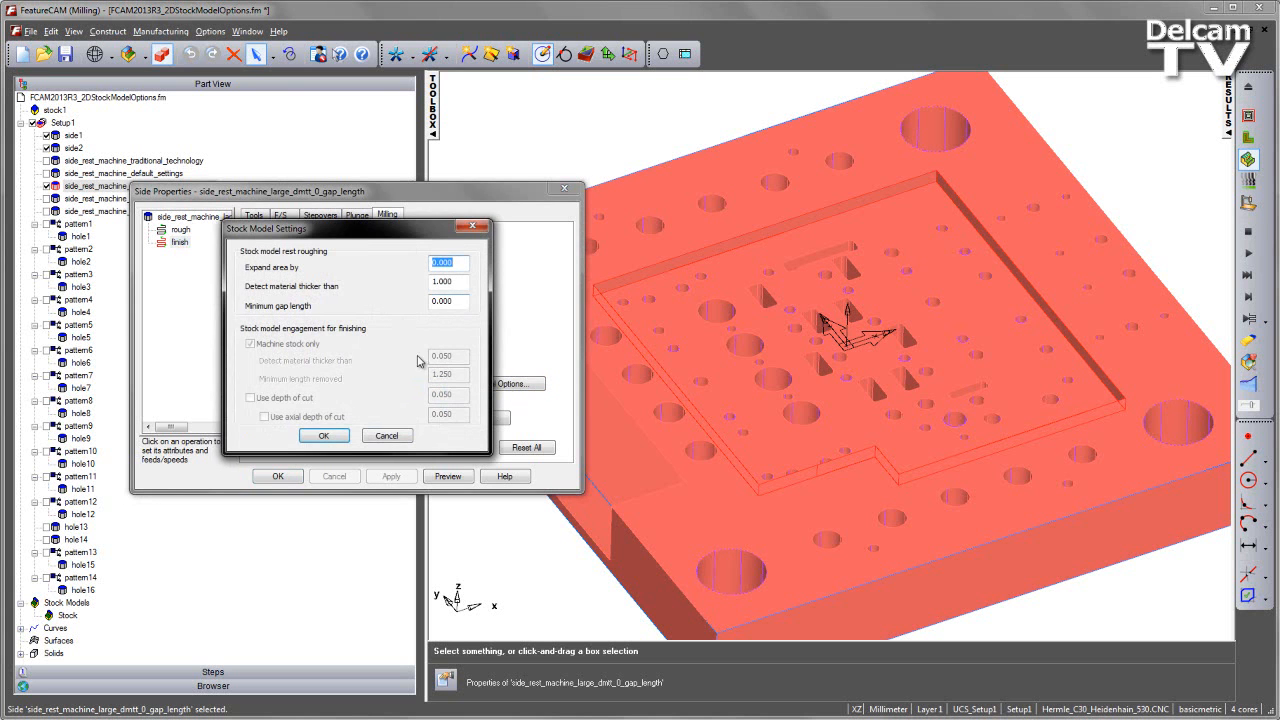
left_click(323, 435)
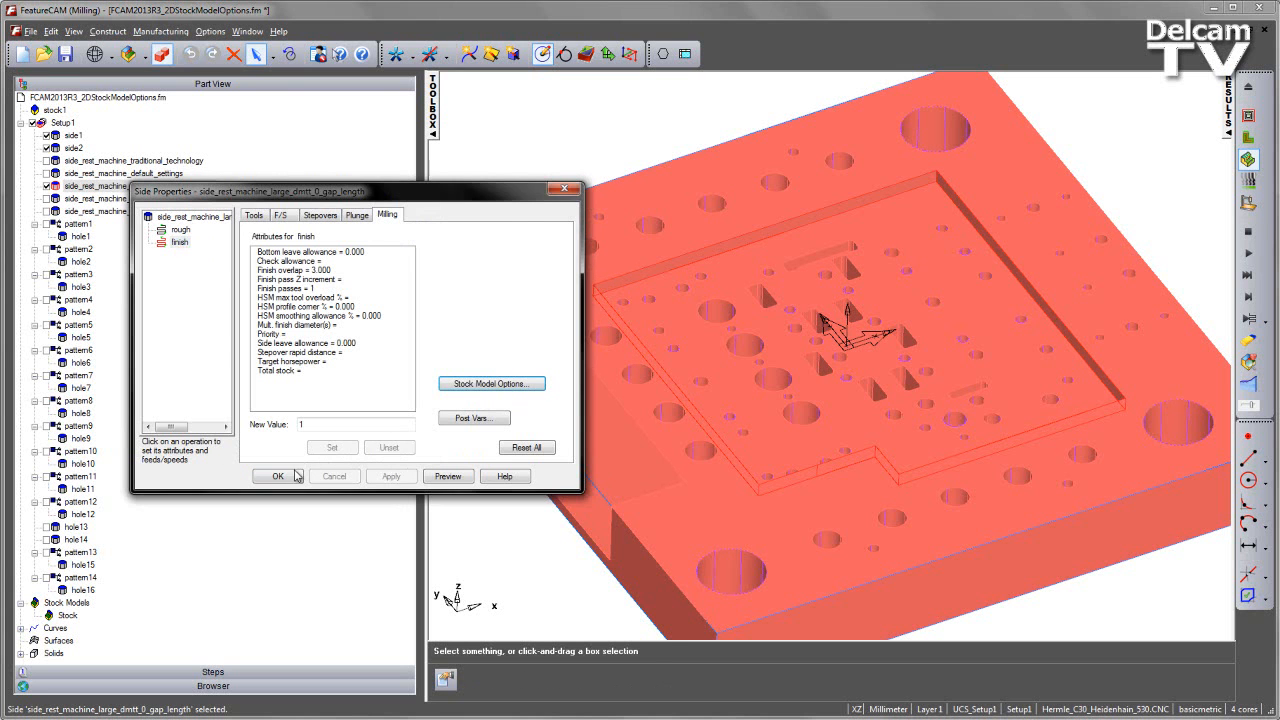
left_click(278, 475)
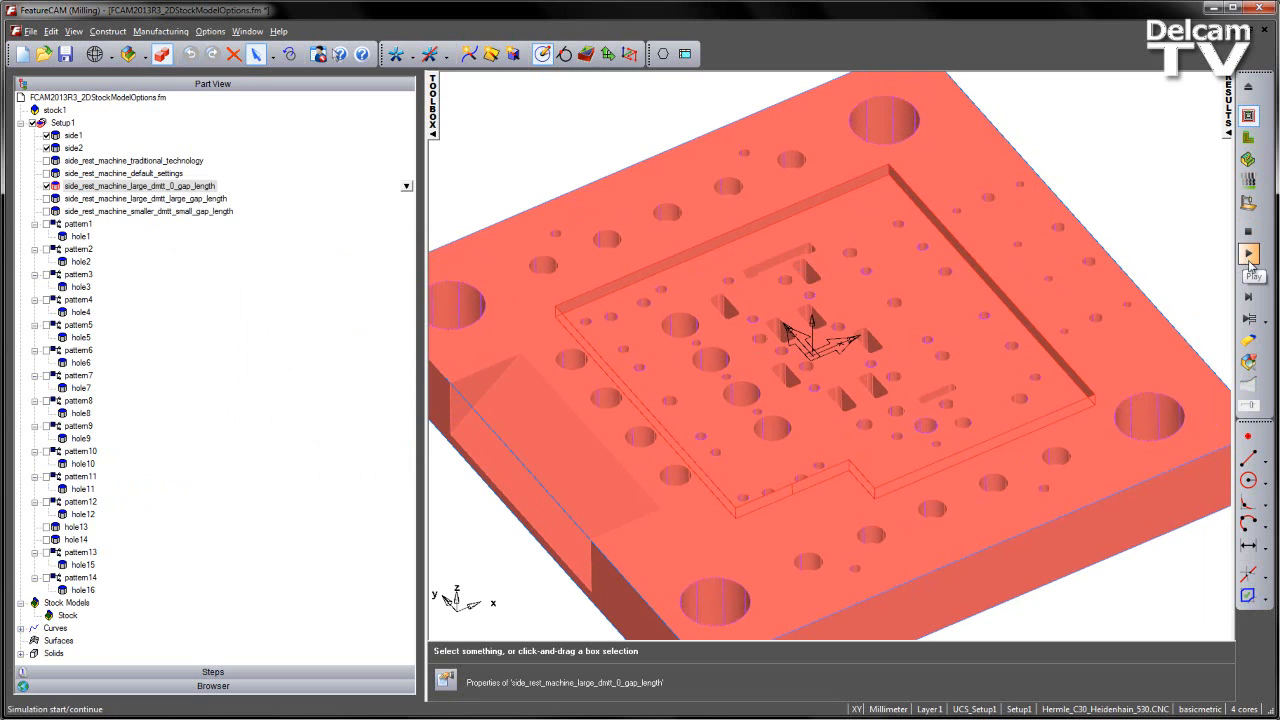
mouse_move(1255, 320)
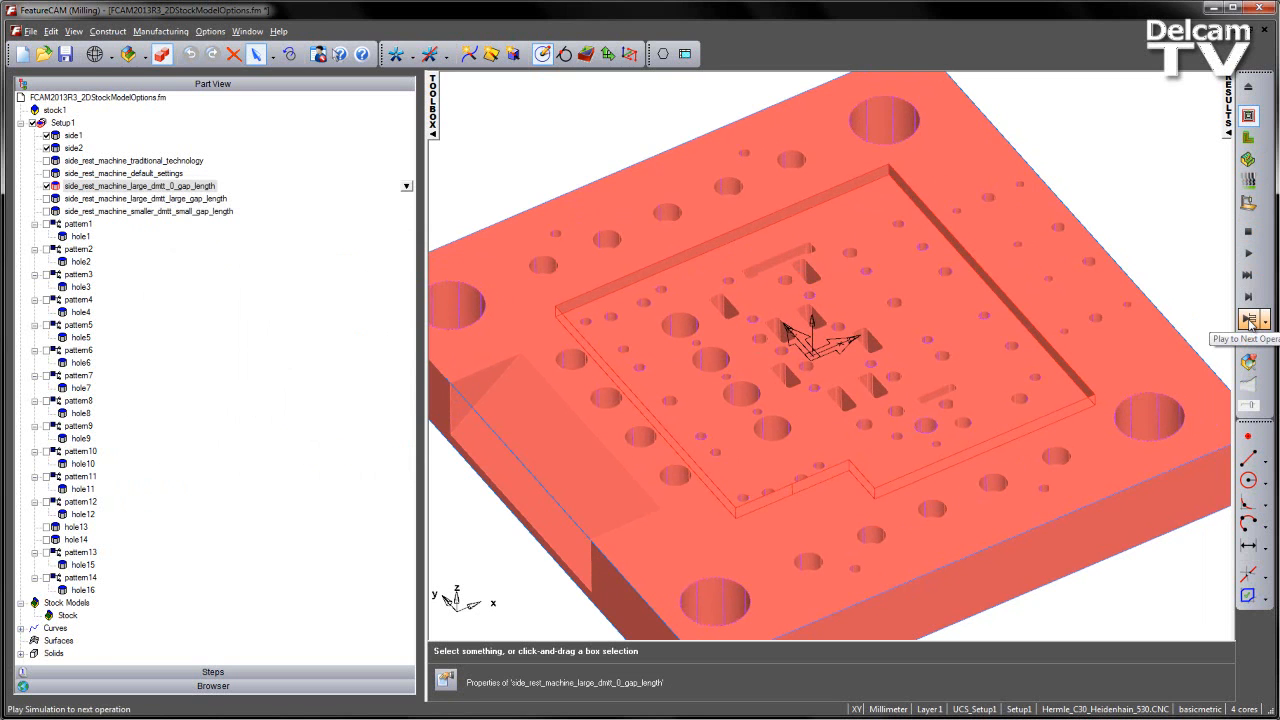
Play the zero-gap rest-machining simulation up to the next operation
left_click(1254, 320)
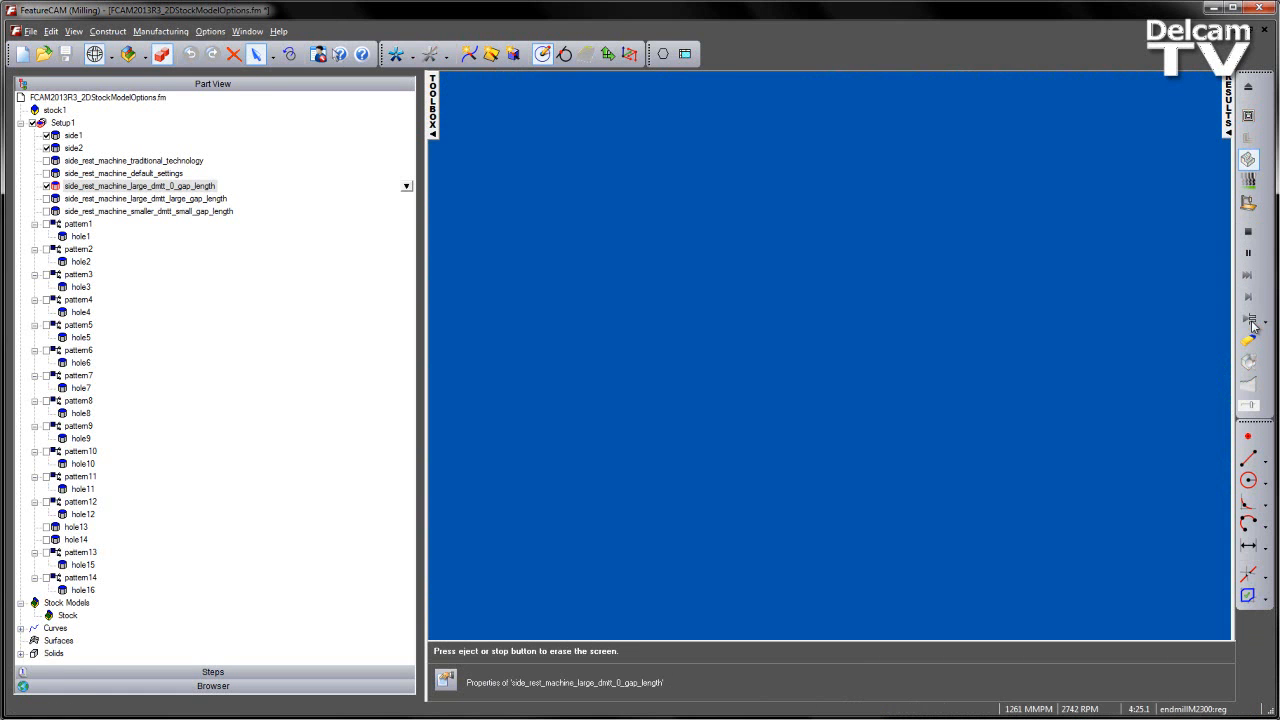
Advance the simulation to examine the rest material left in the pocket corners
left_click(1248, 252)
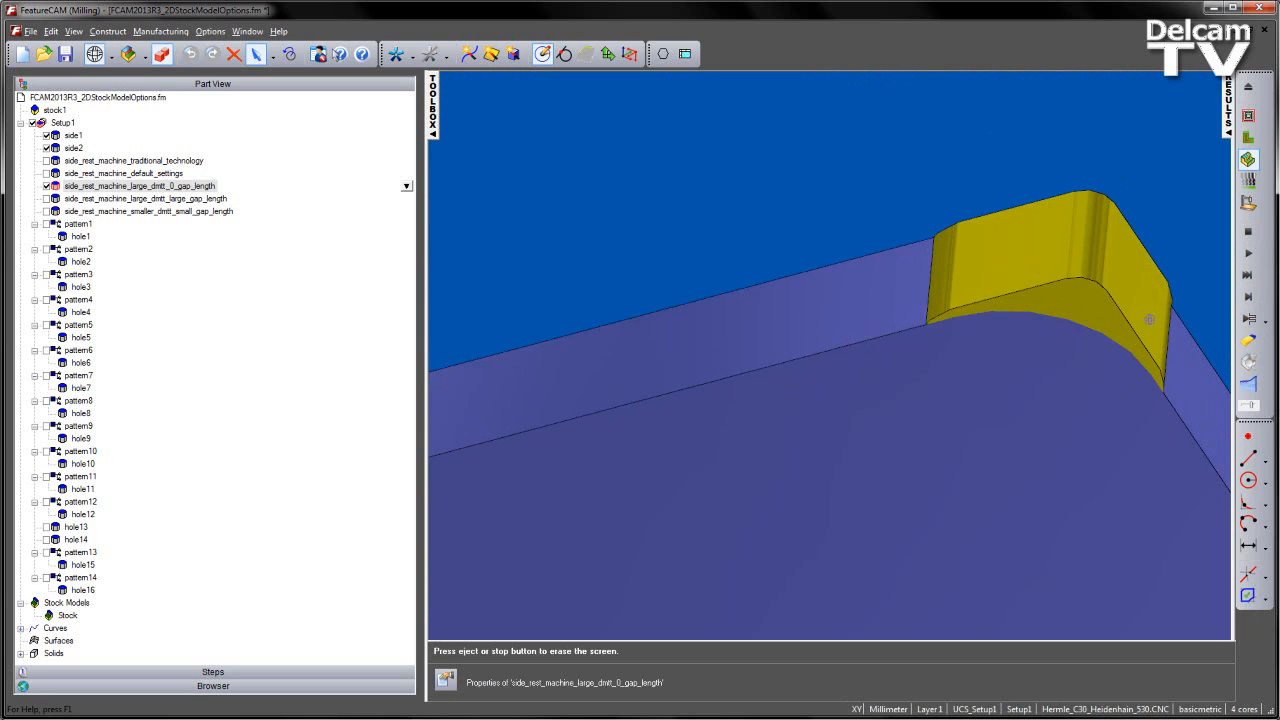
mouse_move(1091, 367)
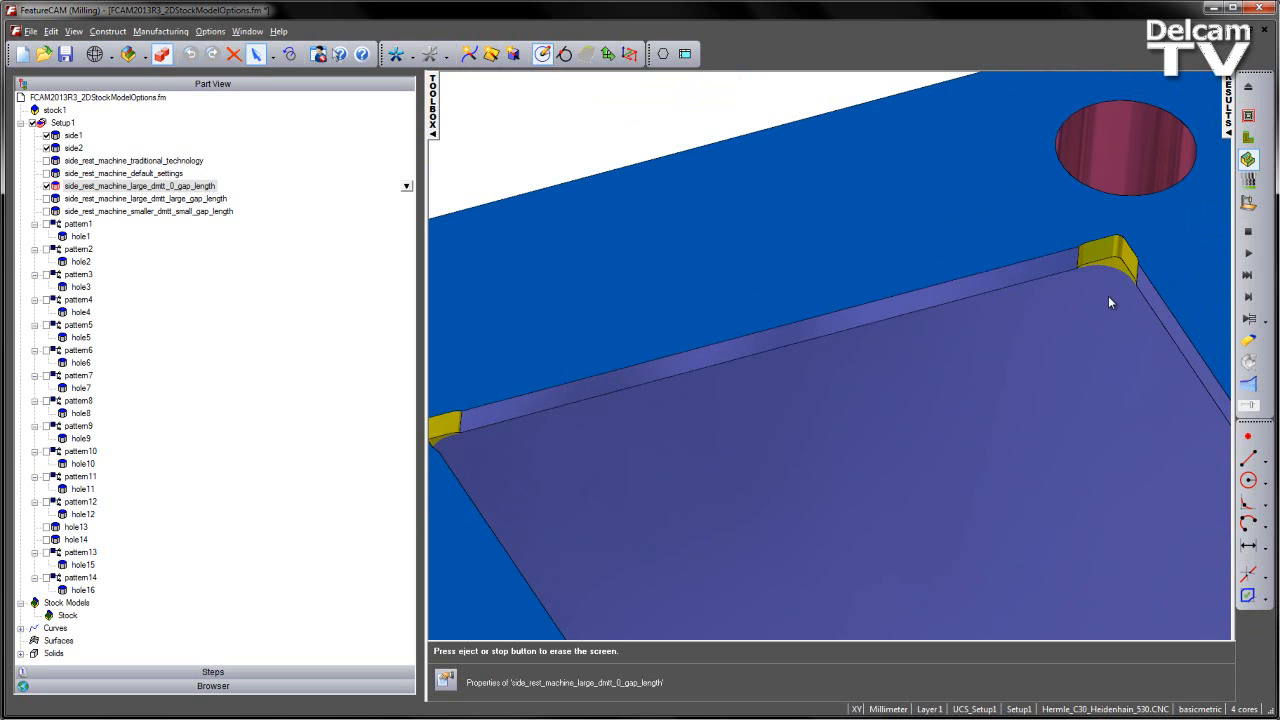
mouse_move(1177, 287)
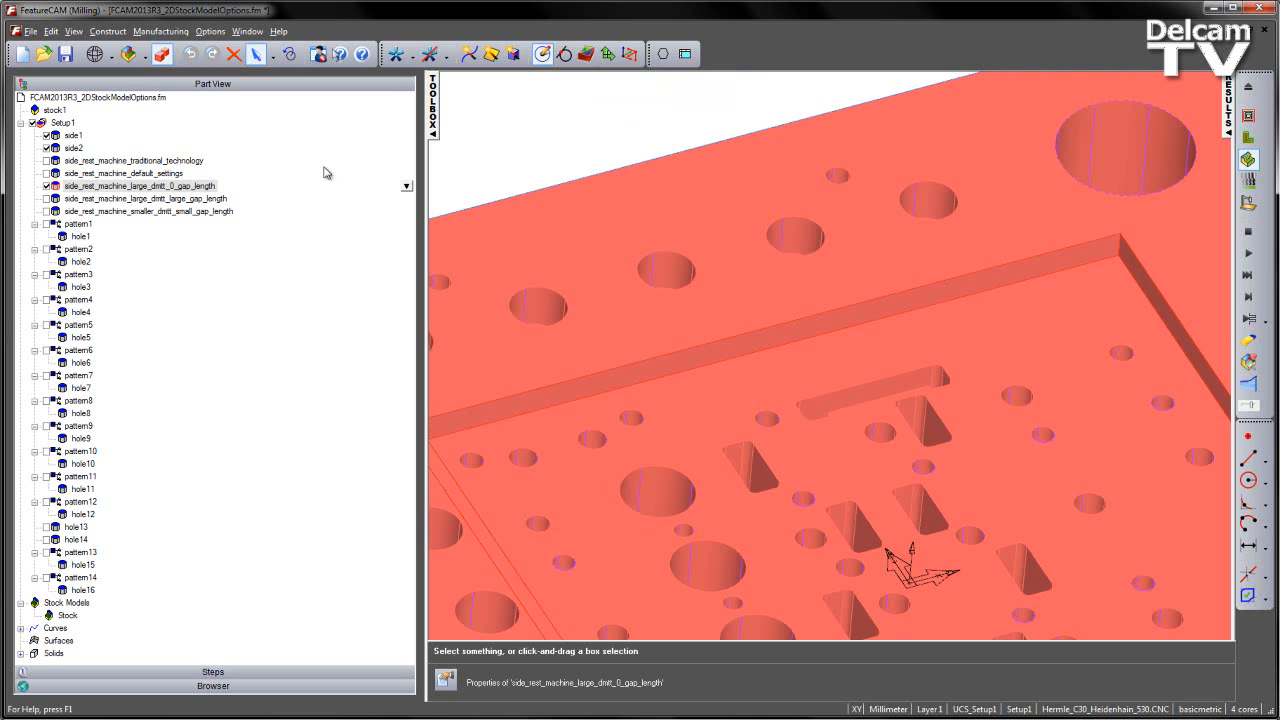
Open side_rest_machine_large_dmtt_large_gap_length's properties and review the rough operation's milling settings
double_click(140, 186)
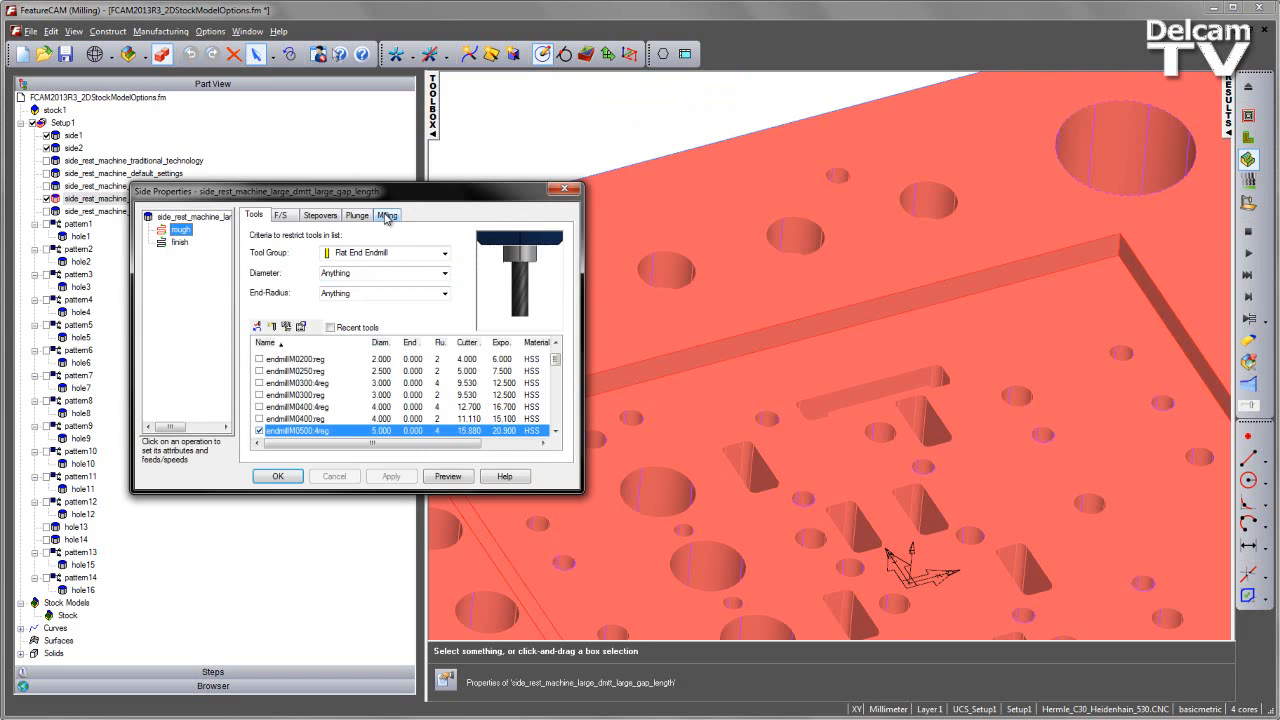
left_click(387, 214)
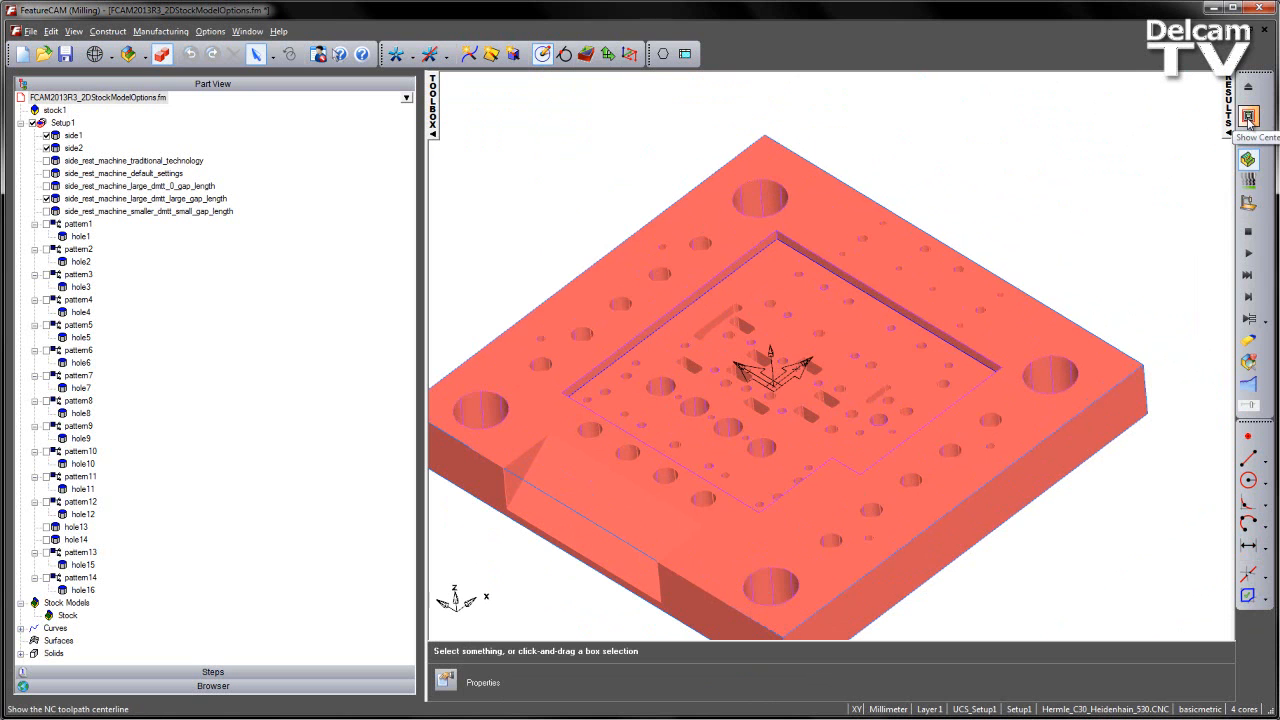
left_click(1250, 320)
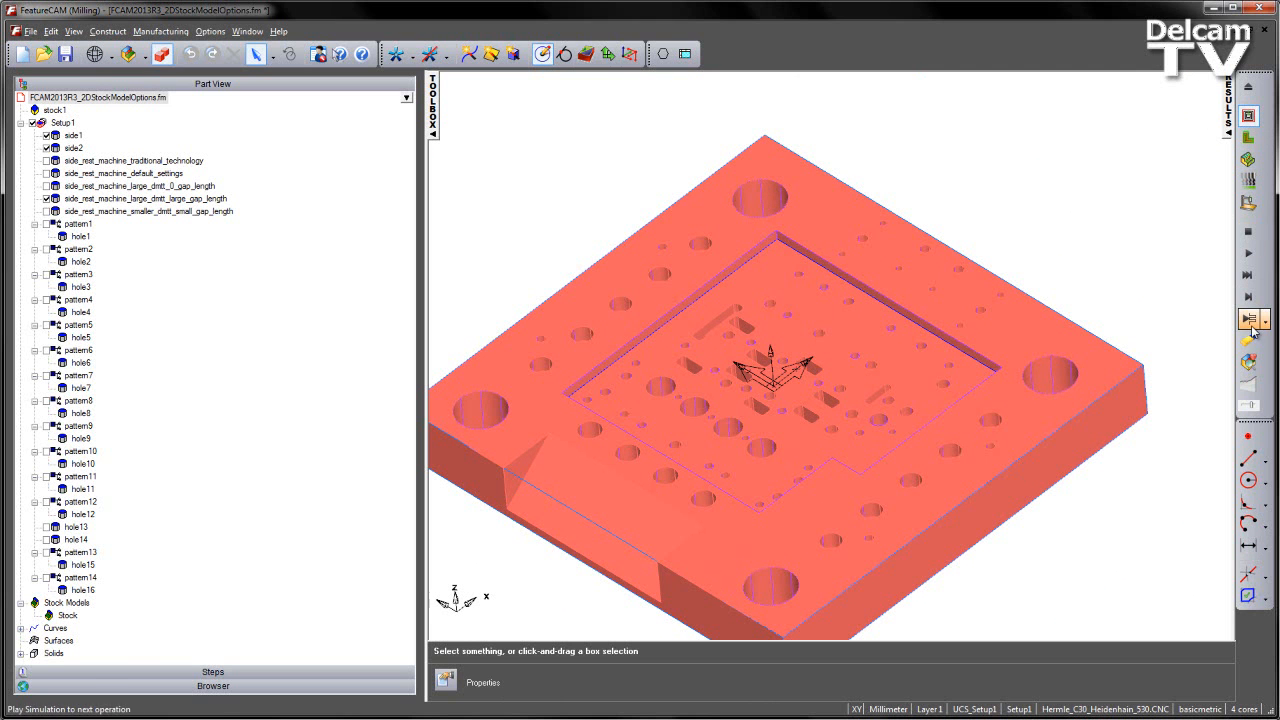
mouse_move(1253, 320)
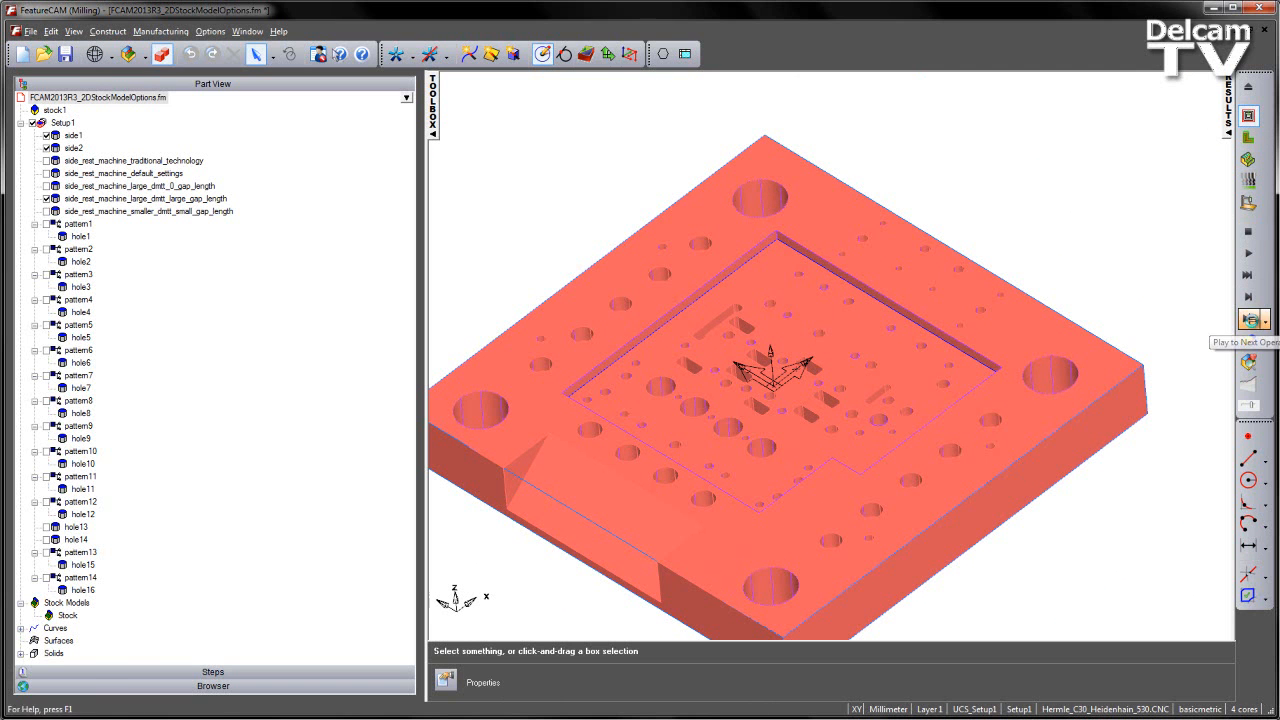
left_click(1254, 320)
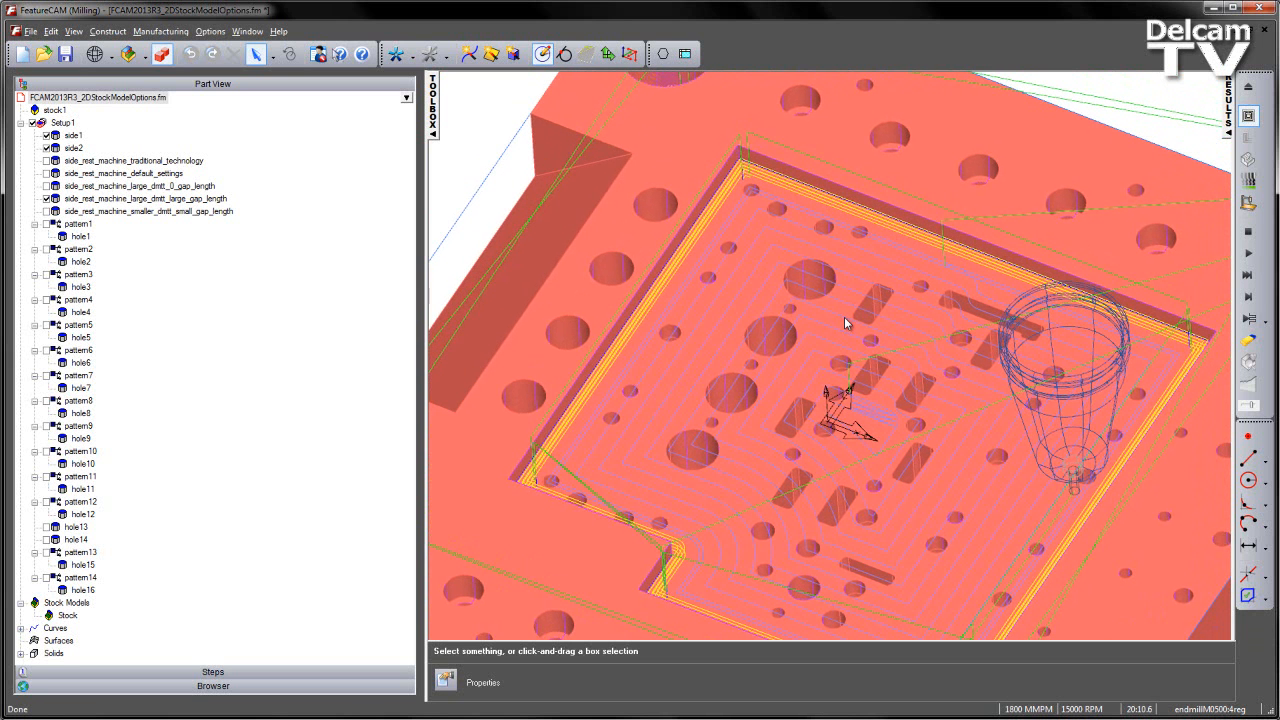
mouse_move(860, 320)
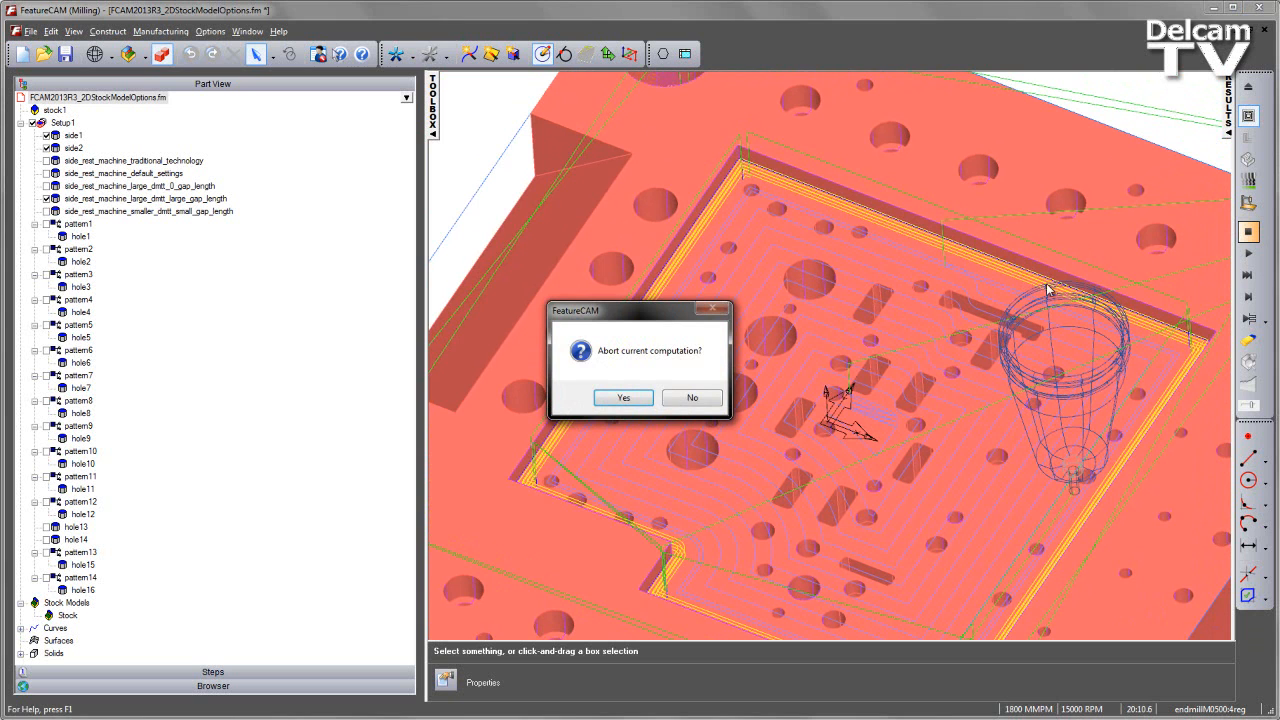
left_click(623, 397)
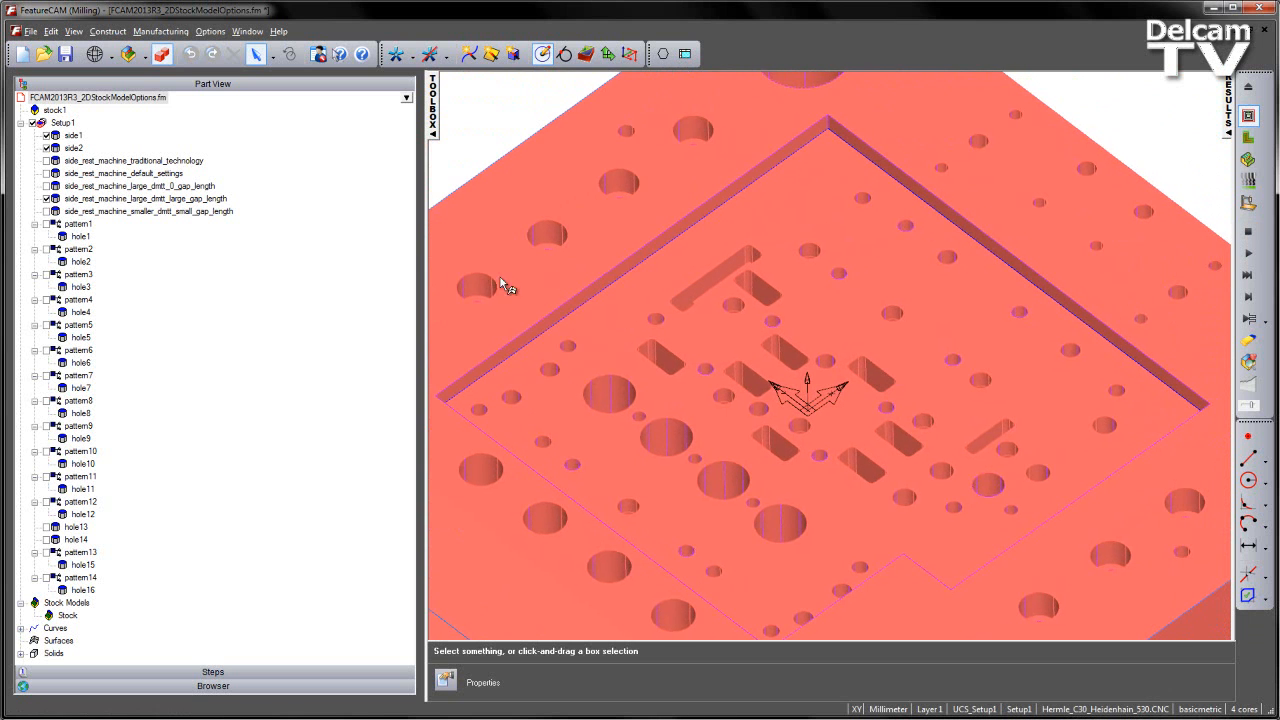
Disable the large-gap feature and accept side_rest_machine_smaller_dmtt_small_gap_length's properties unchanged
left_click(145, 198)
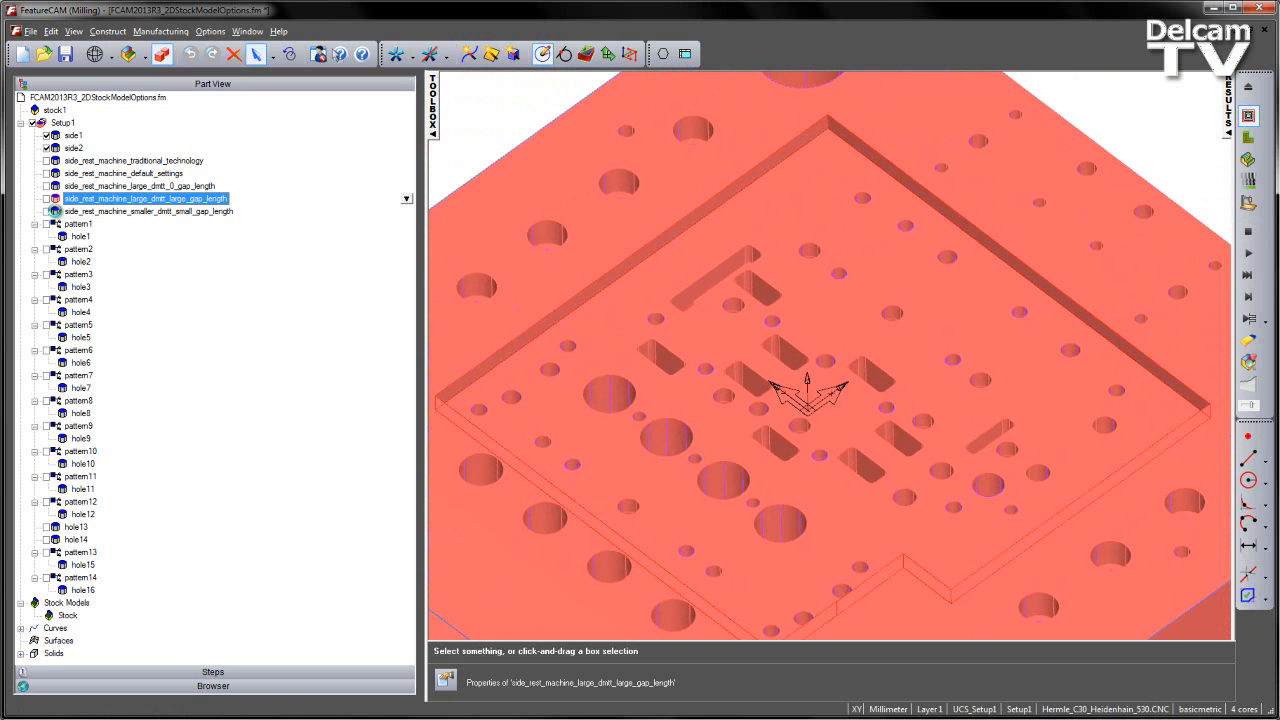
double_click(148, 211)
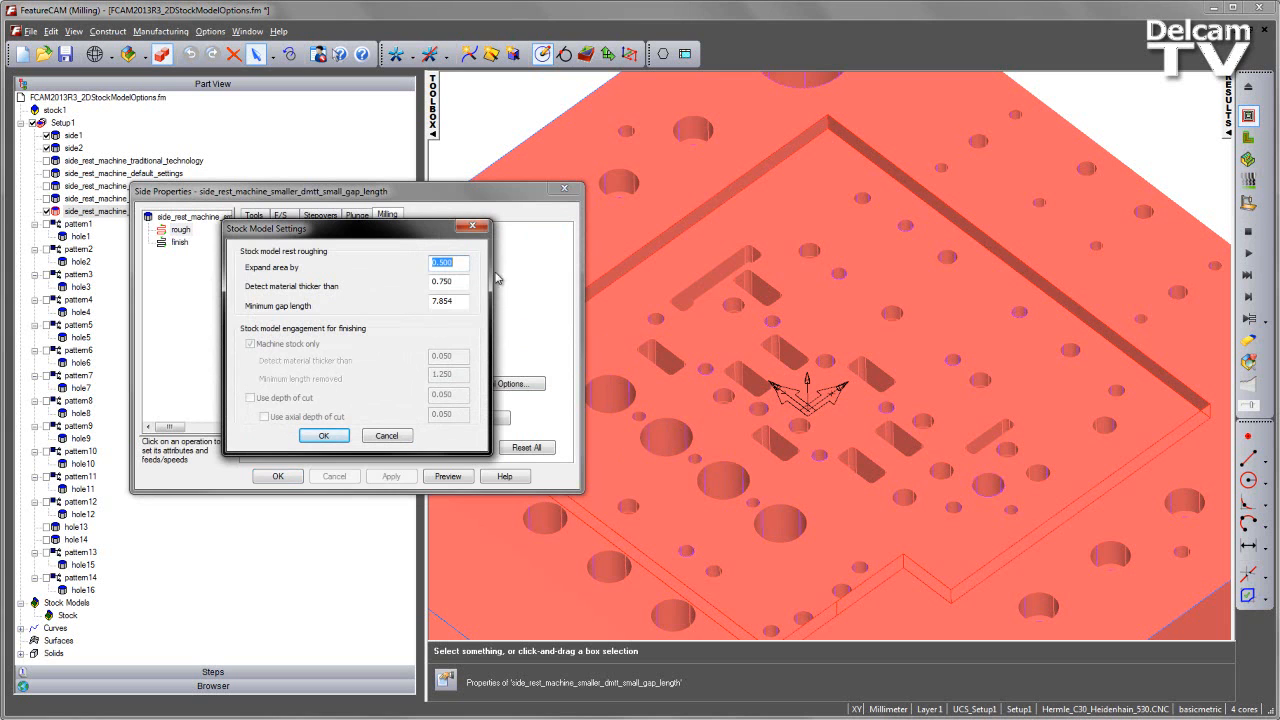
mouse_move(449, 320)
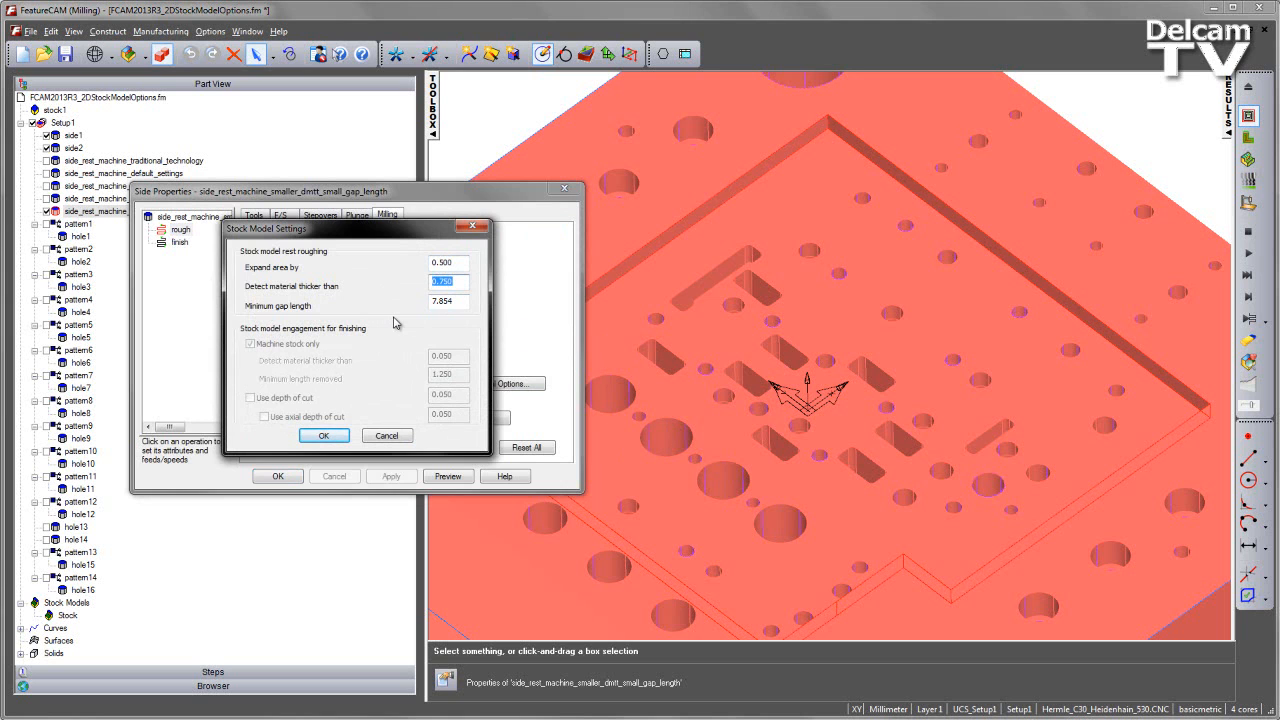
mouse_move(853, 150)
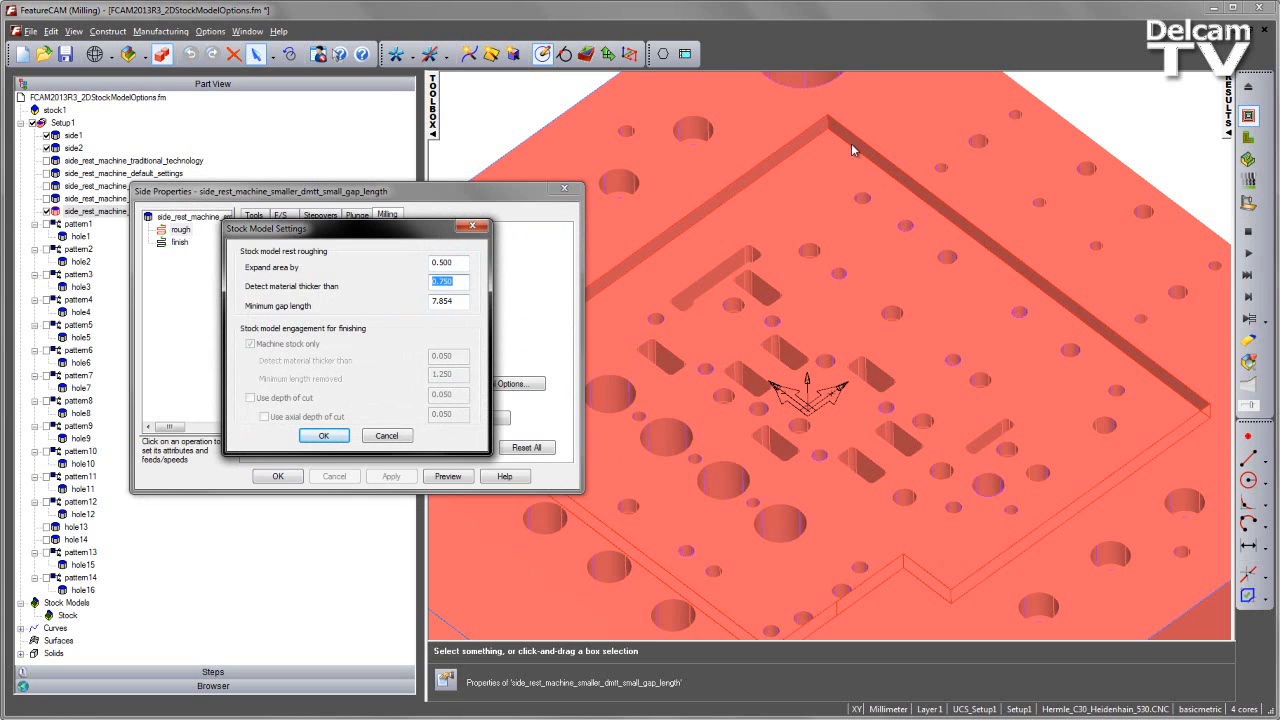
mouse_move(457, 301)
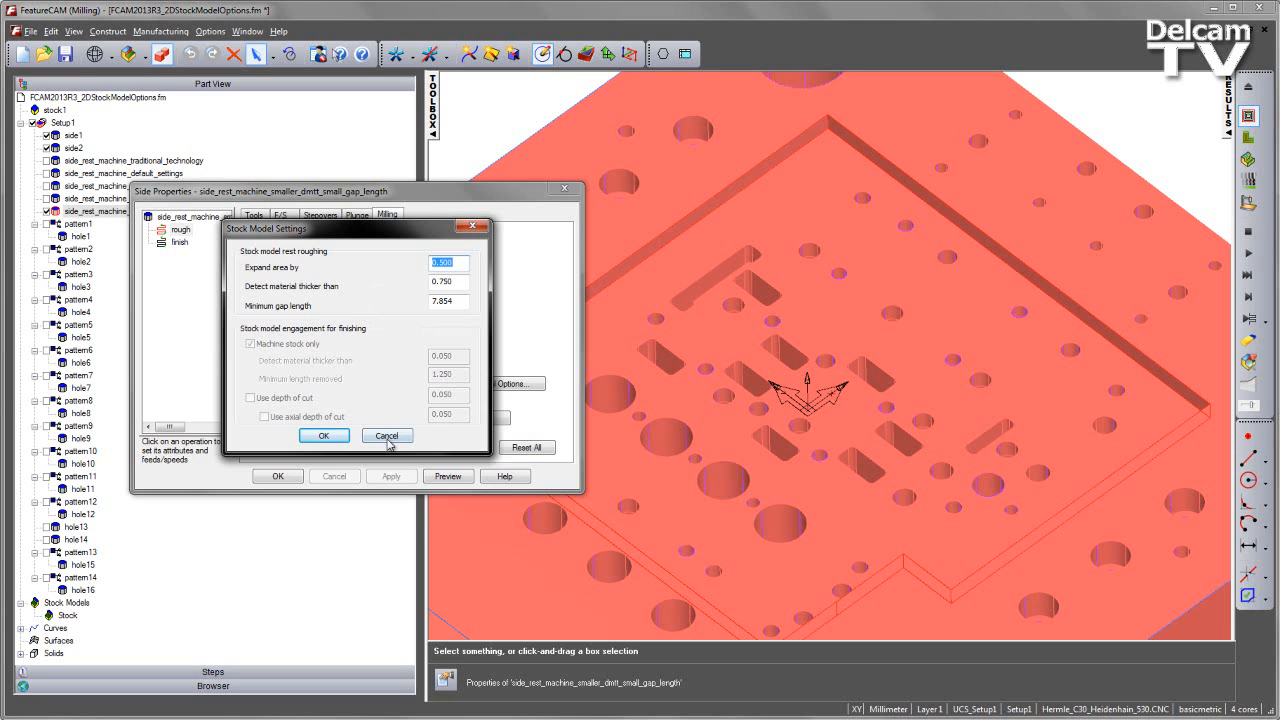
left_click(386, 436)
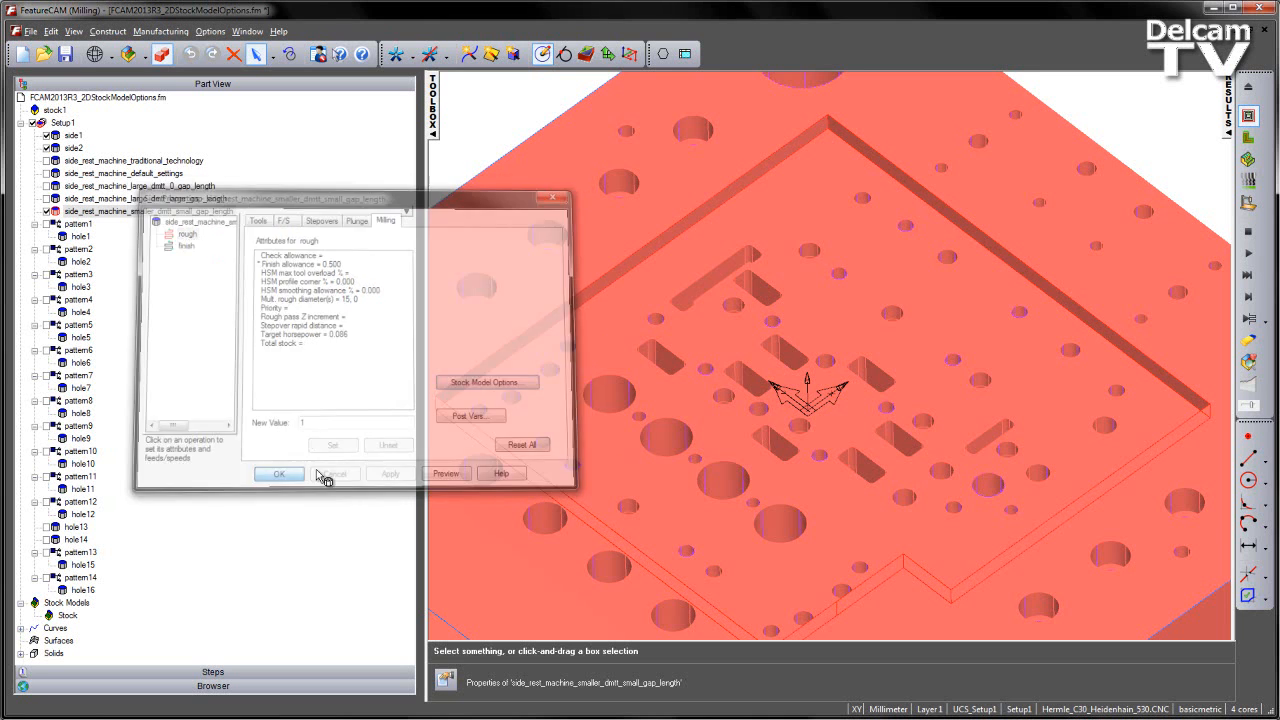
left_click(279, 473)
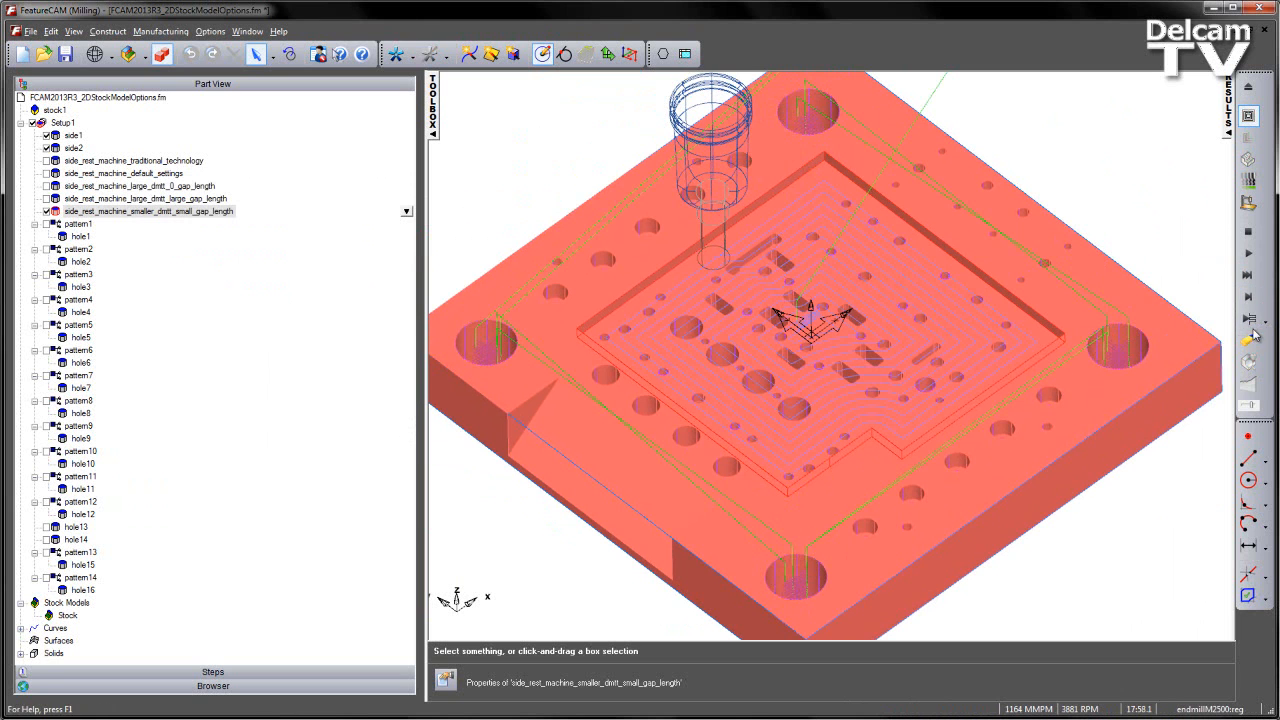
Compute the small-gap-length toolpaths and zoom the simulation into a pocket corner
left_click(1248, 296)
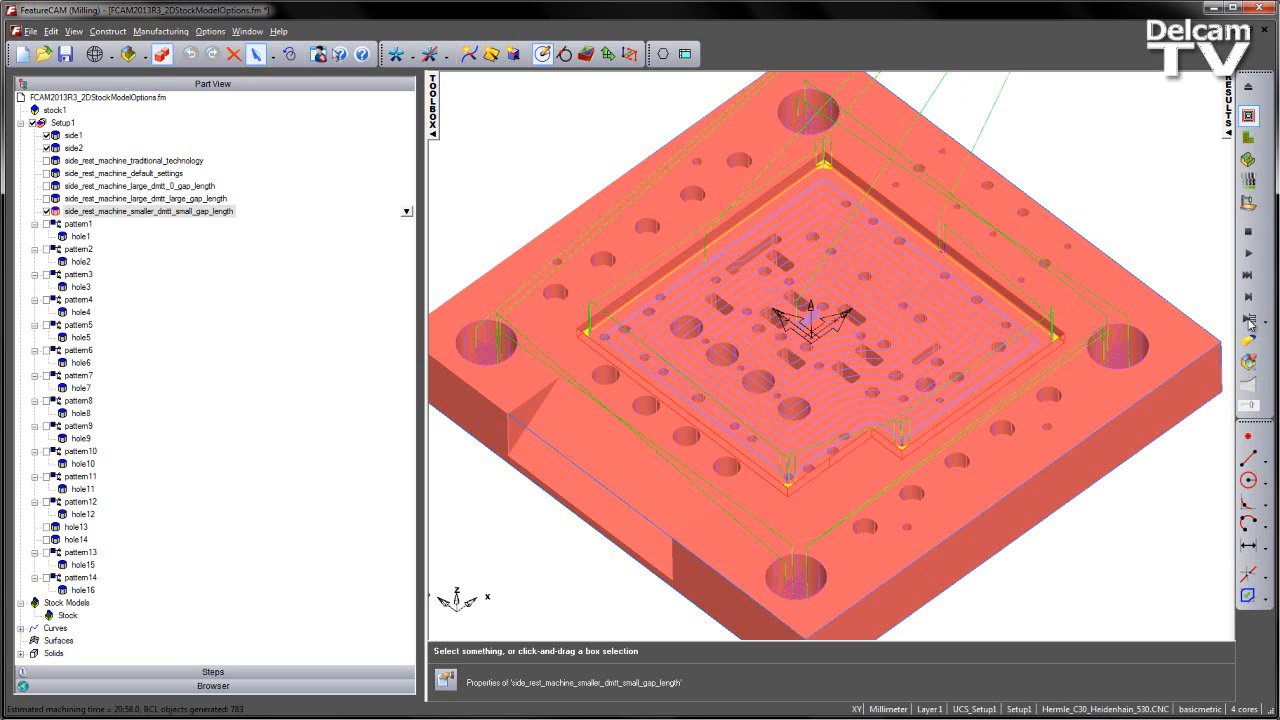
mouse_move(855, 190)
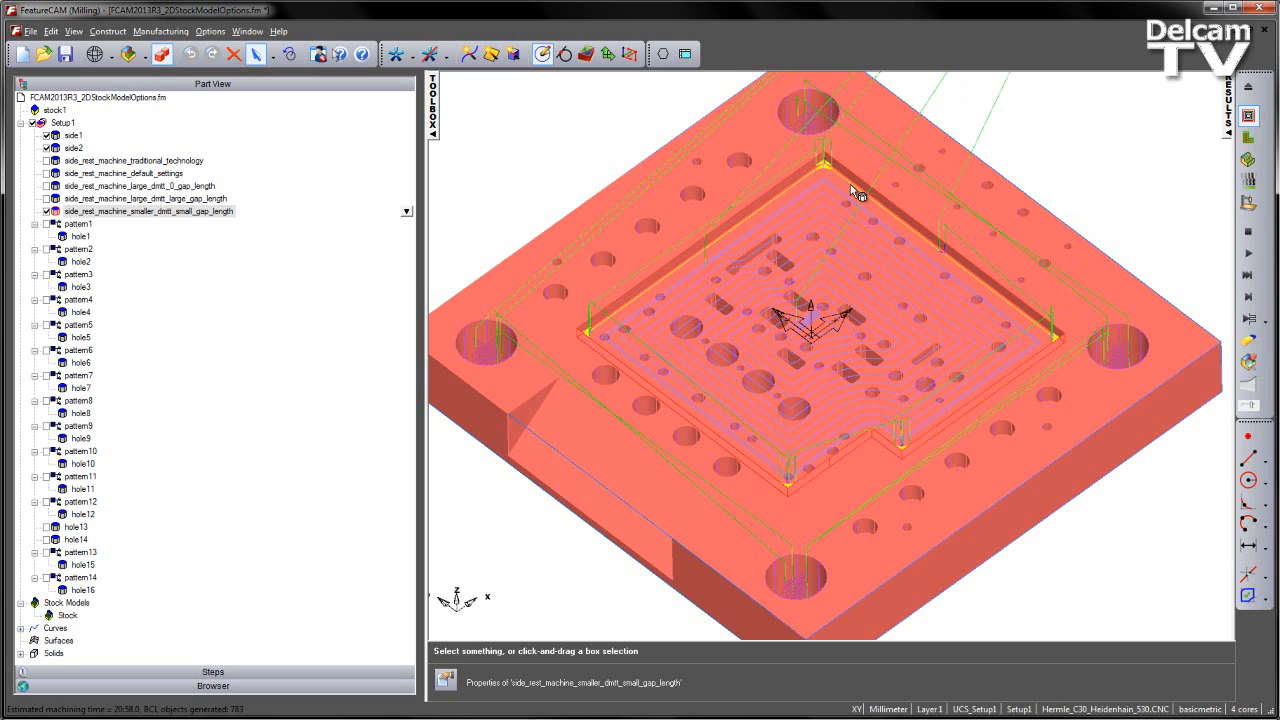
scroll("down", 3)
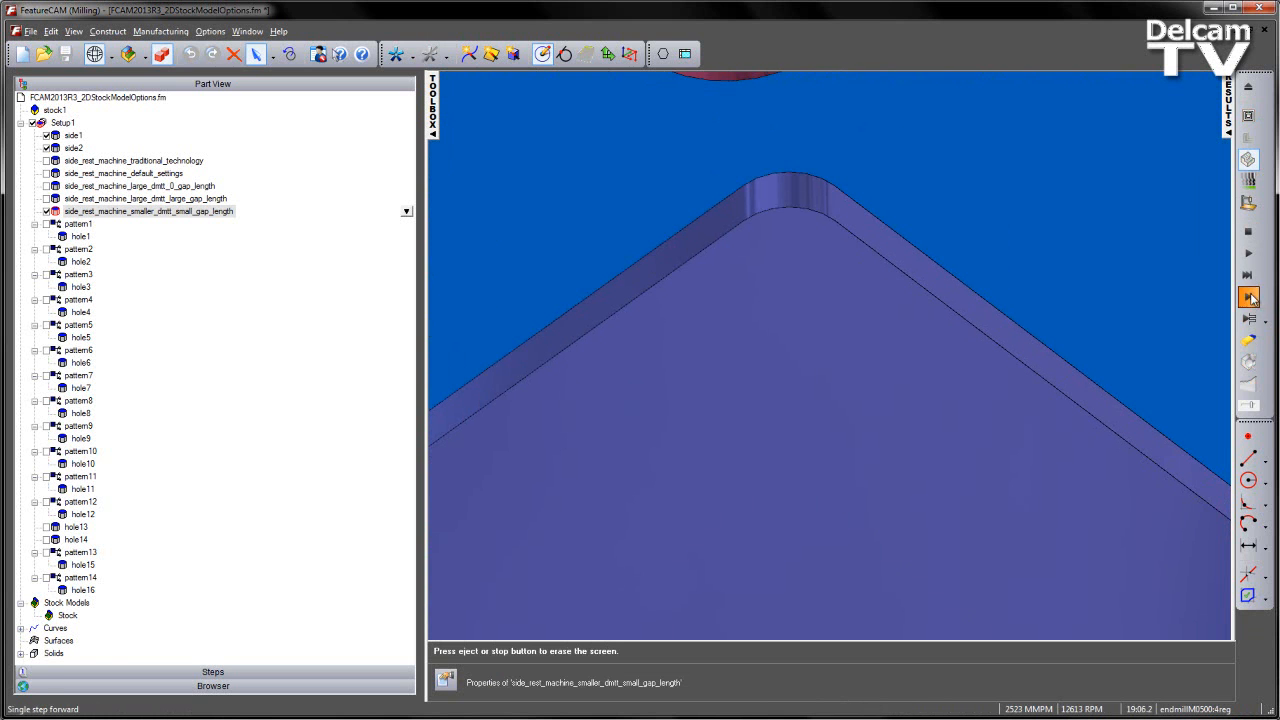
Step the simulation forward so the tool rest-machines each pocket corner in turn
left_click(1249, 297)
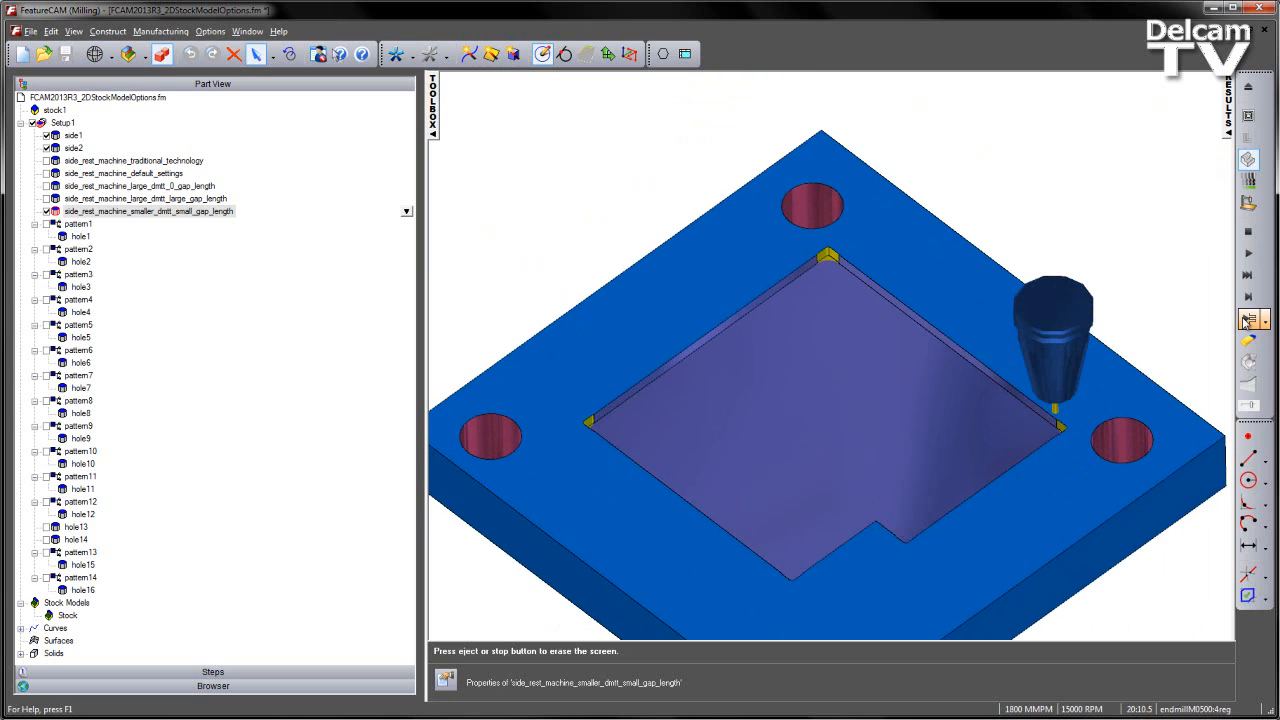
mouse_move(1125, 335)
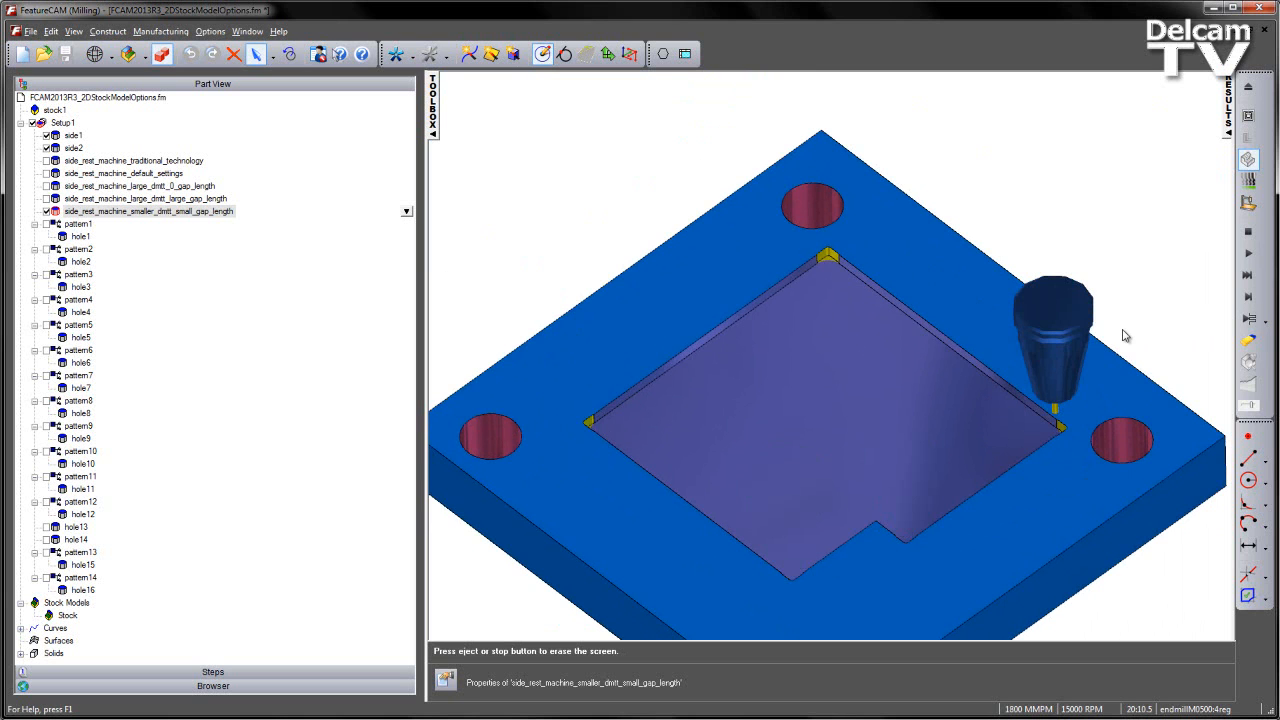
left_click(1249, 297)
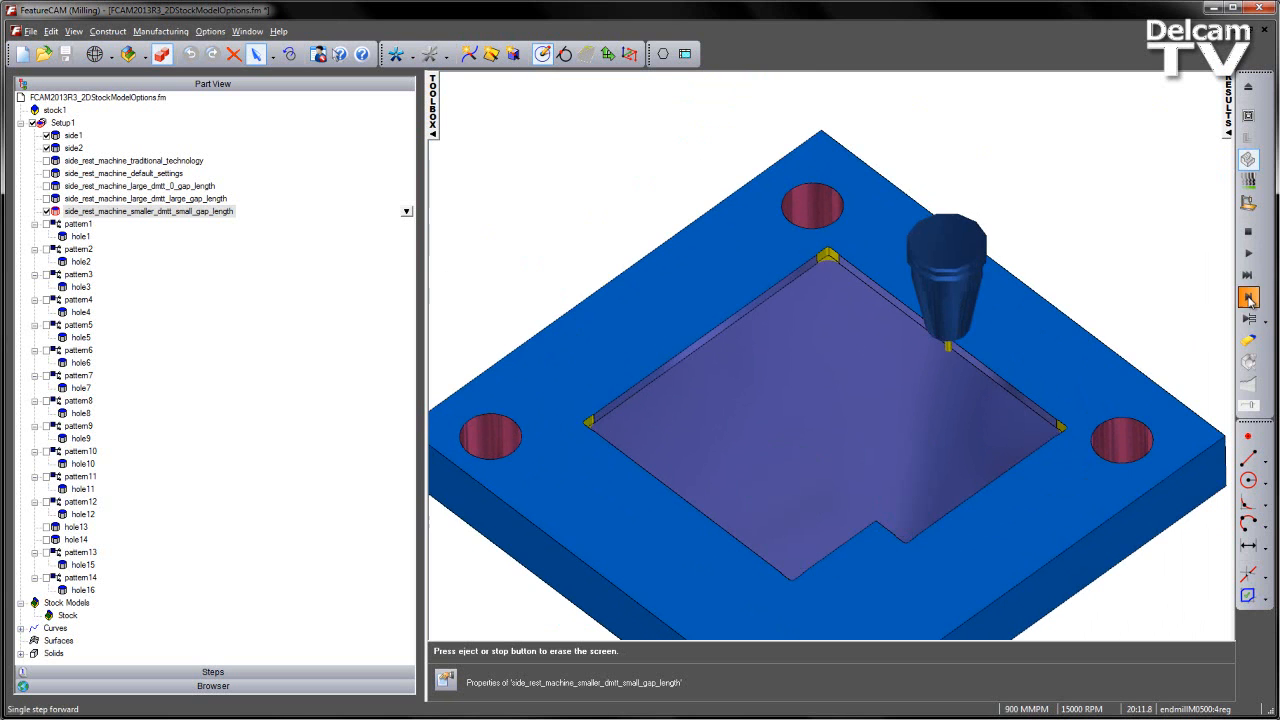